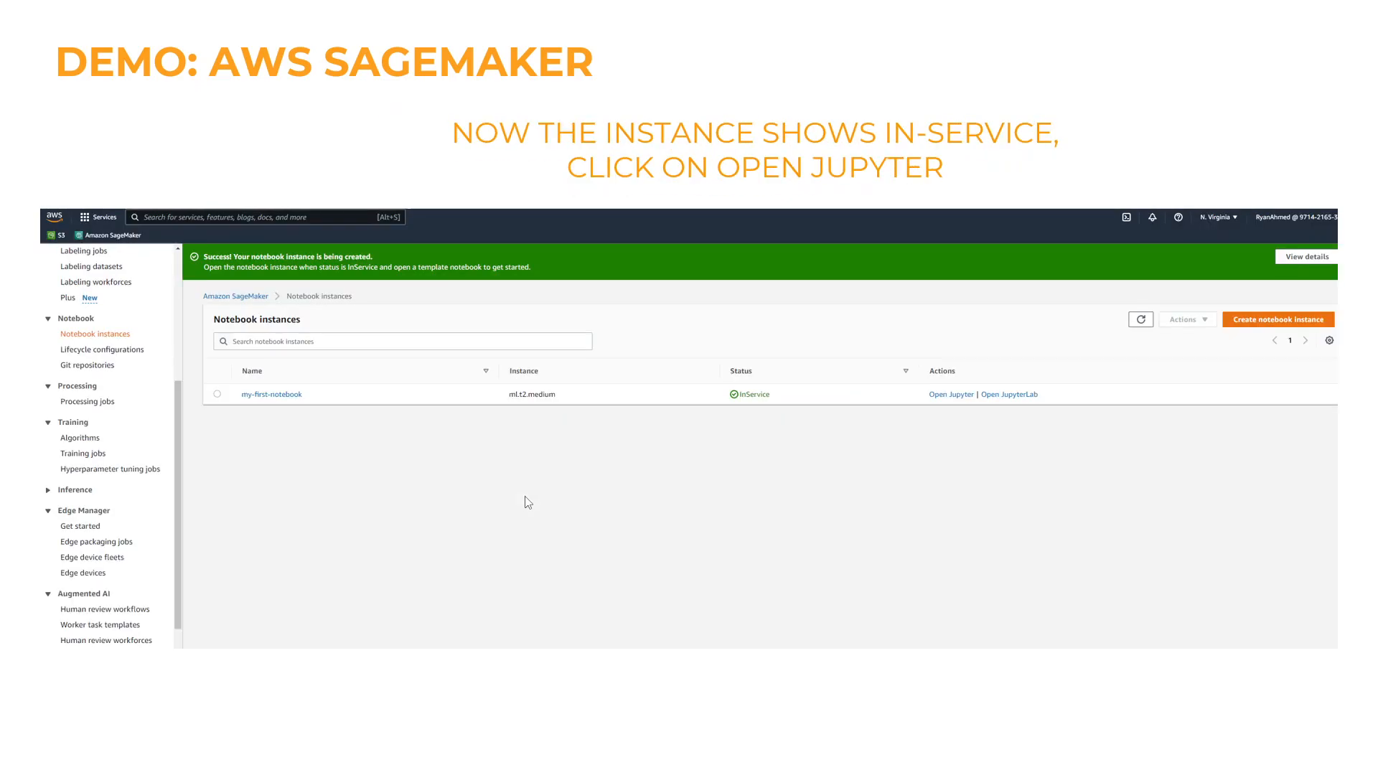
Step: Run x=4, y=5, z=x+y in Jupyter to get 9, then bring up the instance's stop options
left_click(951, 394)
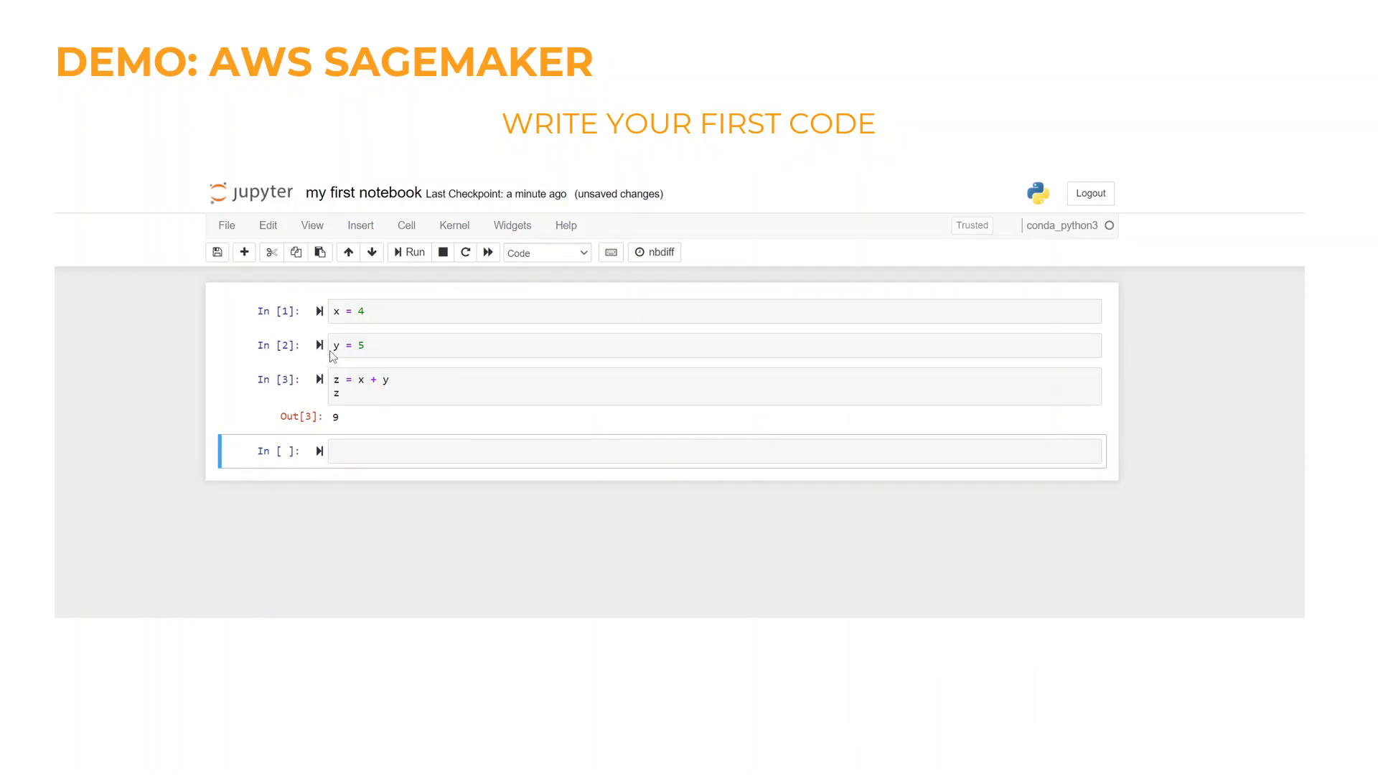
mouse_move(353, 347)
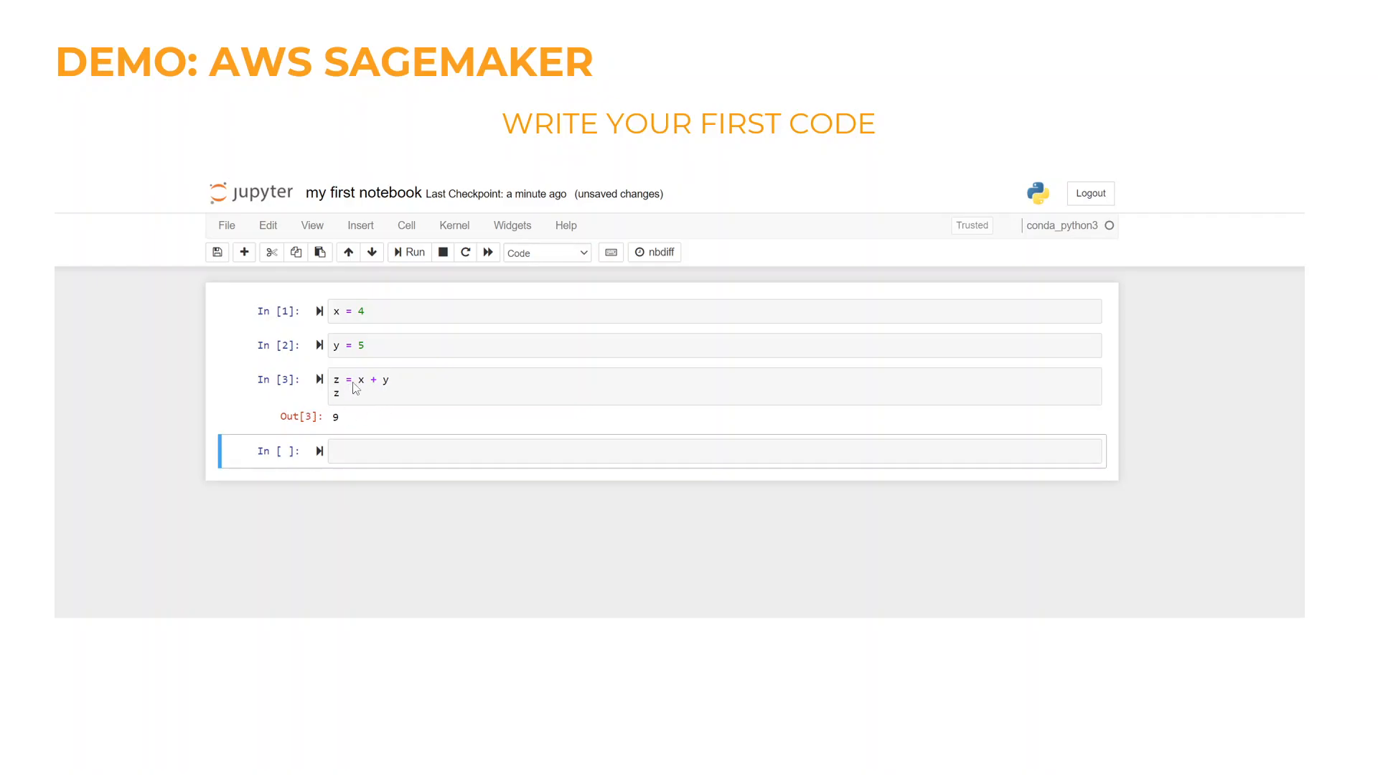
mouse_move(501, 364)
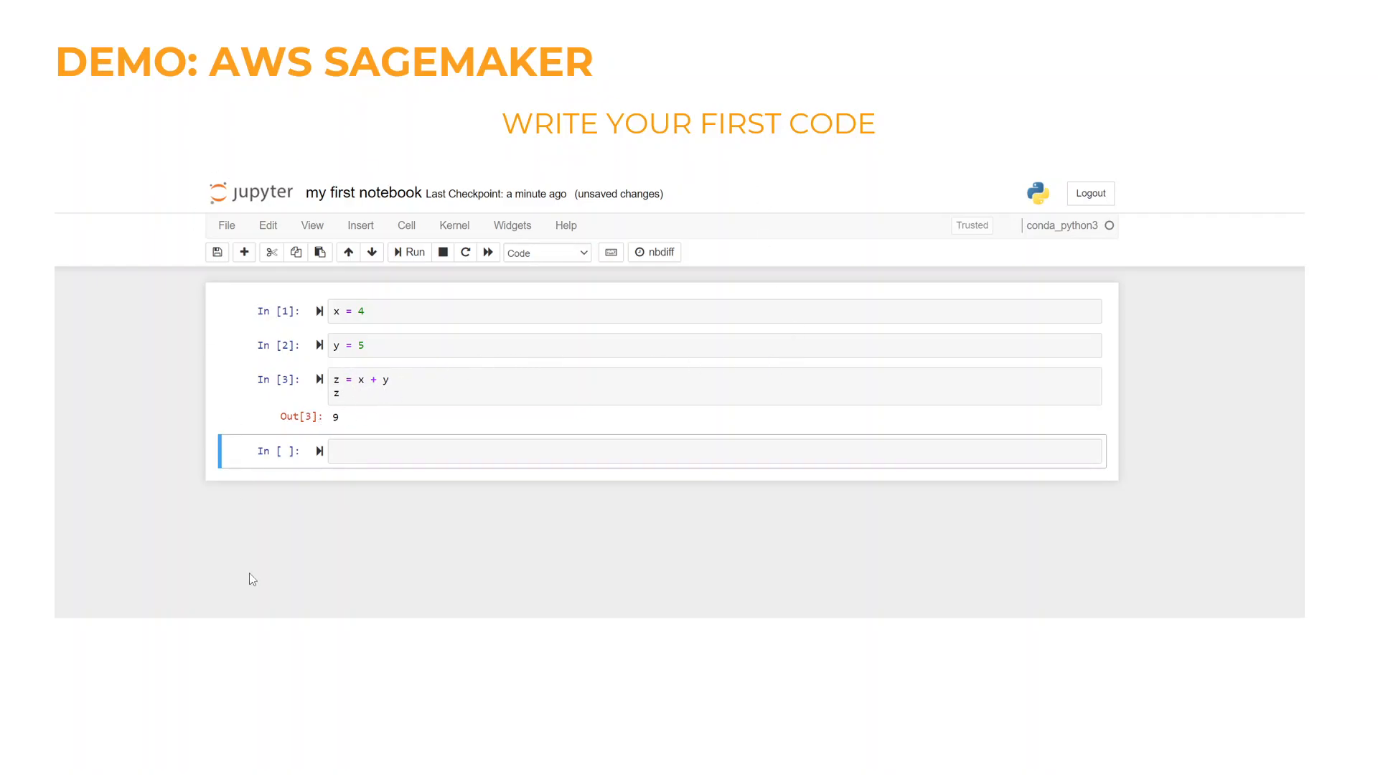
left_click(1176, 308)
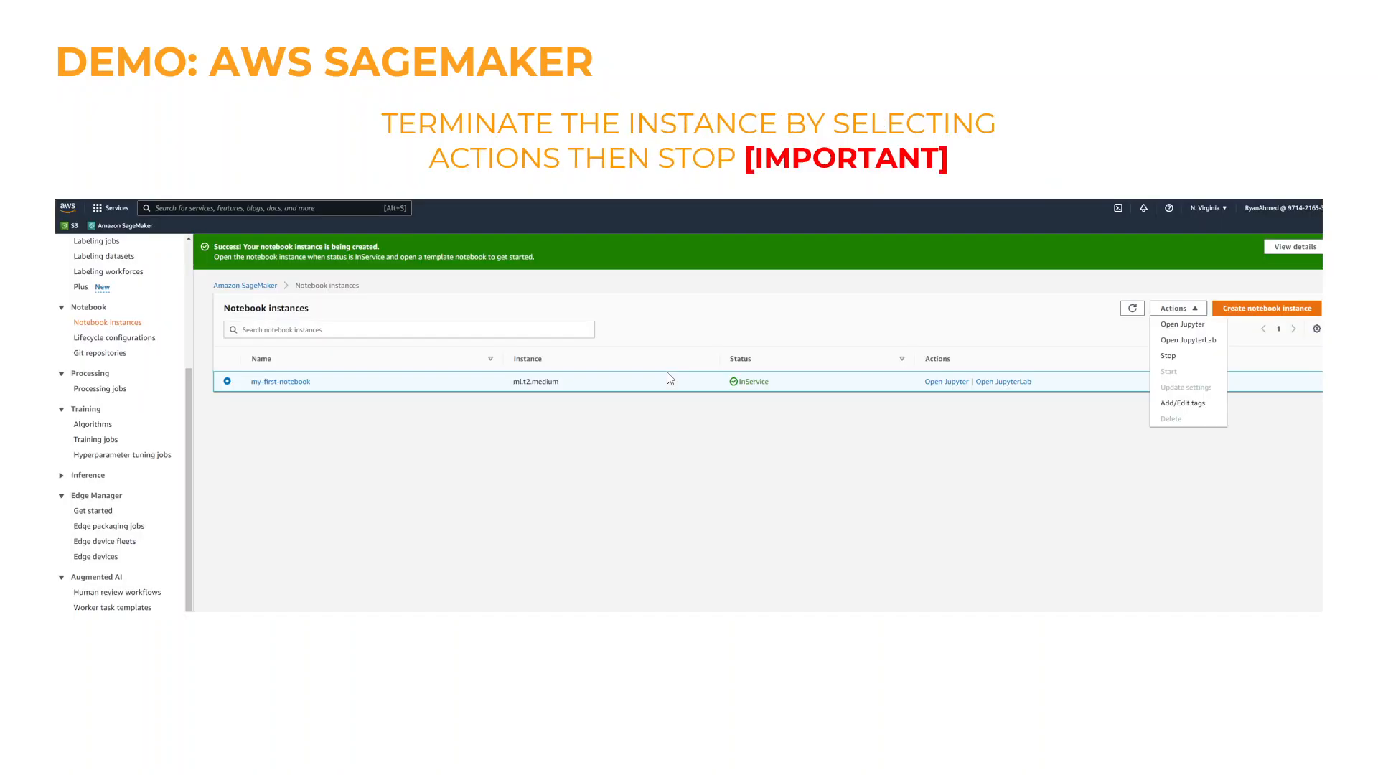
mouse_move(873, 184)
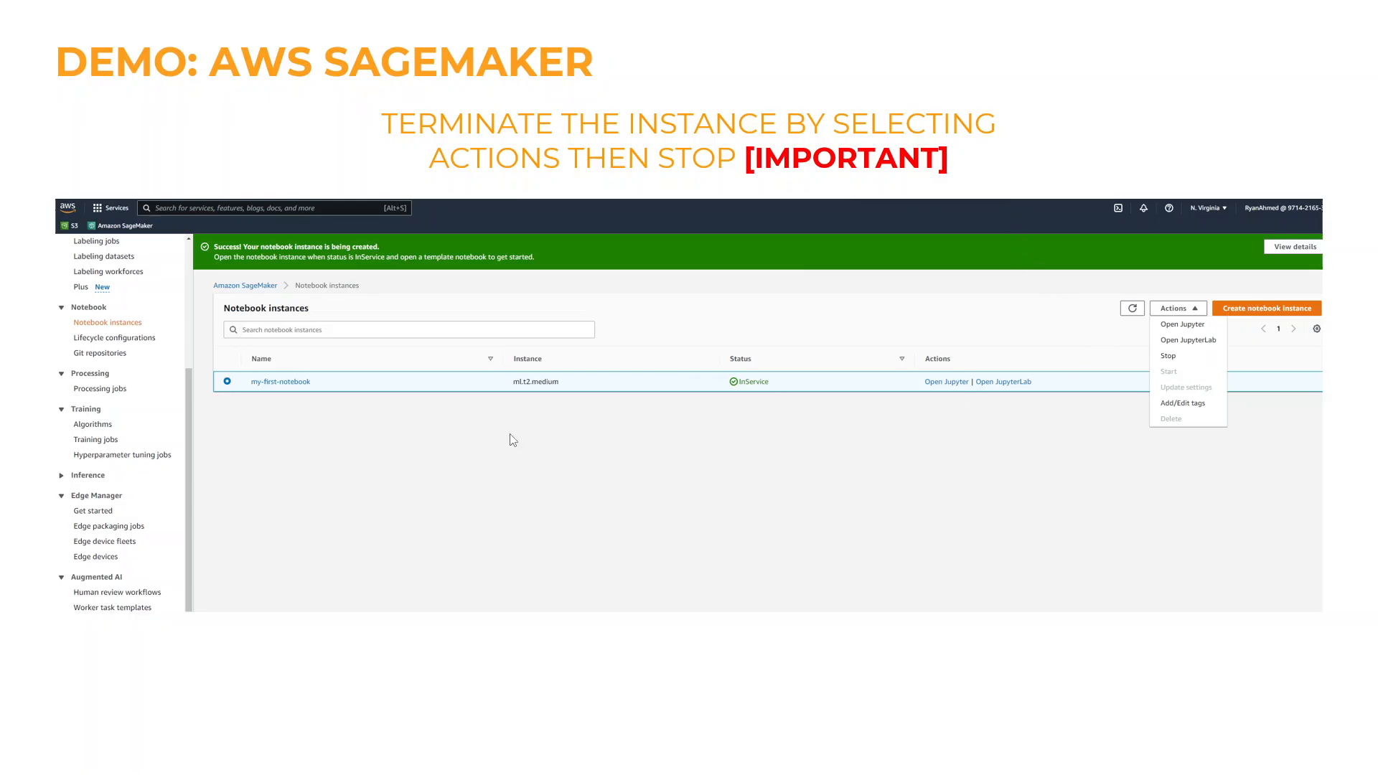
mouse_move(618, 386)
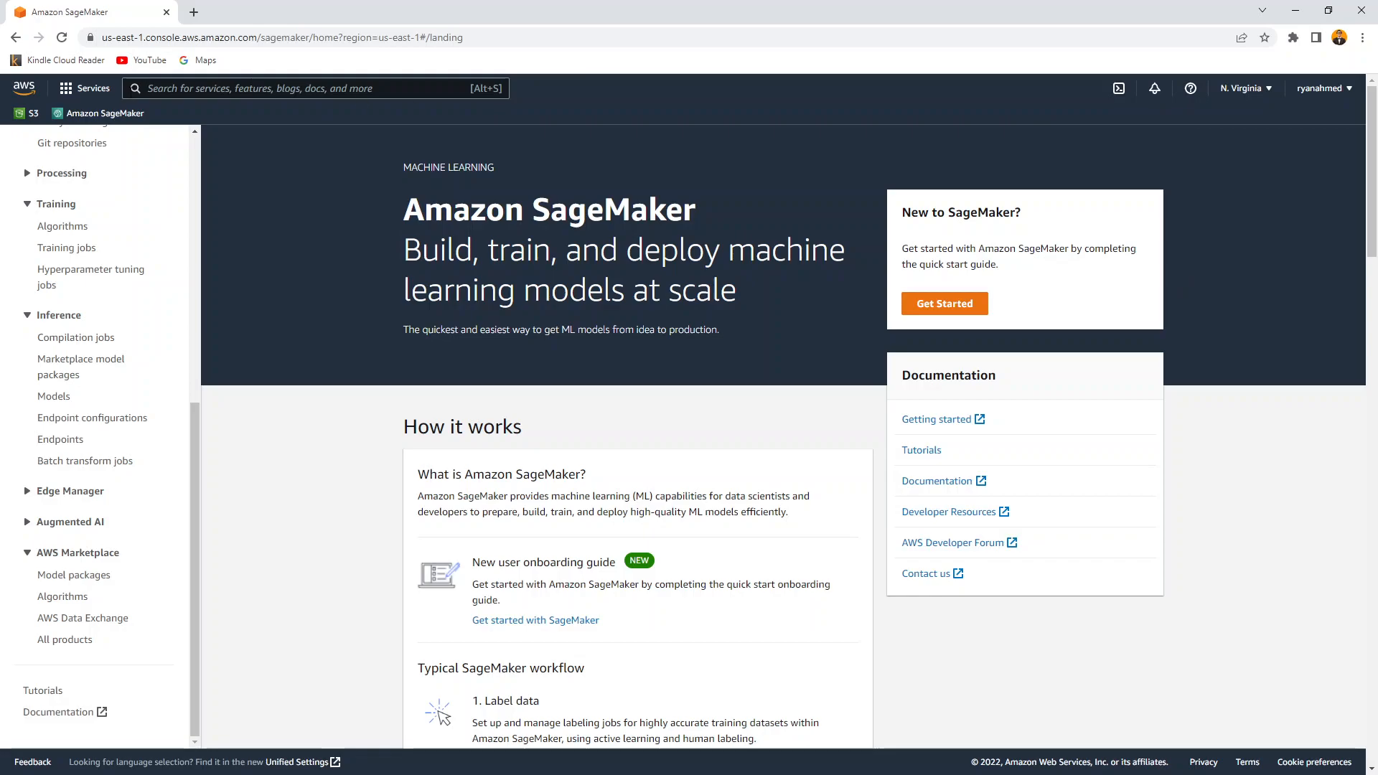
mouse_move(149, 383)
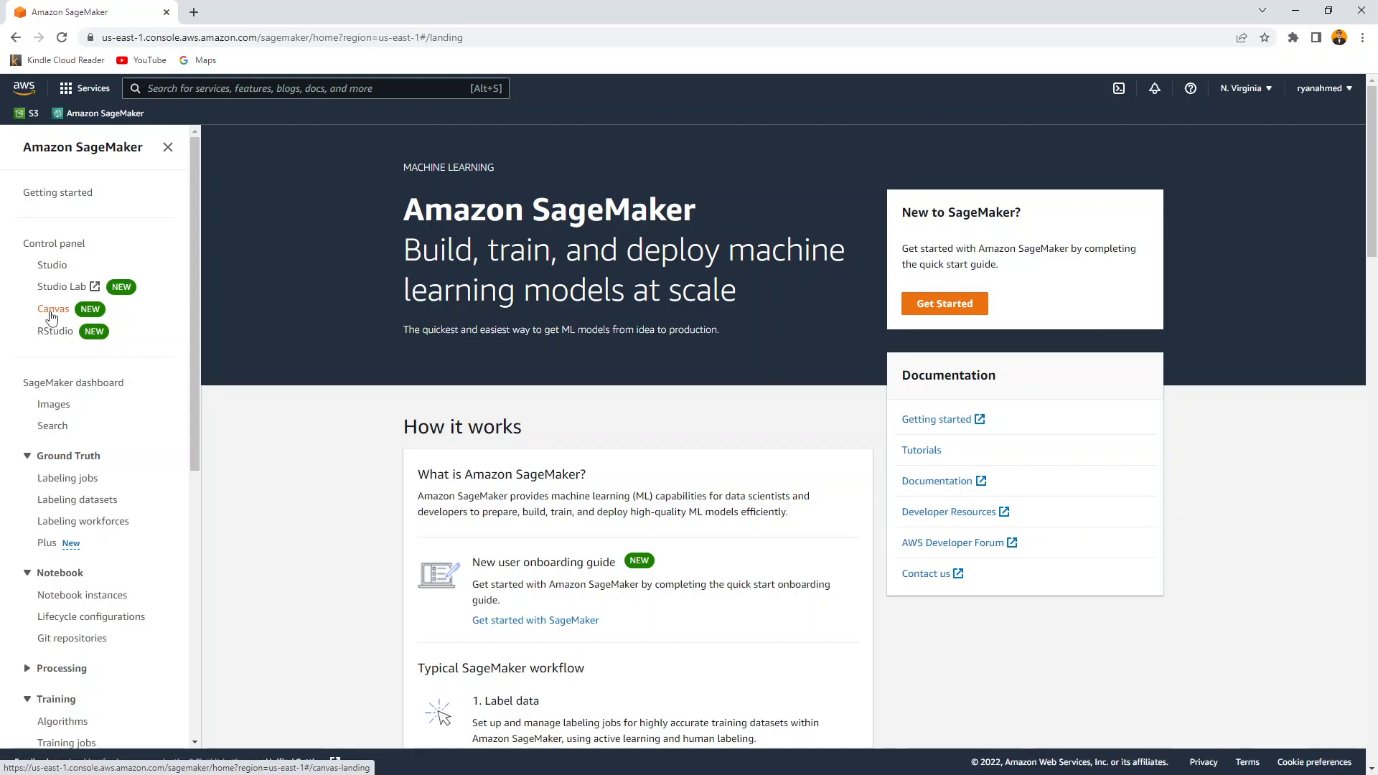
mouse_move(46, 322)
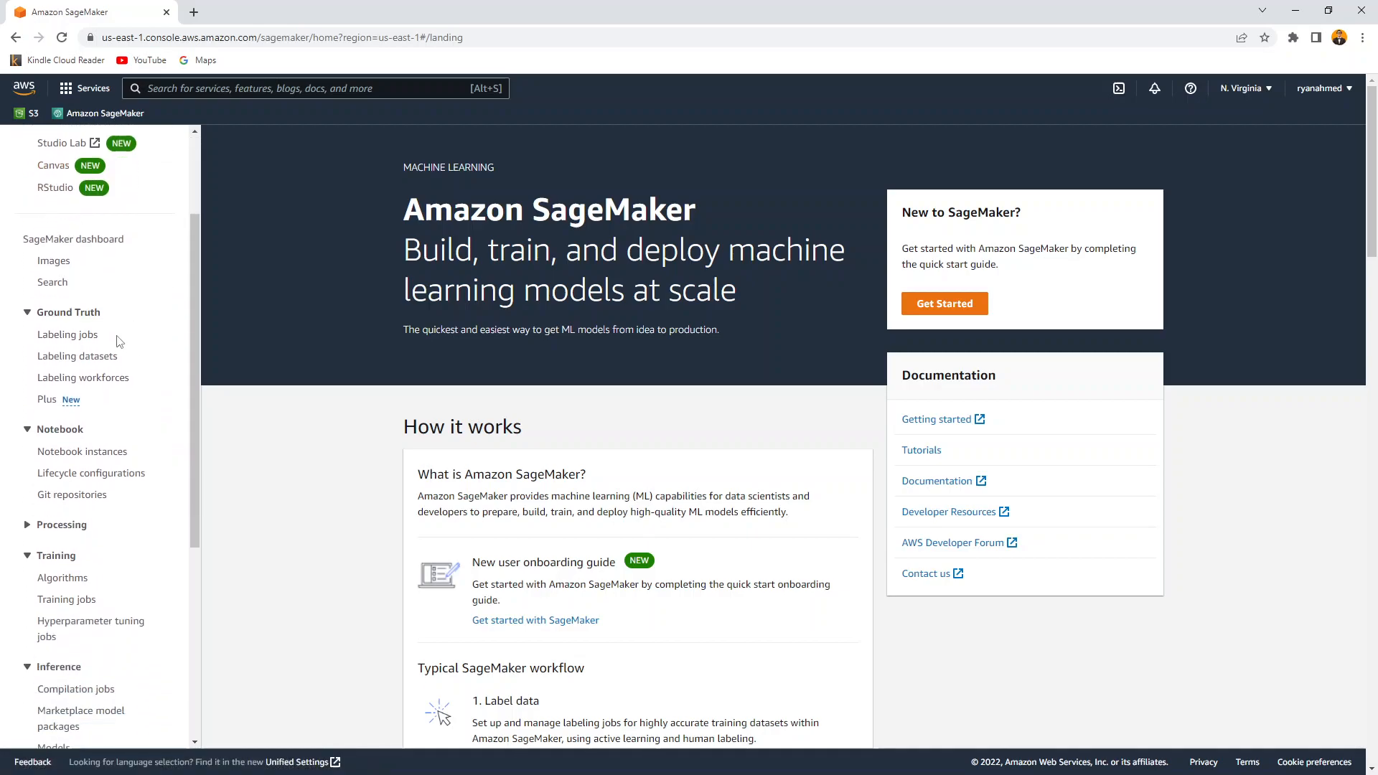
mouse_move(68, 335)
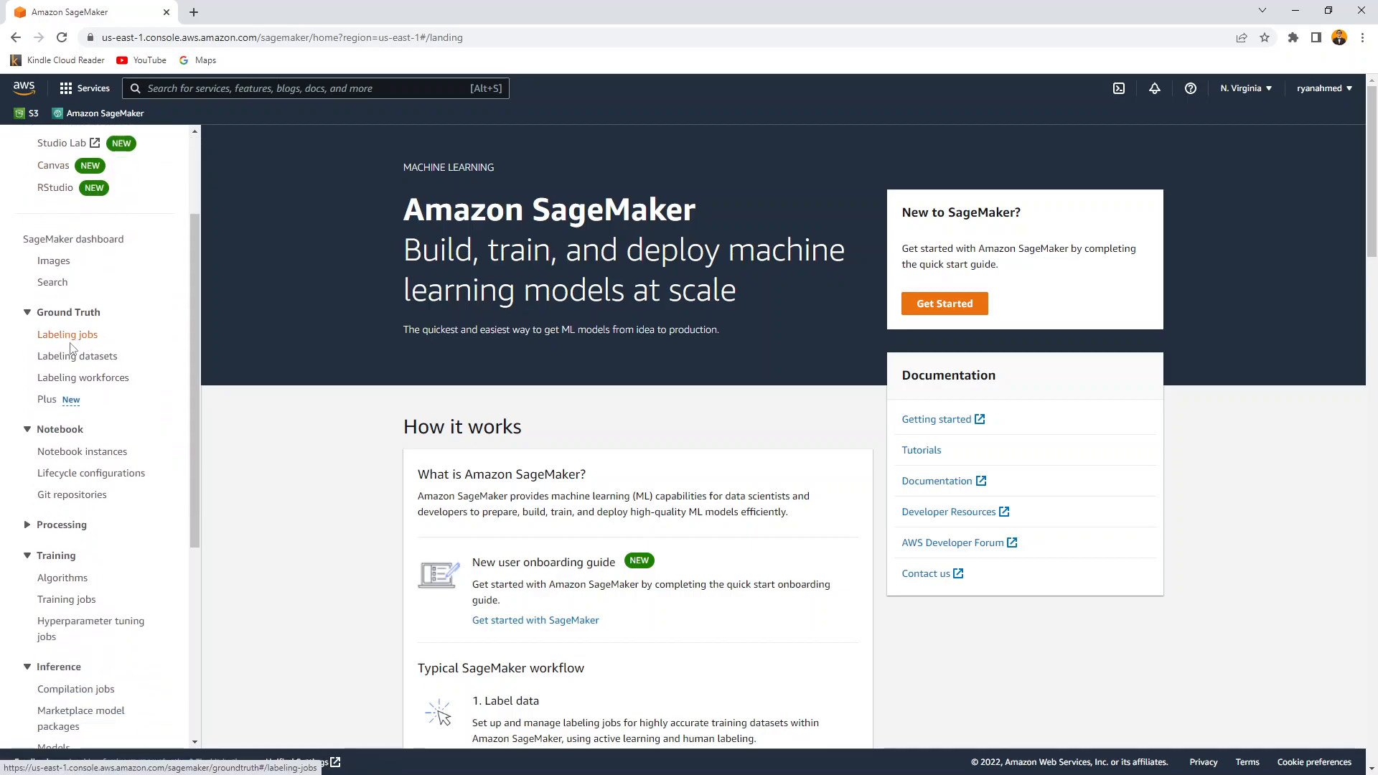
scroll("down", 3)
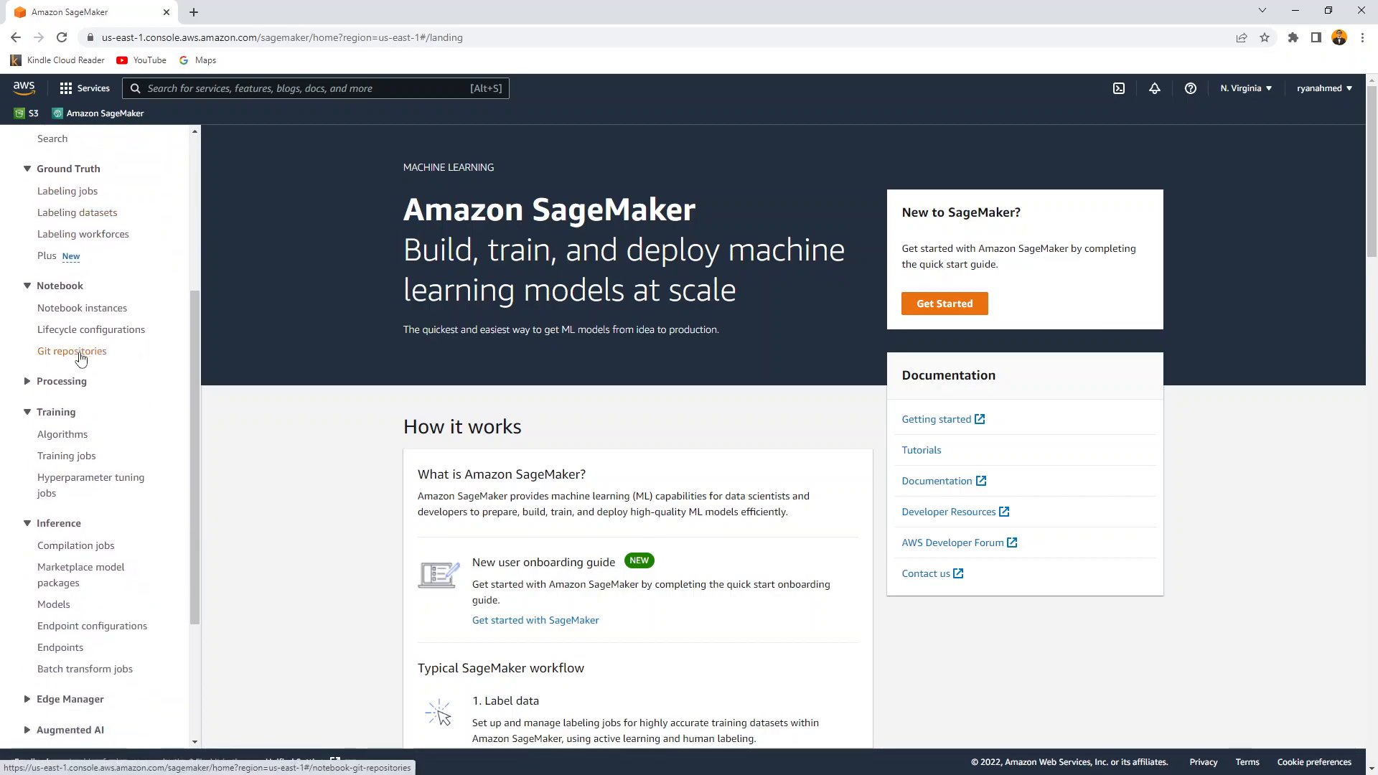
mouse_move(80, 314)
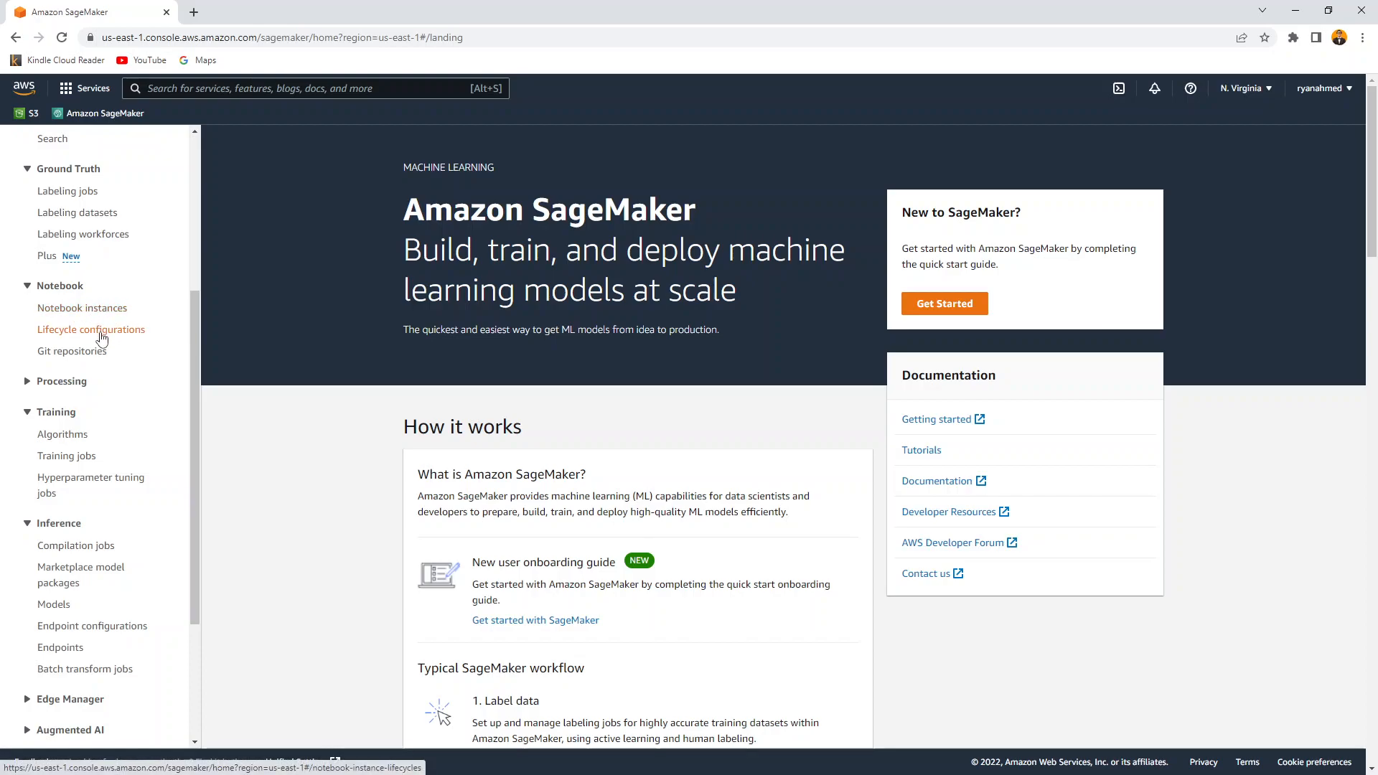
scroll("down", 3)
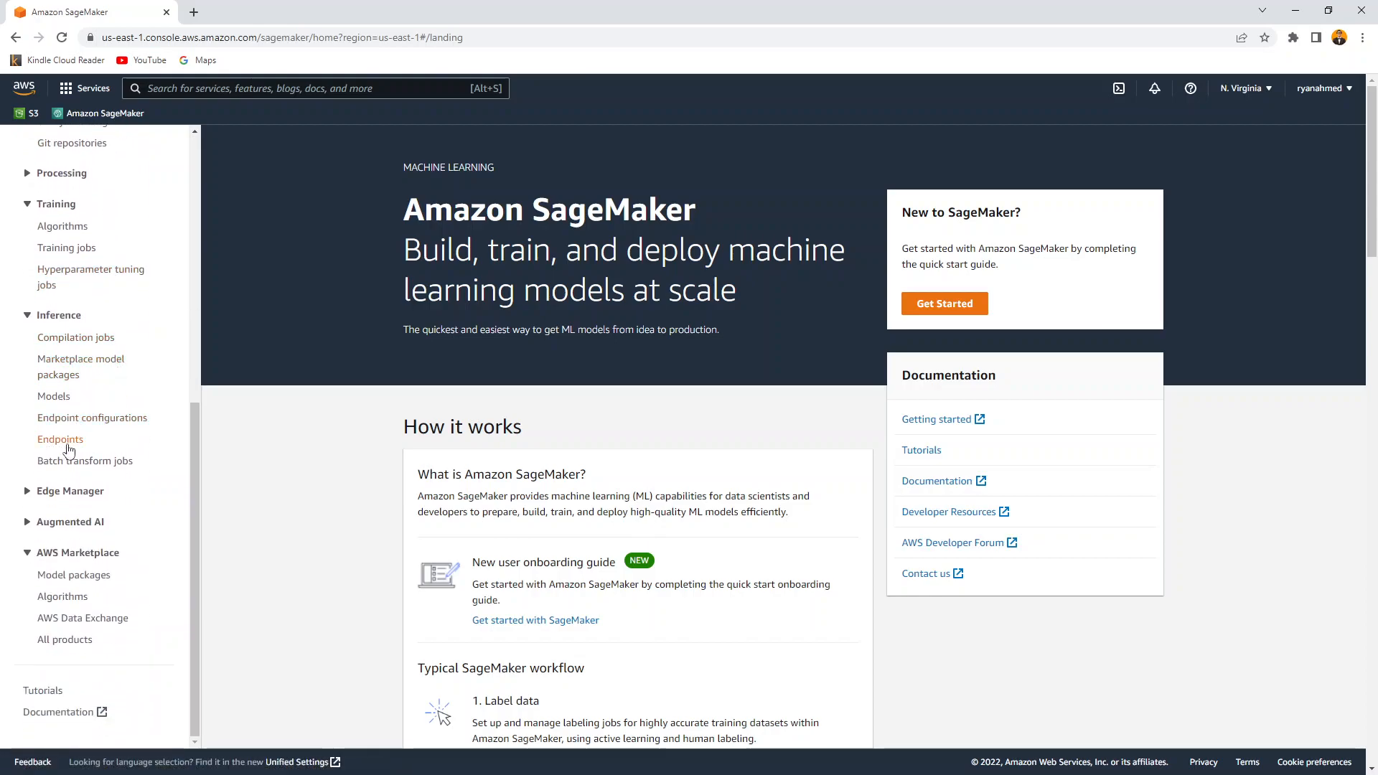
mouse_move(112, 451)
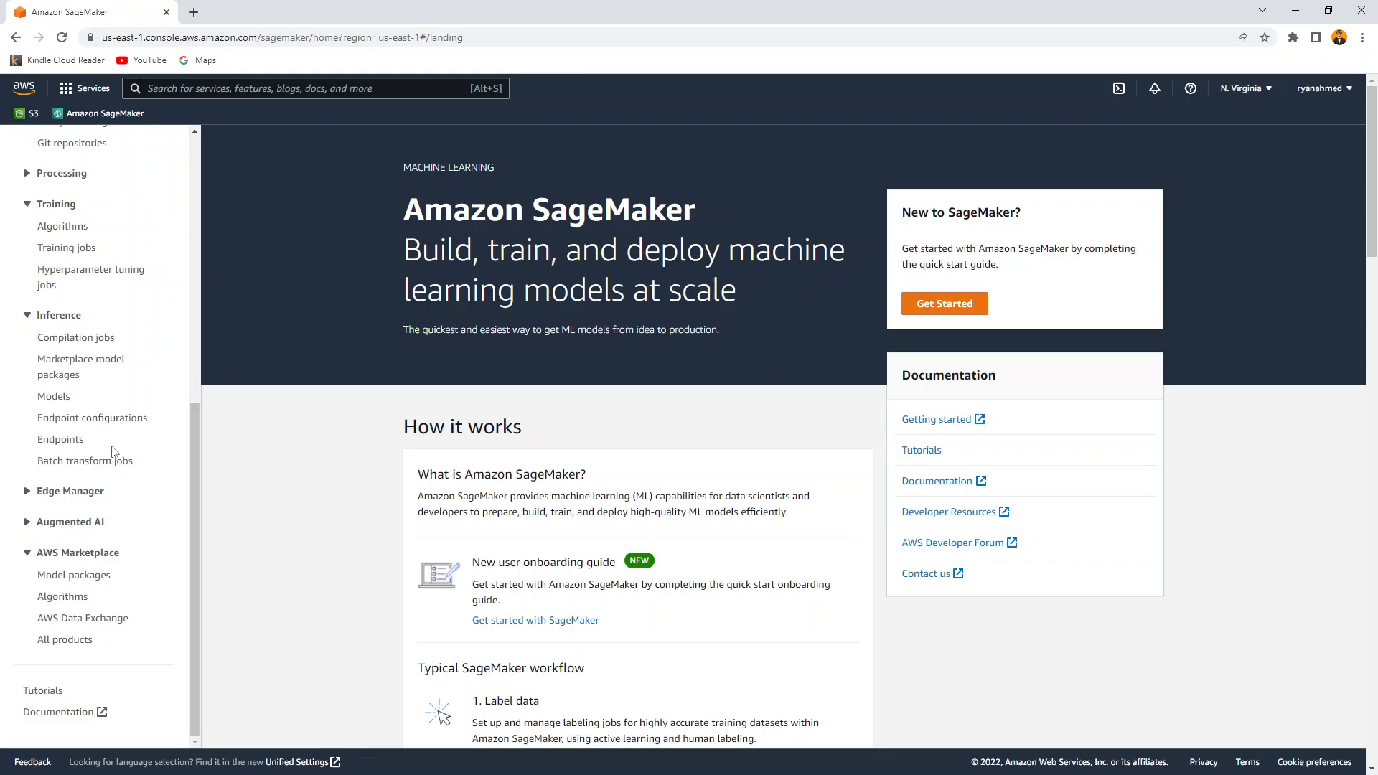
scroll("down", 3)
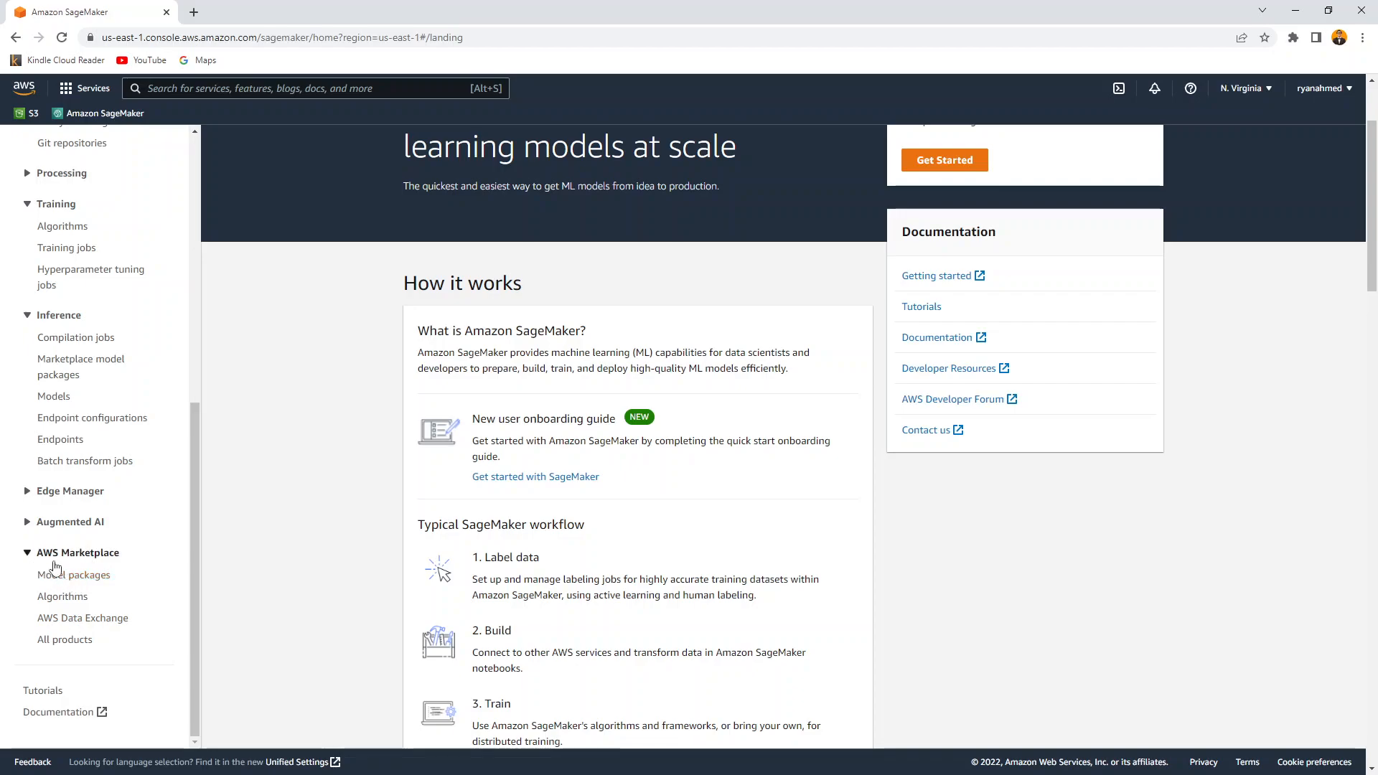
mouse_move(99, 564)
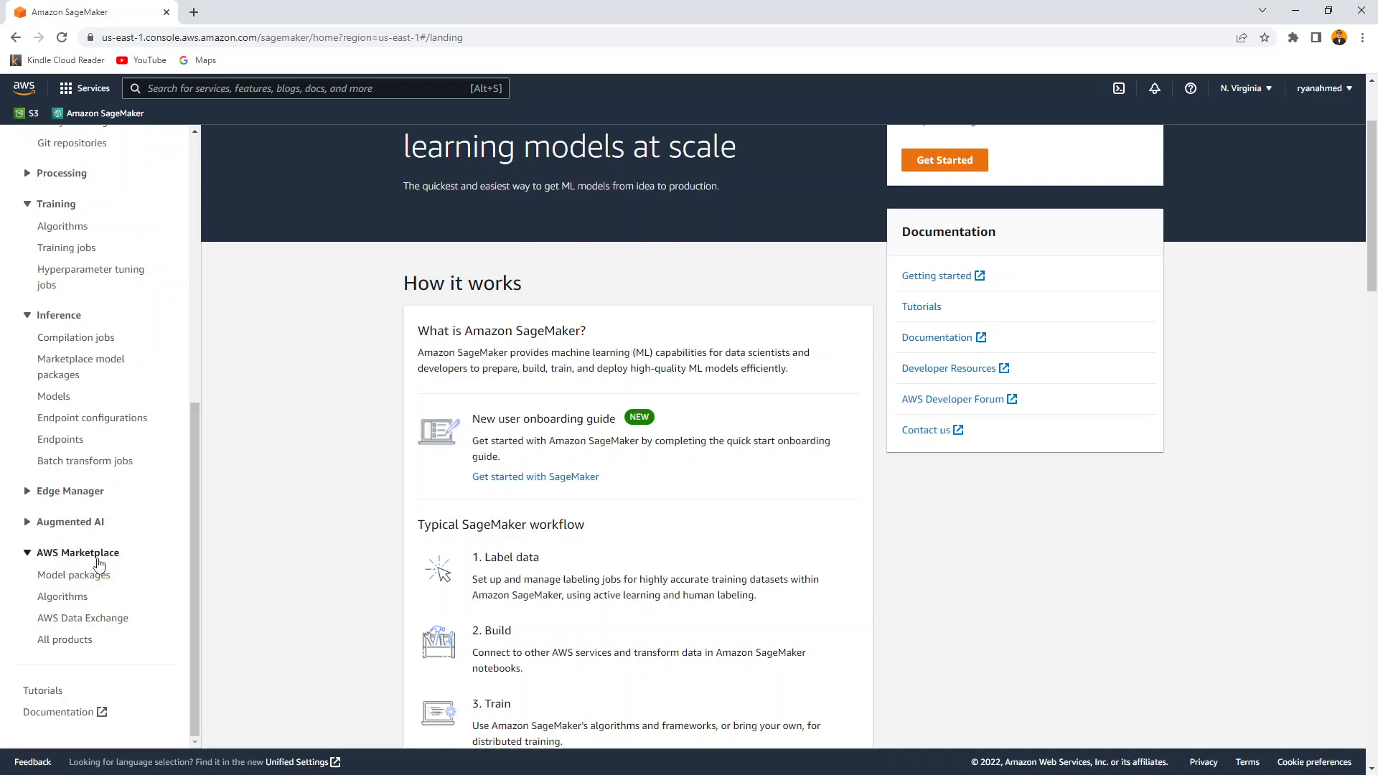
mouse_move(74, 575)
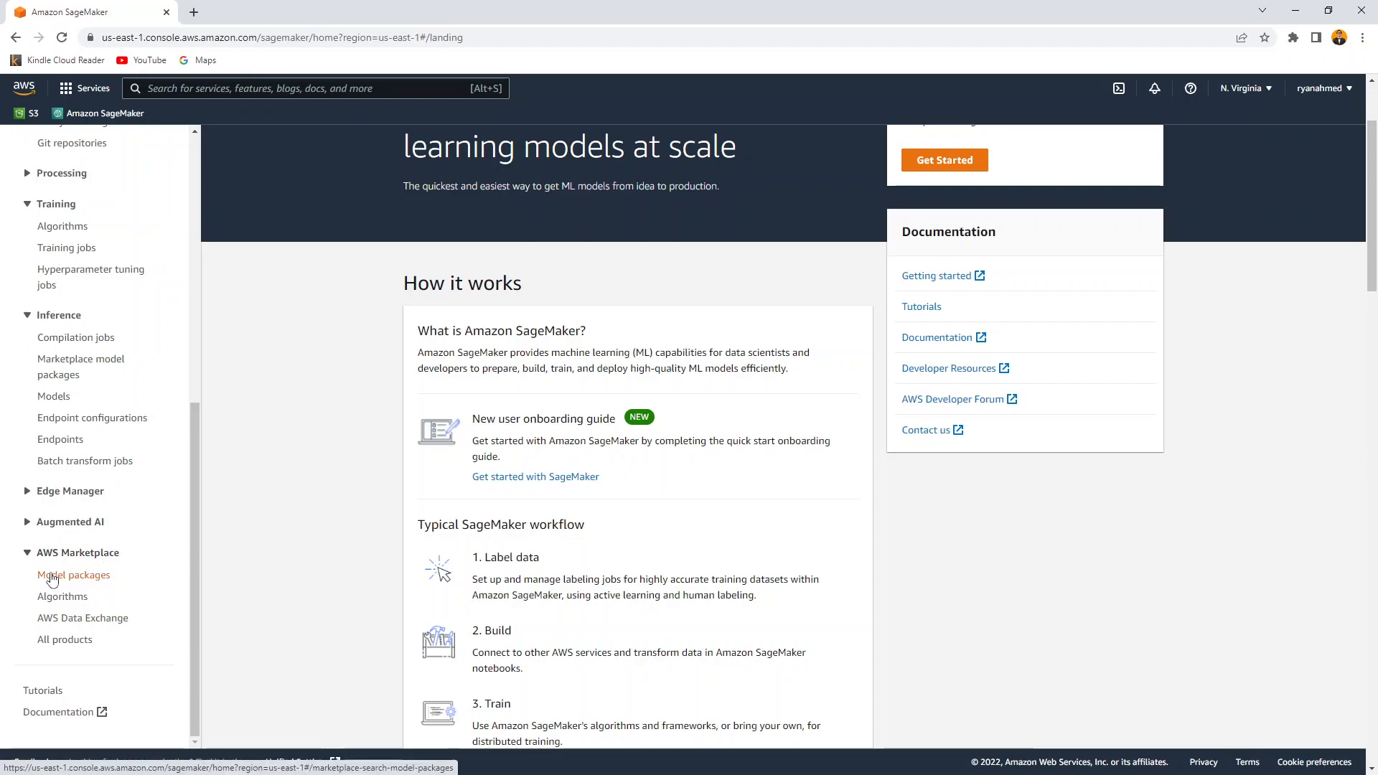
Step: Browse AWS Marketplace Model packages past GluonCV YOLOv3, GPT-2 and Vehicle Damage Inspection
left_click(74, 574)
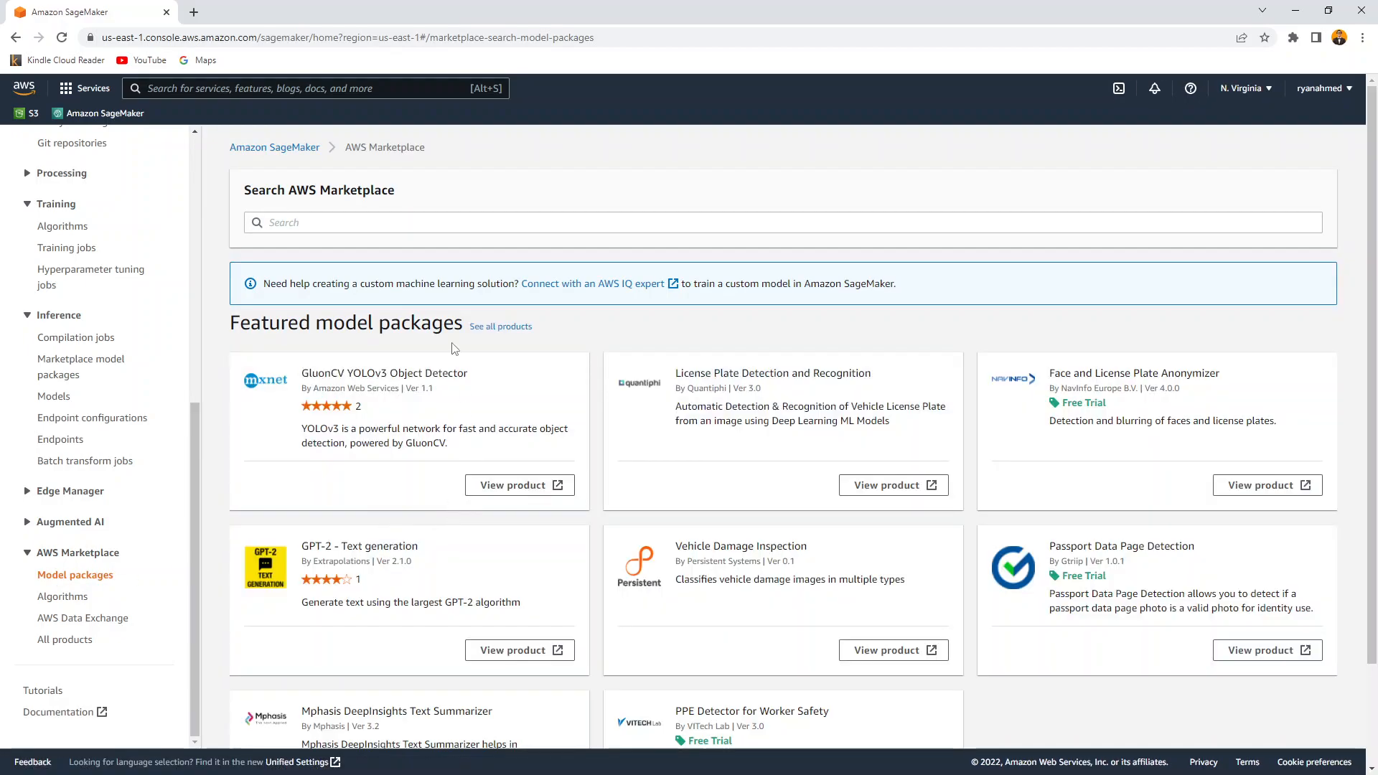
scroll("down", 3)
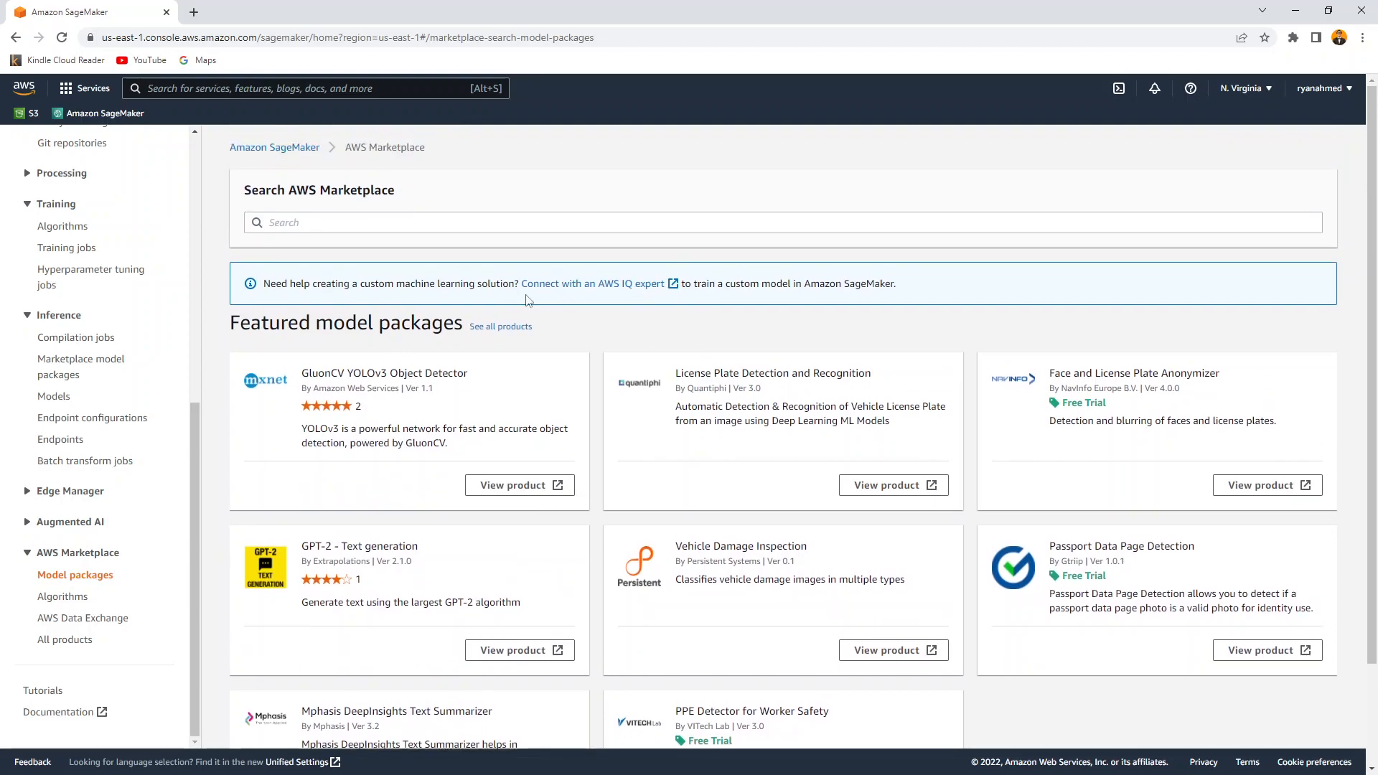
mouse_move(430, 329)
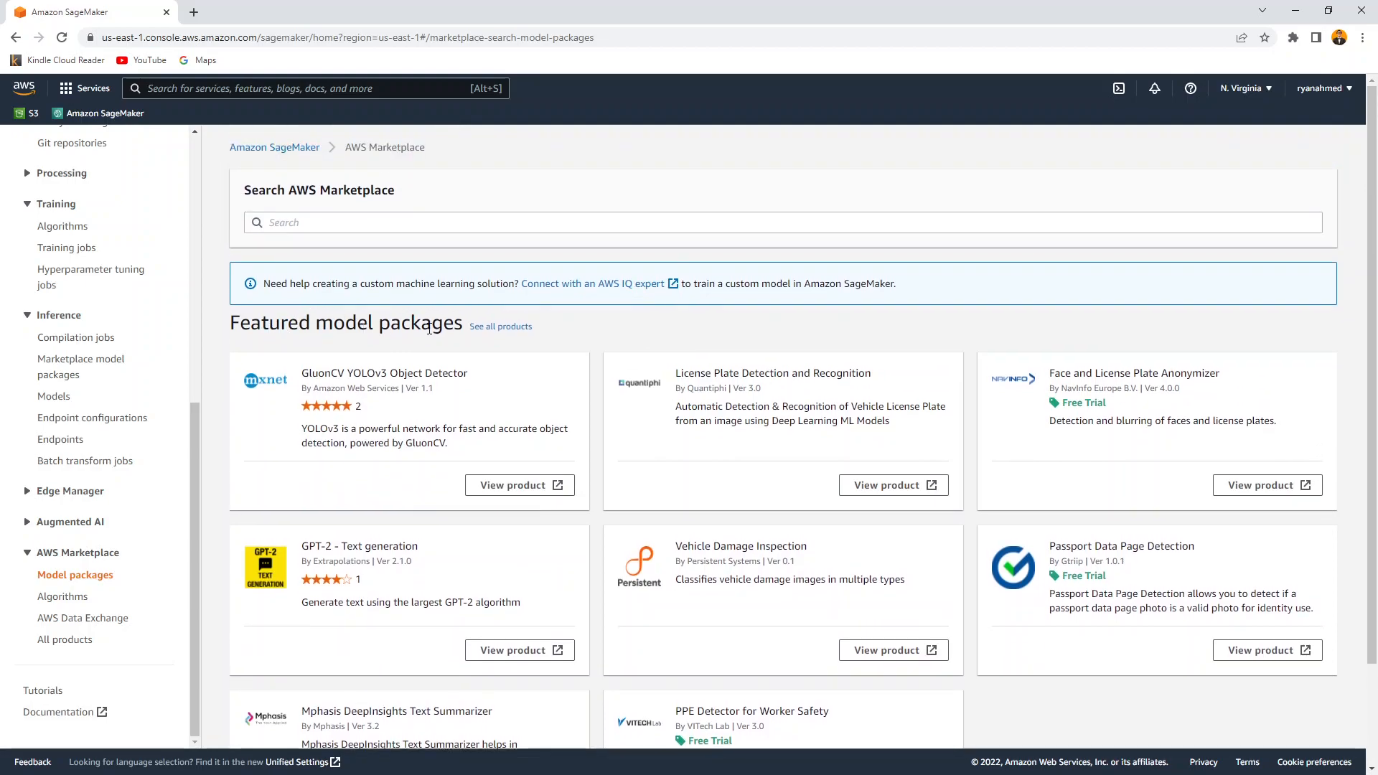
mouse_move(814, 372)
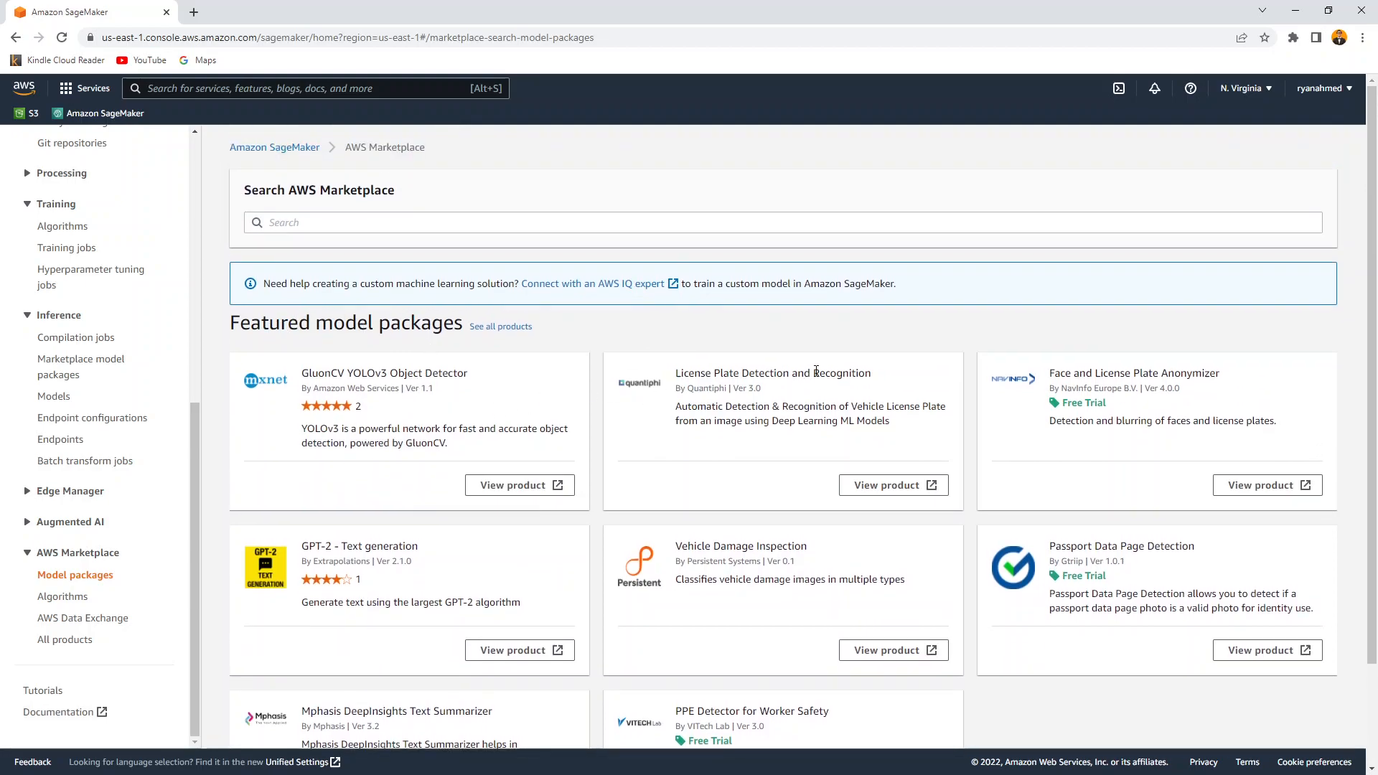
mouse_move(807, 368)
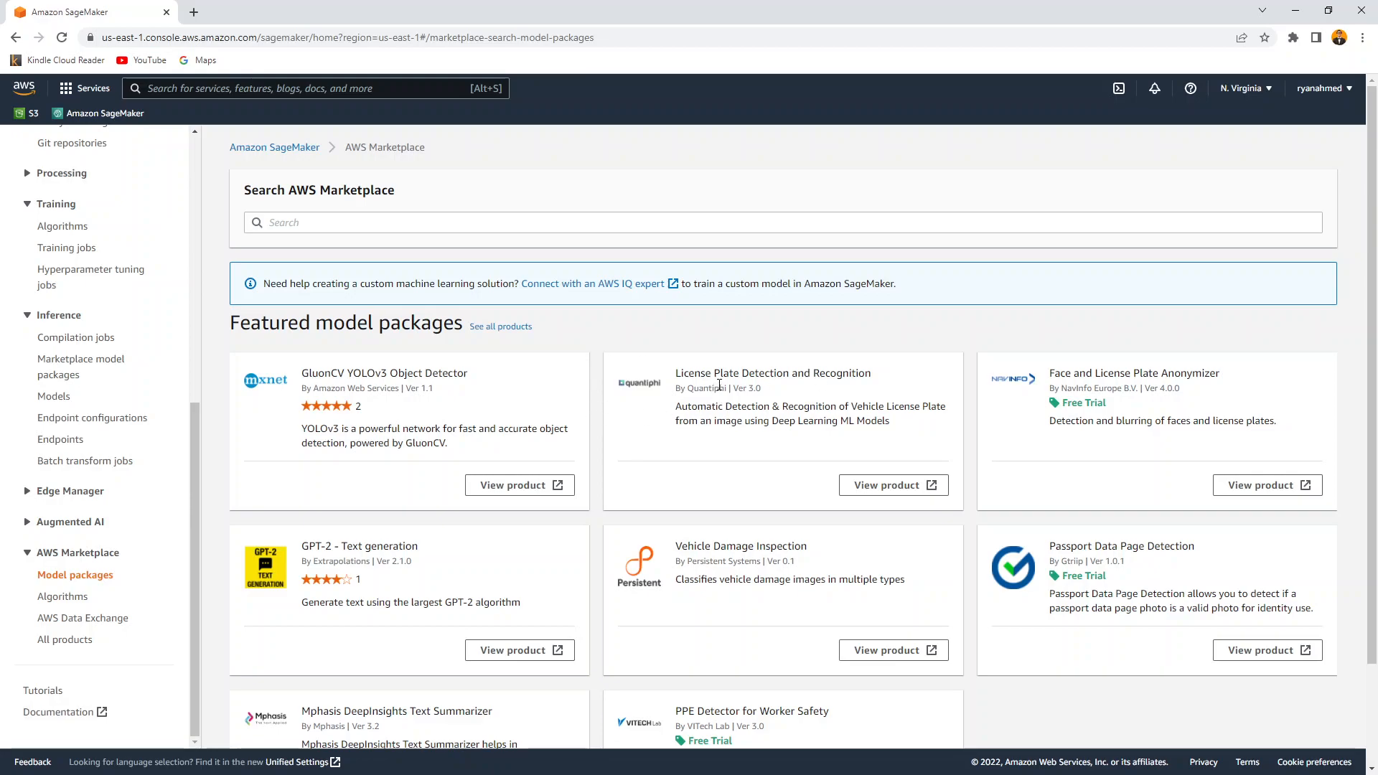
scroll("down", 3)
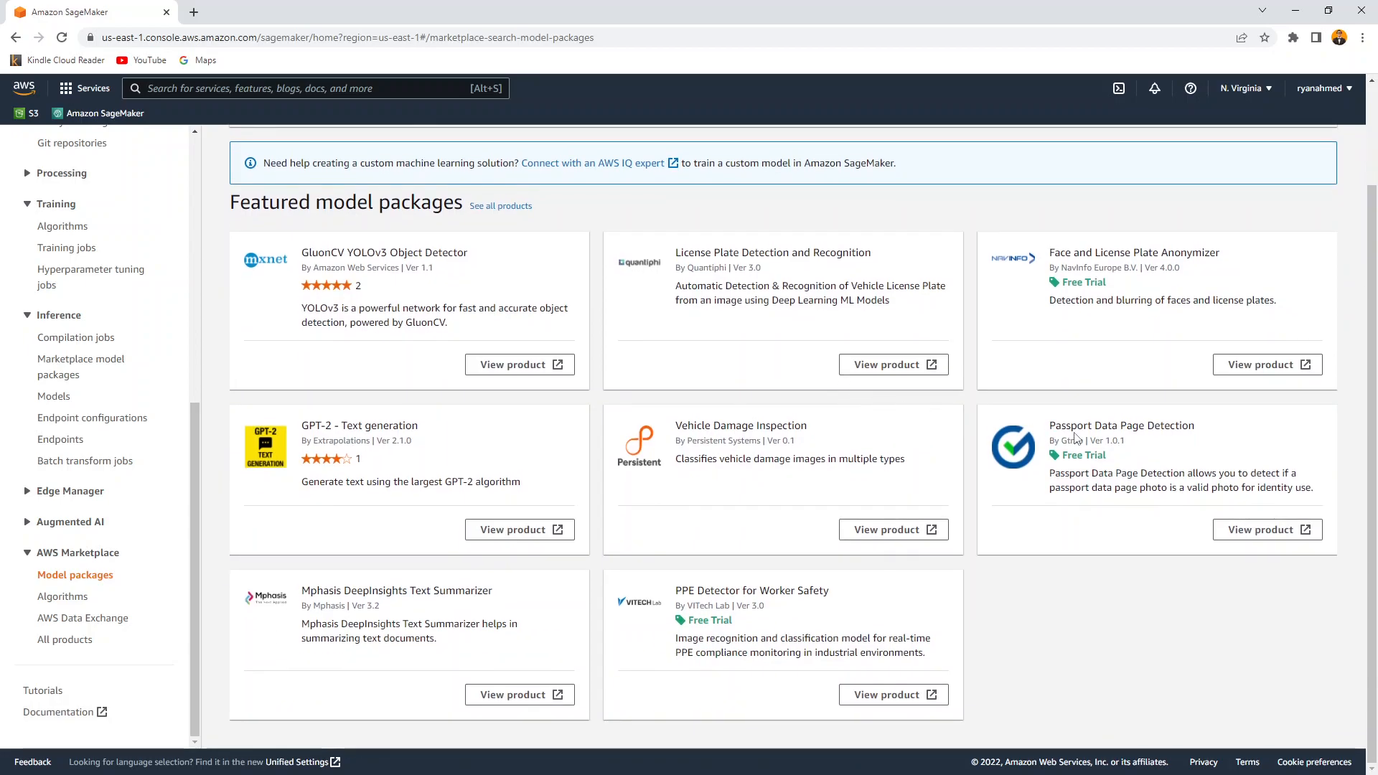
mouse_move(1281, 478)
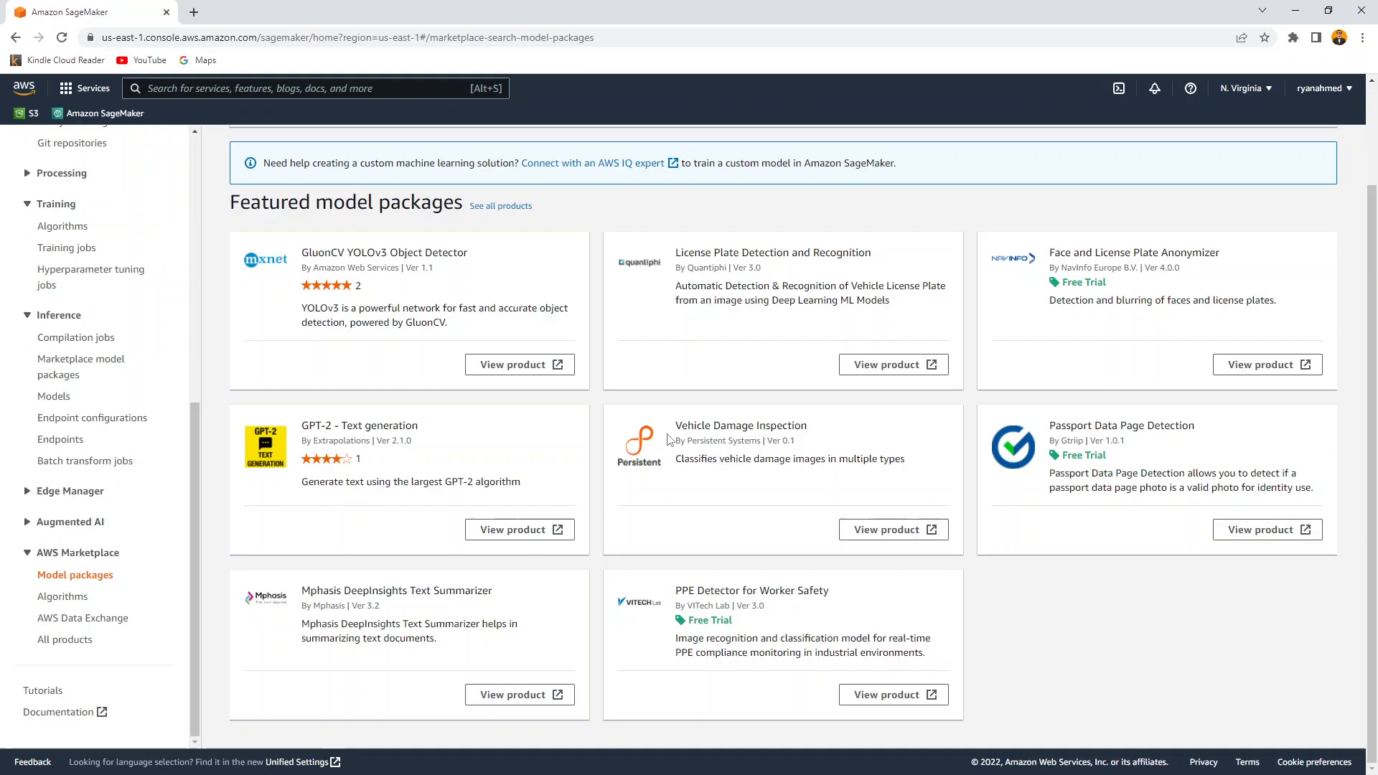
mouse_move(827, 432)
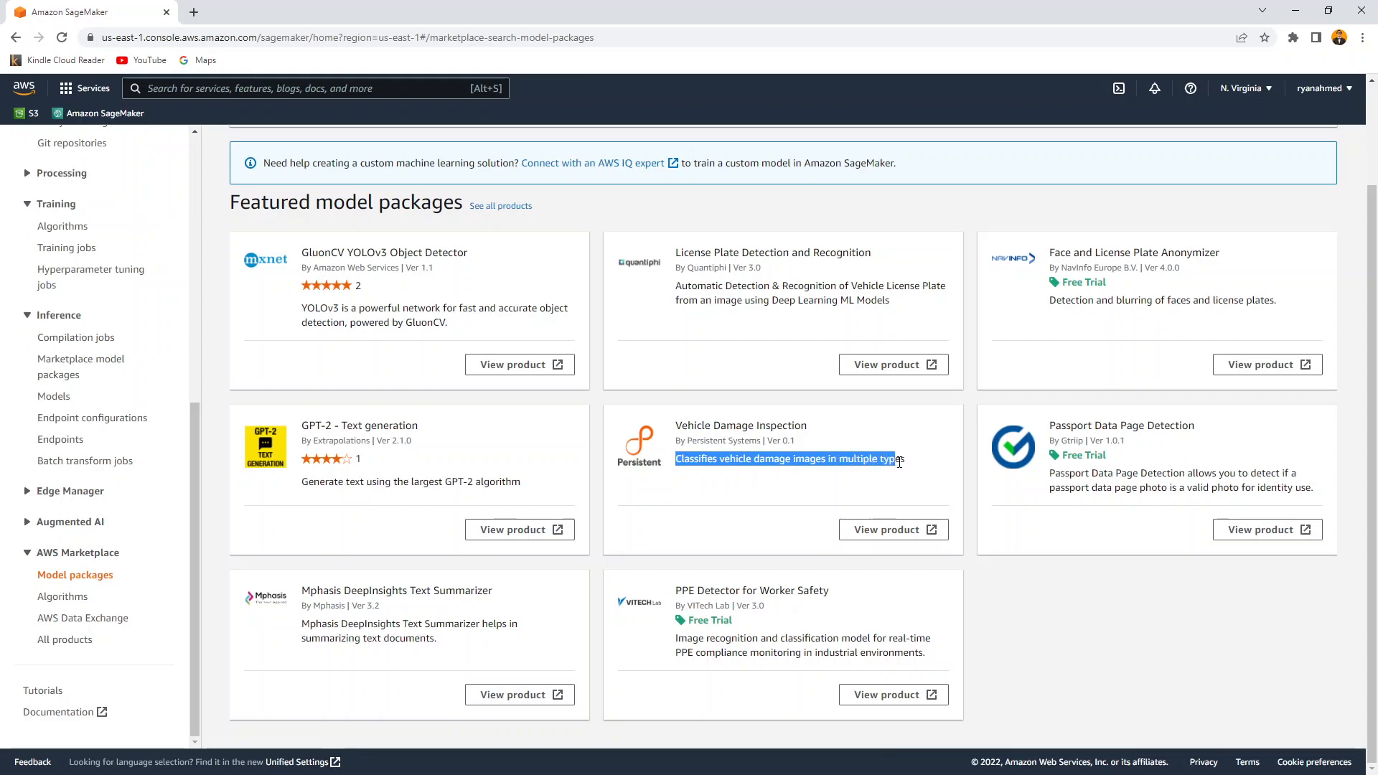
left_click(759, 371)
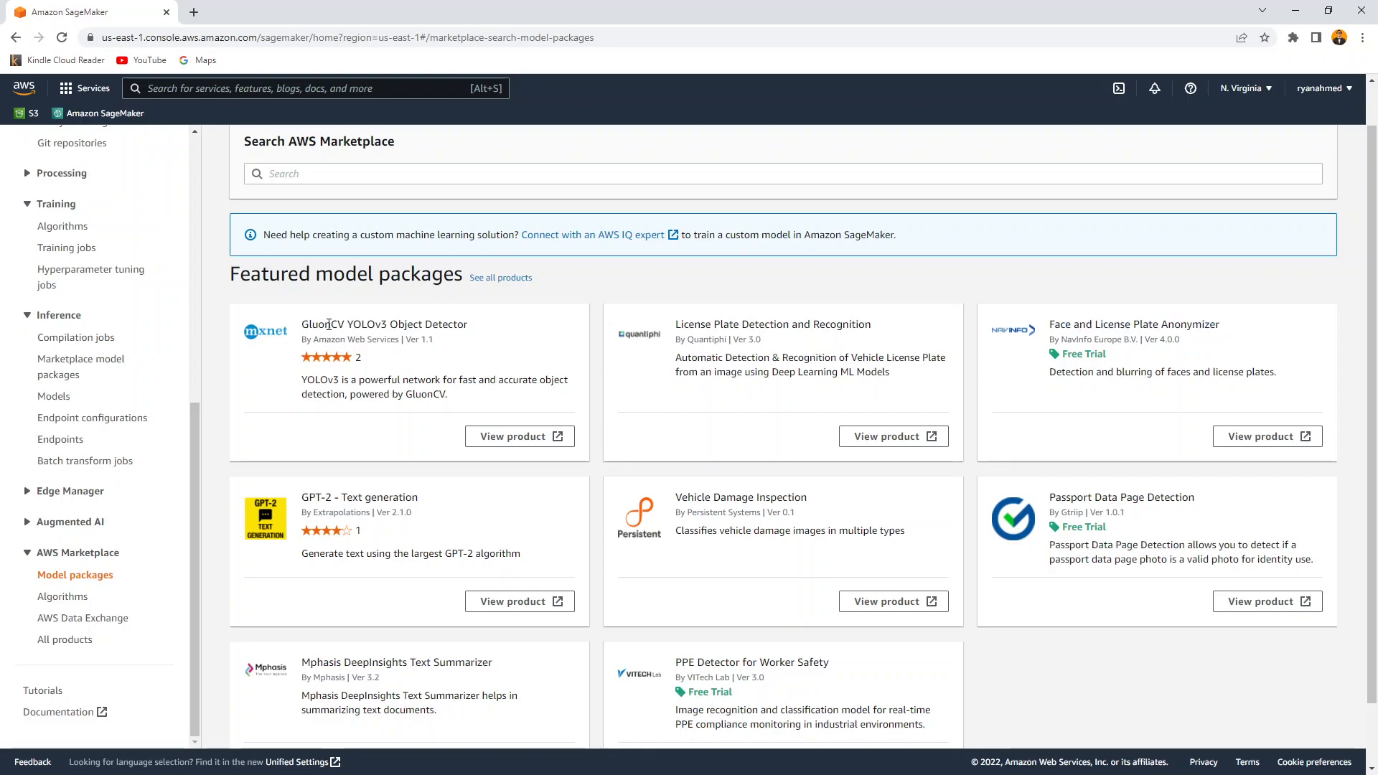
mouse_move(386, 334)
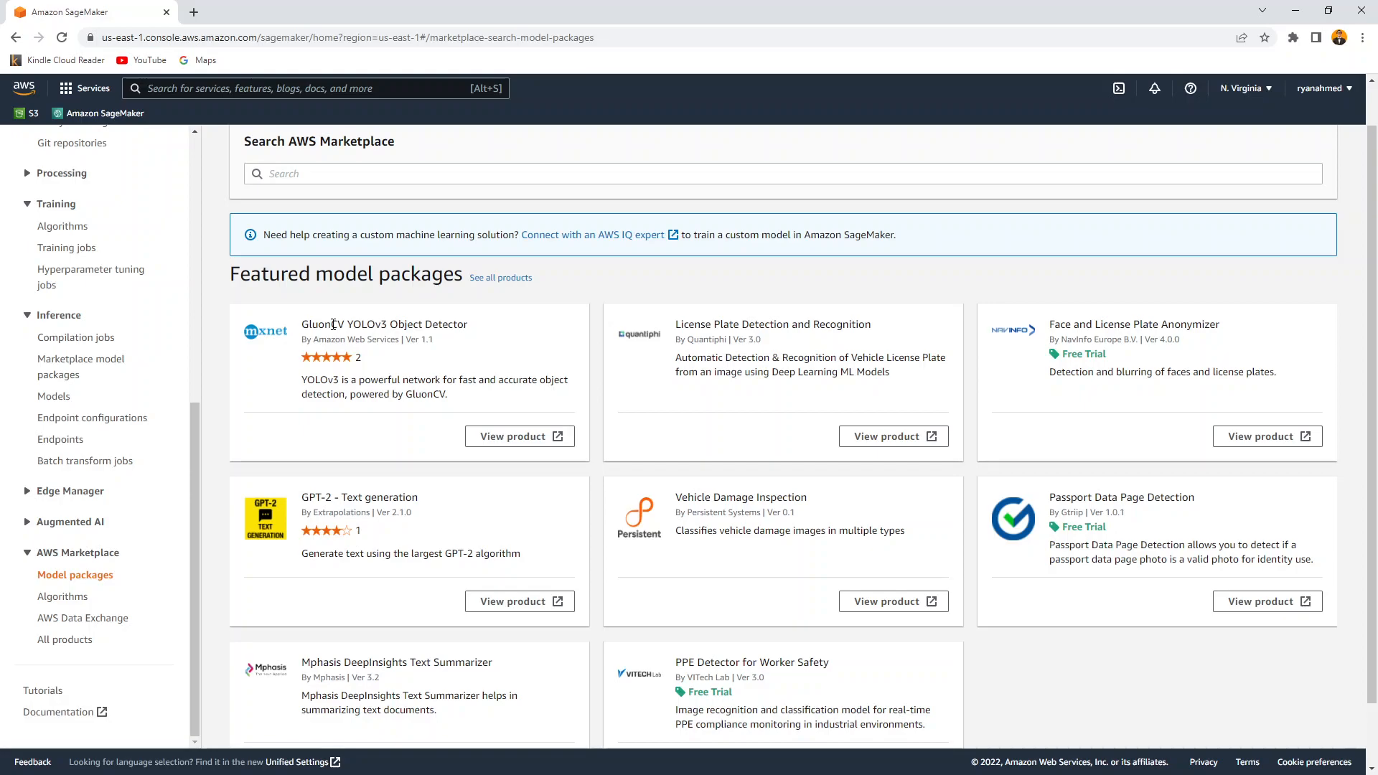
mouse_move(326, 402)
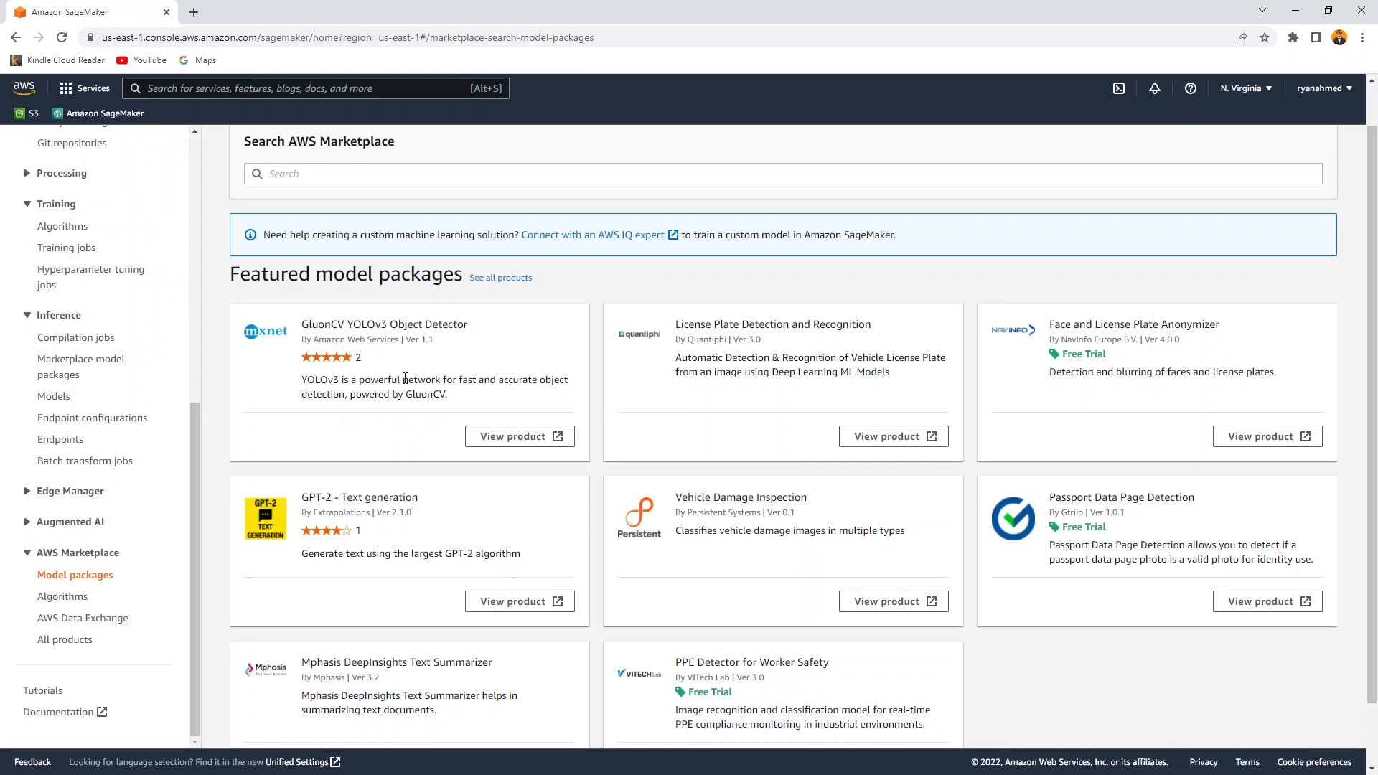
mouse_move(346, 321)
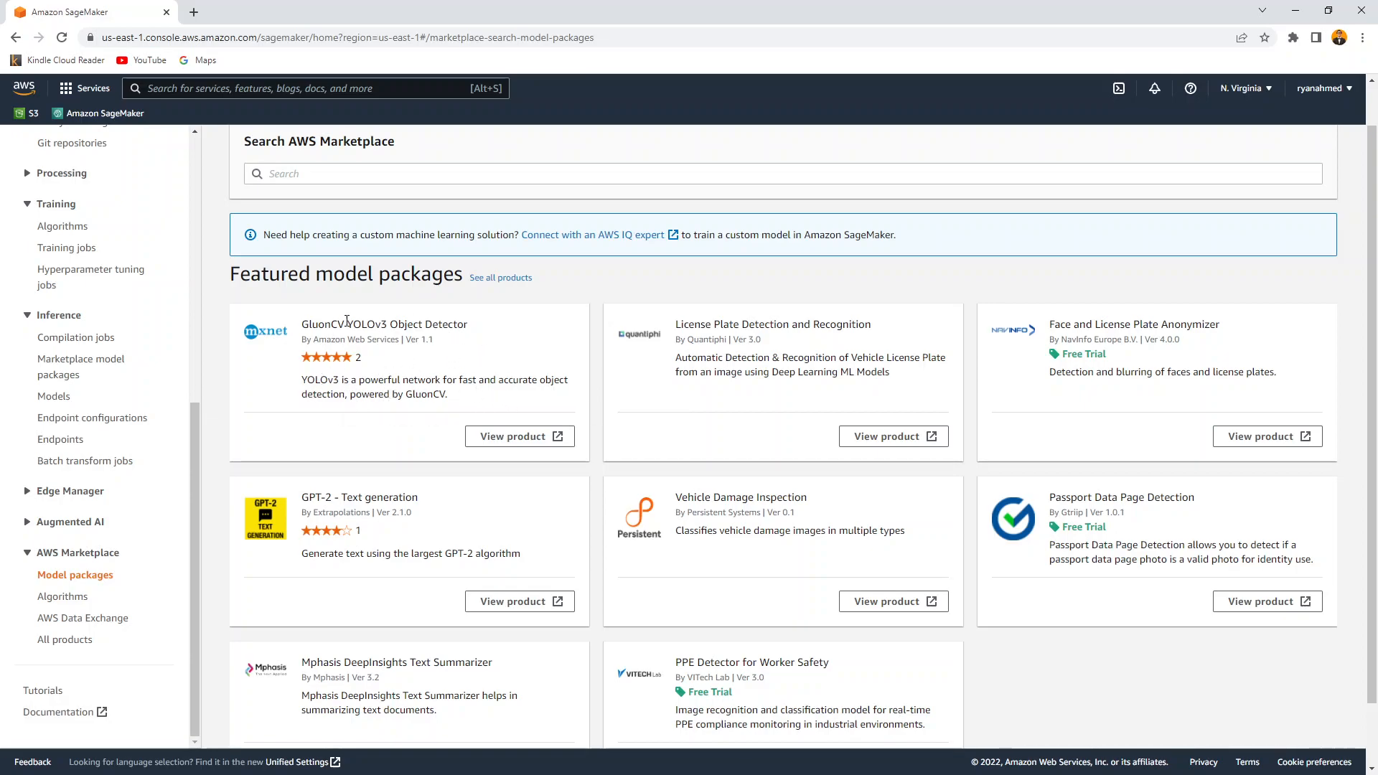
mouse_move(530, 481)
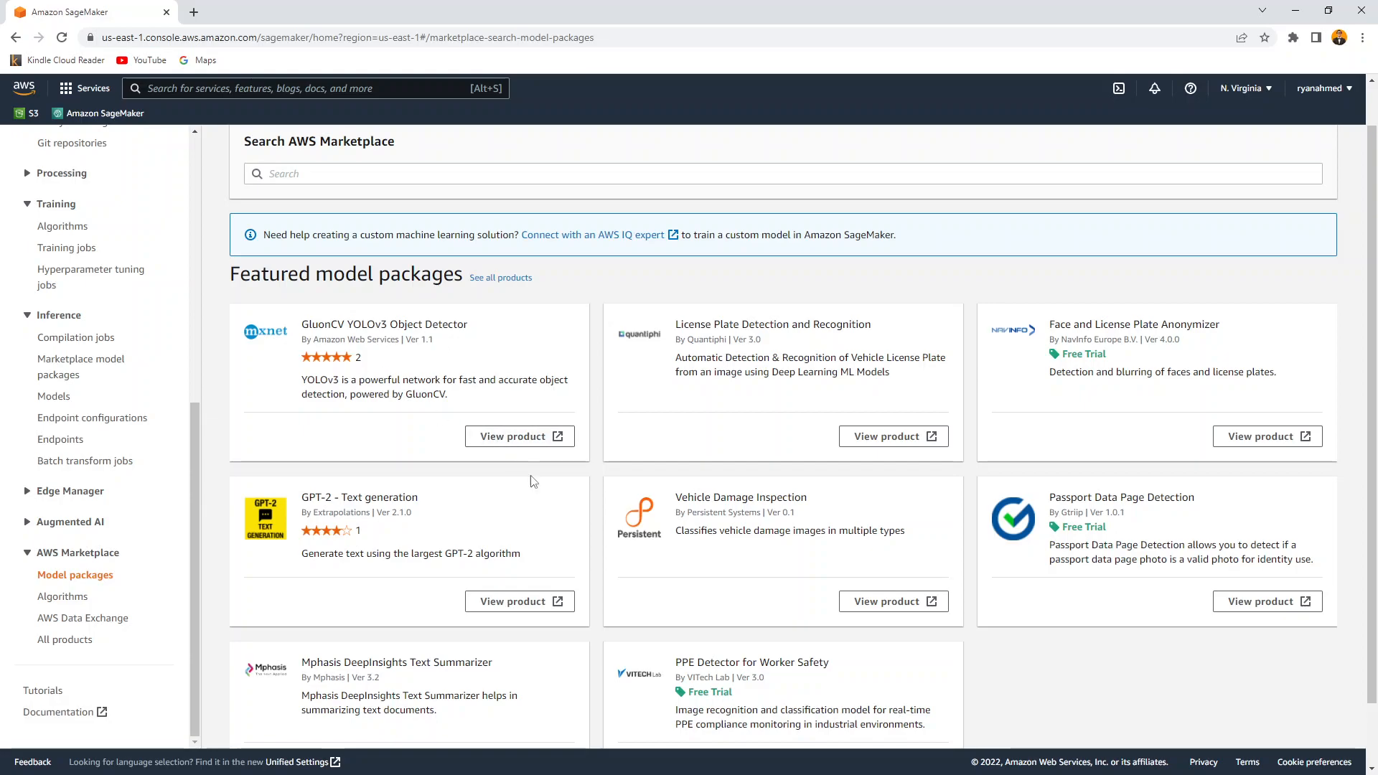
left_click(520, 436)
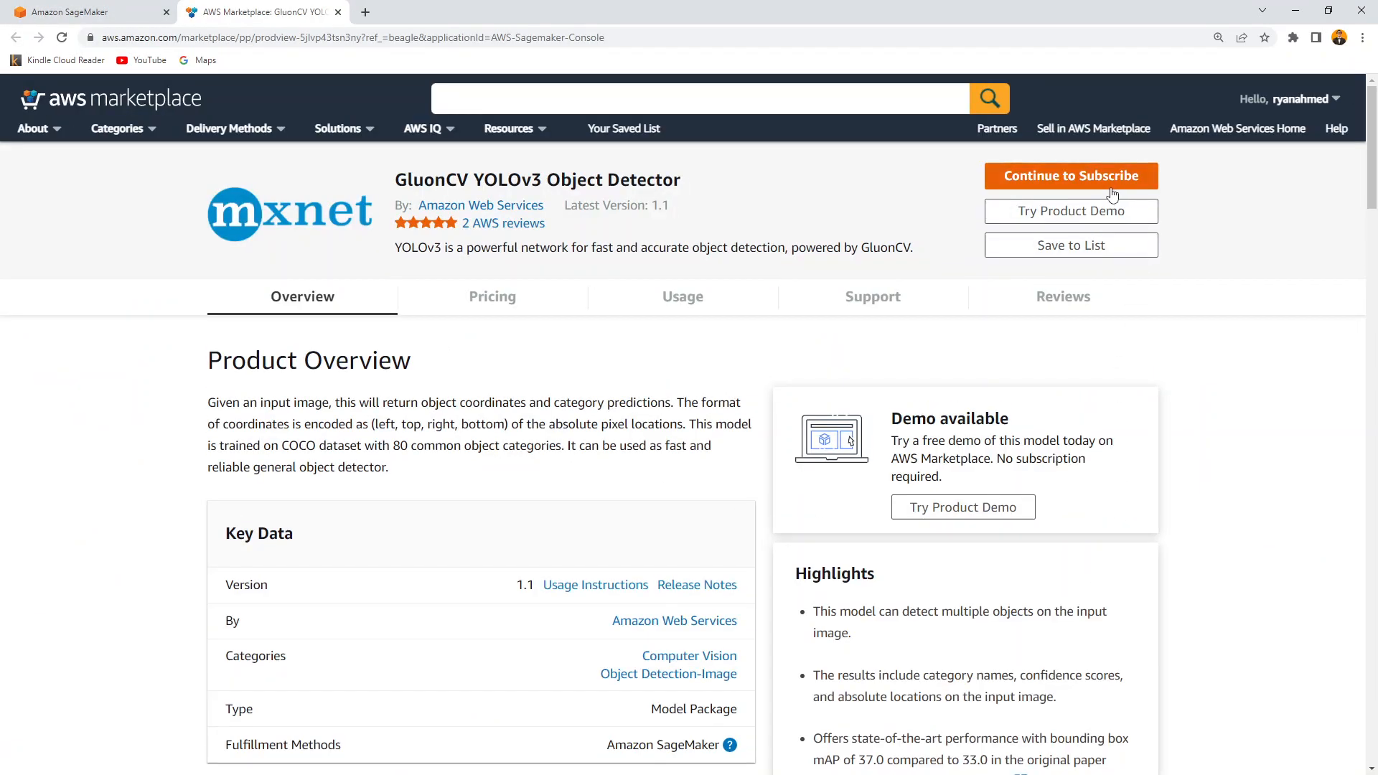
mouse_move(1105, 418)
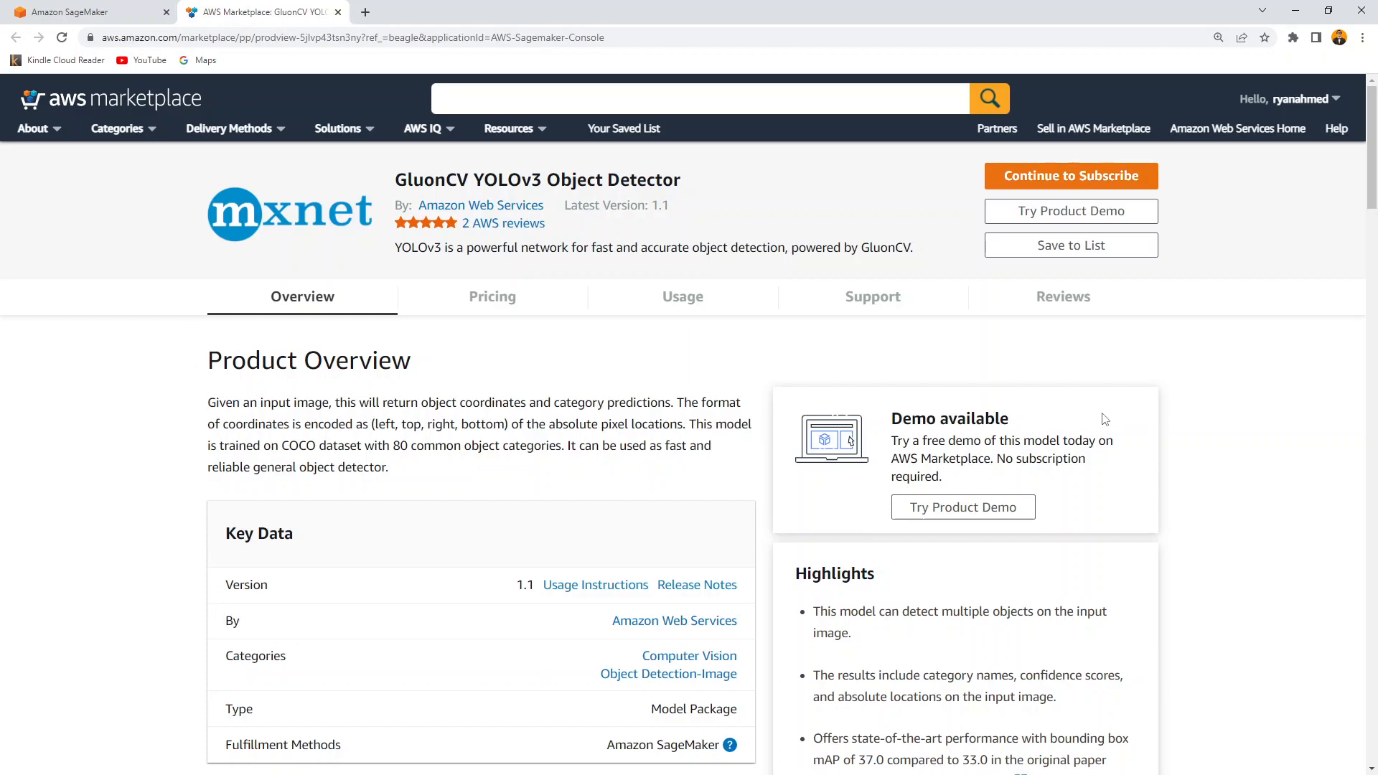
mouse_move(381, 391)
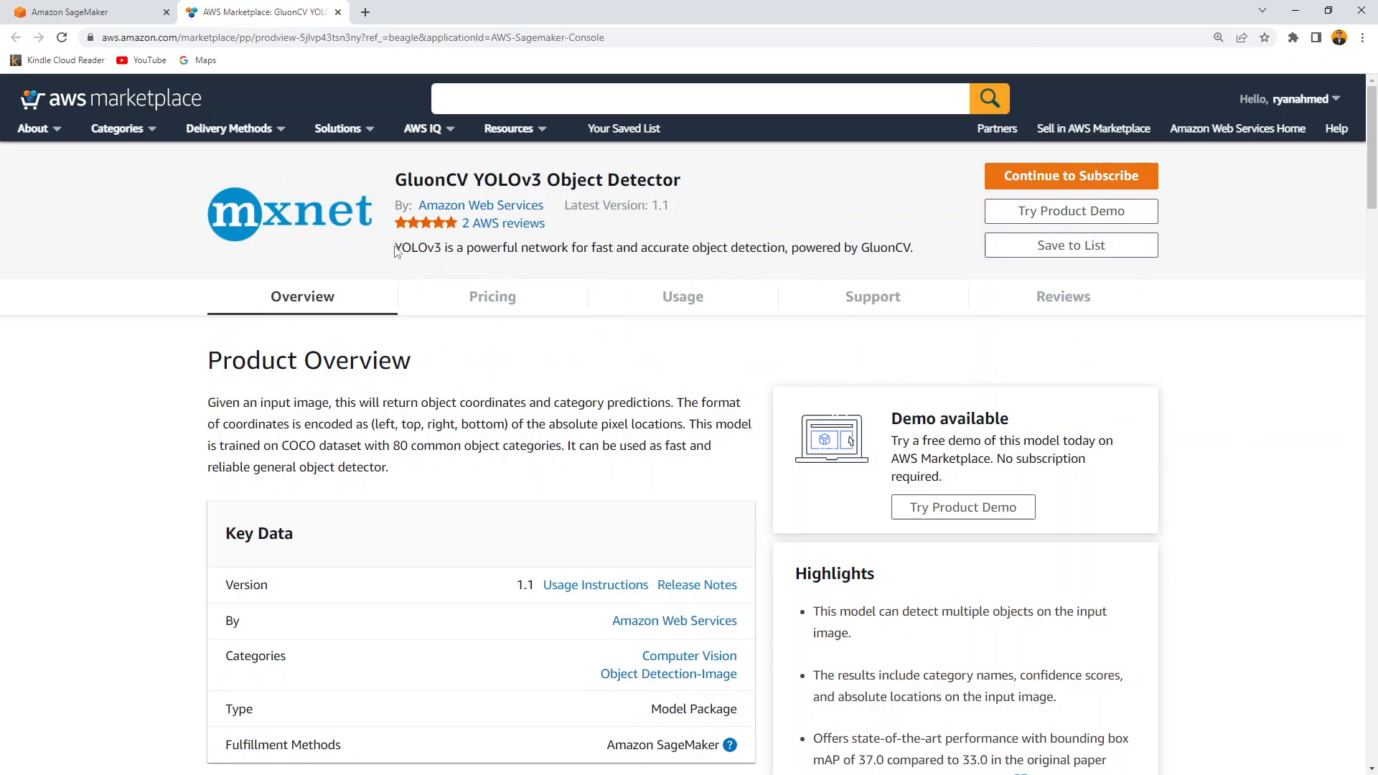
left_click_drag(395, 247, 610, 247)
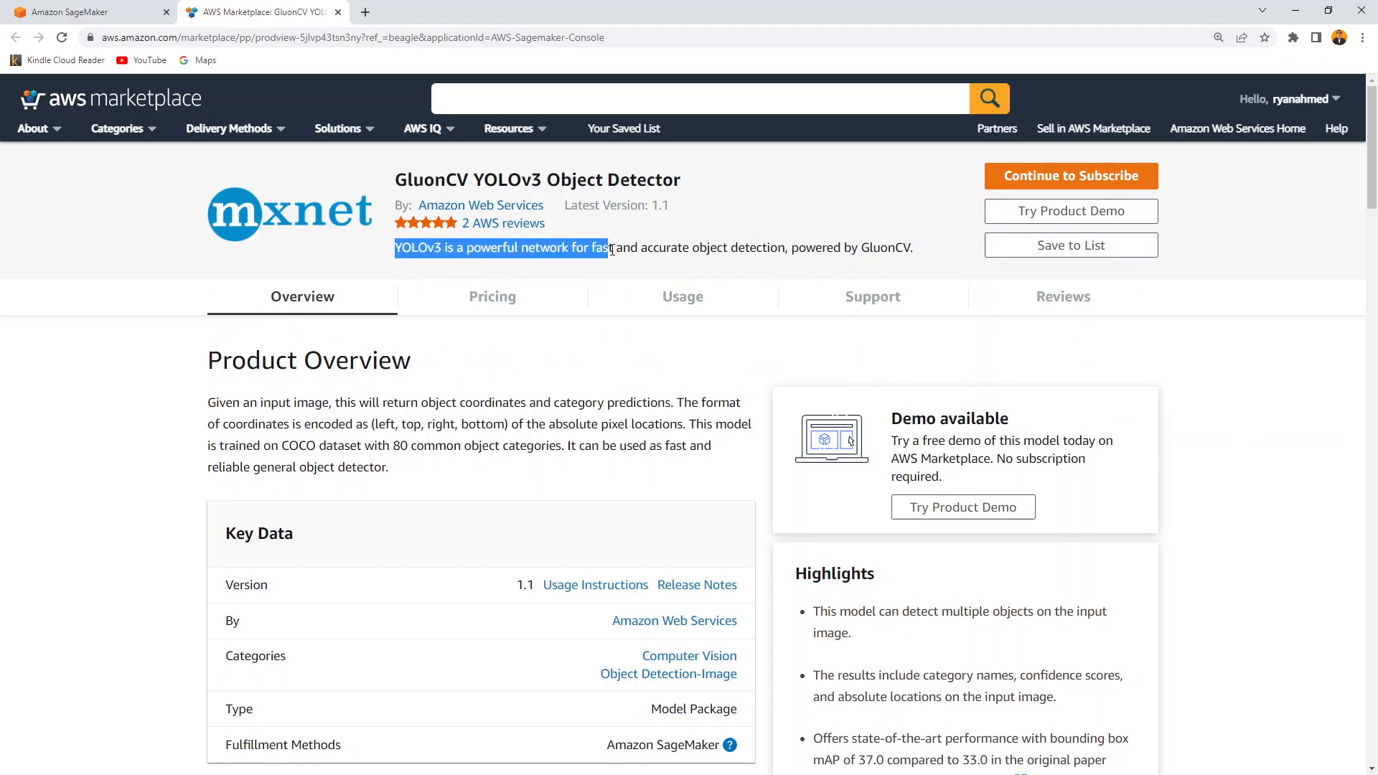
left_click_drag(606, 247, 879, 247)
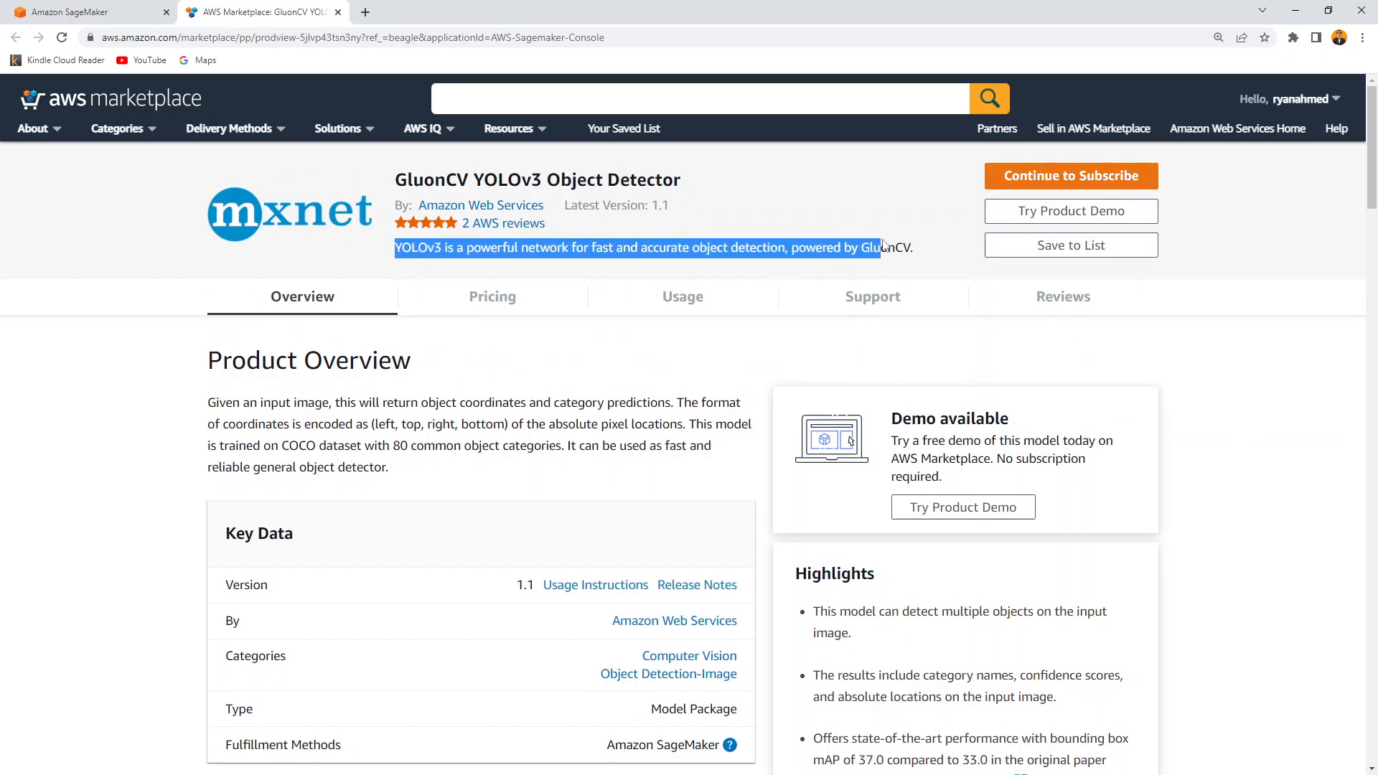
scroll("down", 3)
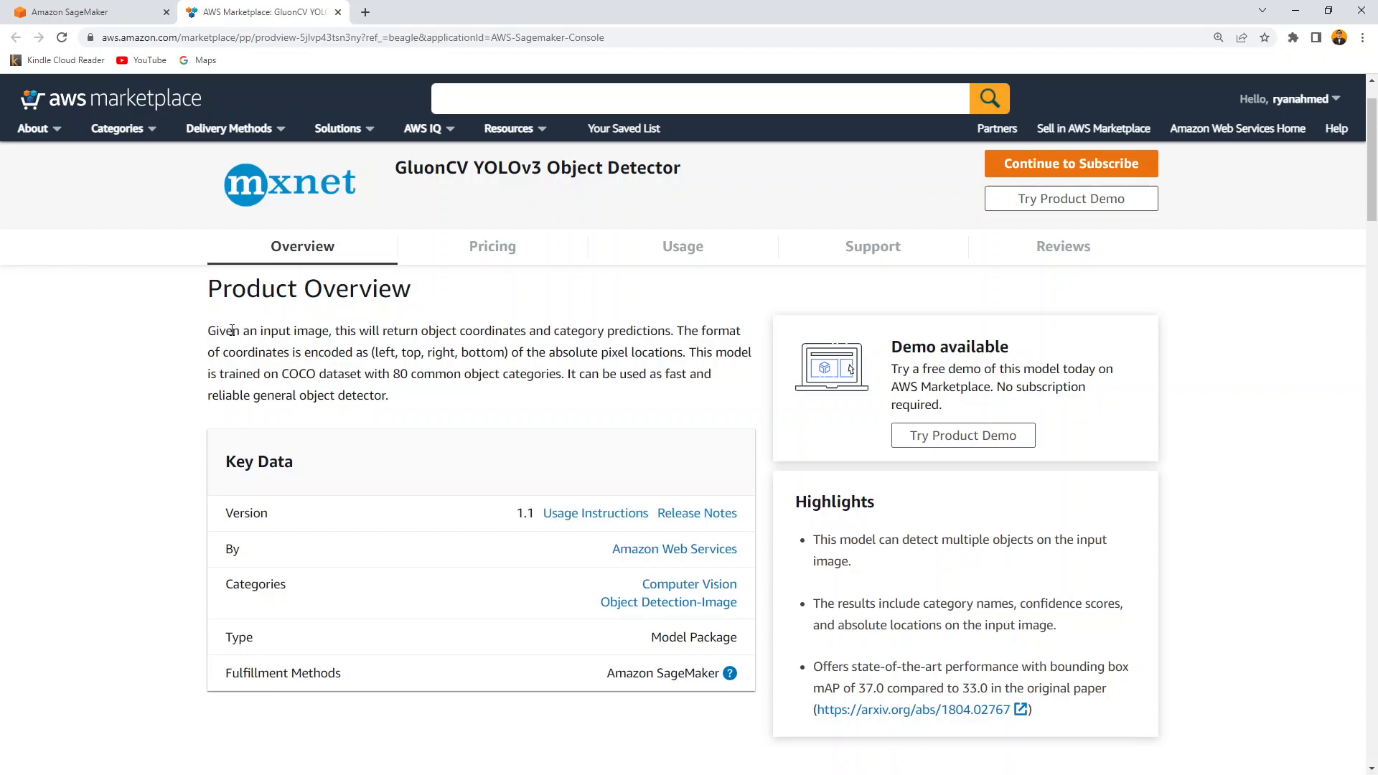
left_click_drag(323, 330, 549, 330)
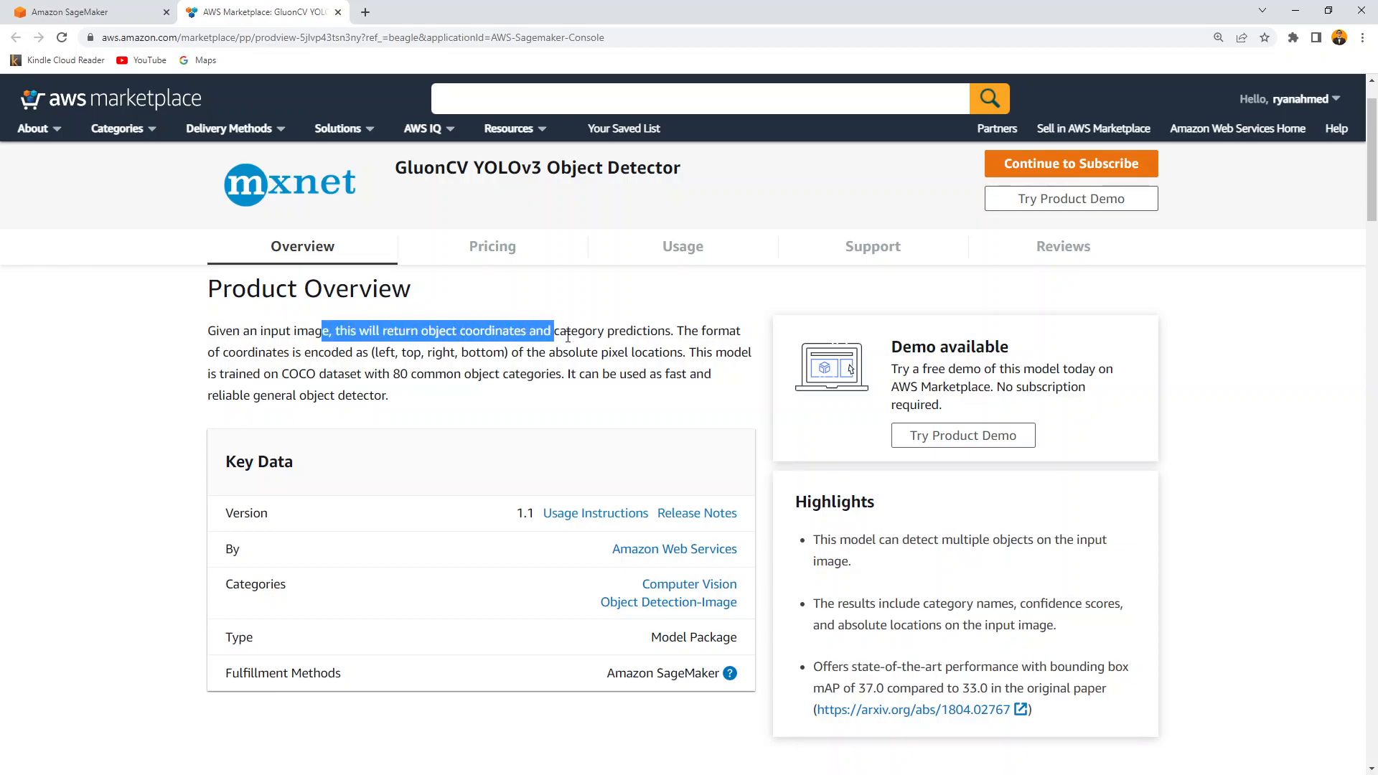
left_click(322, 418)
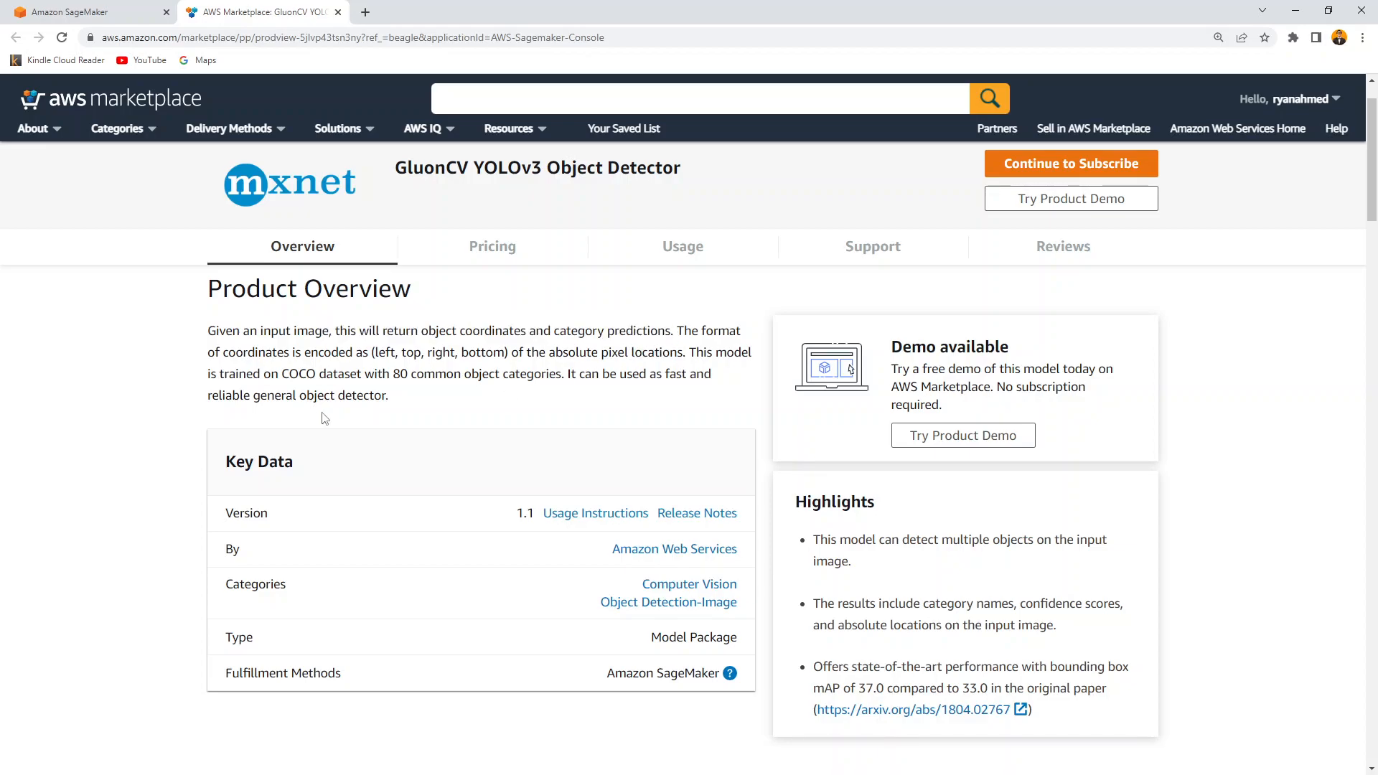
scroll("down", 3)
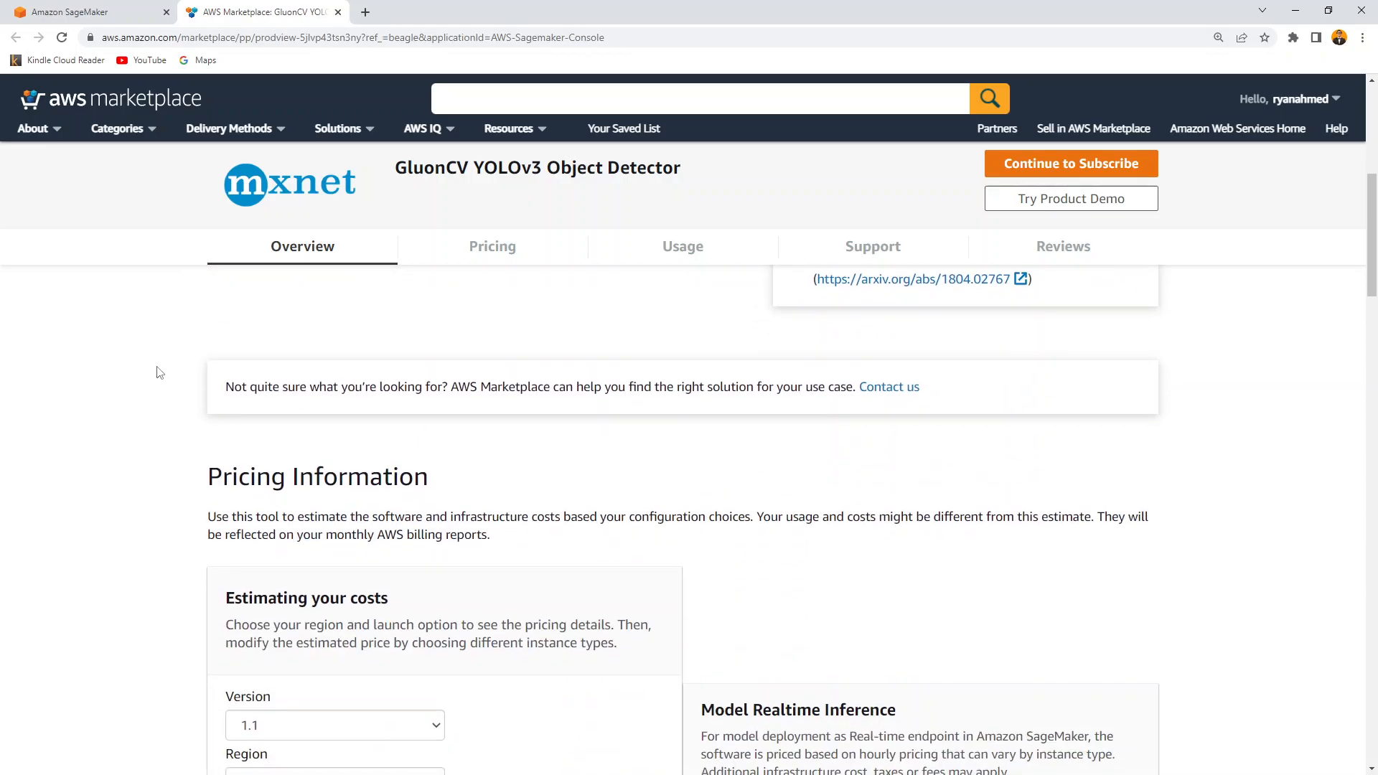
left_click(492, 246)
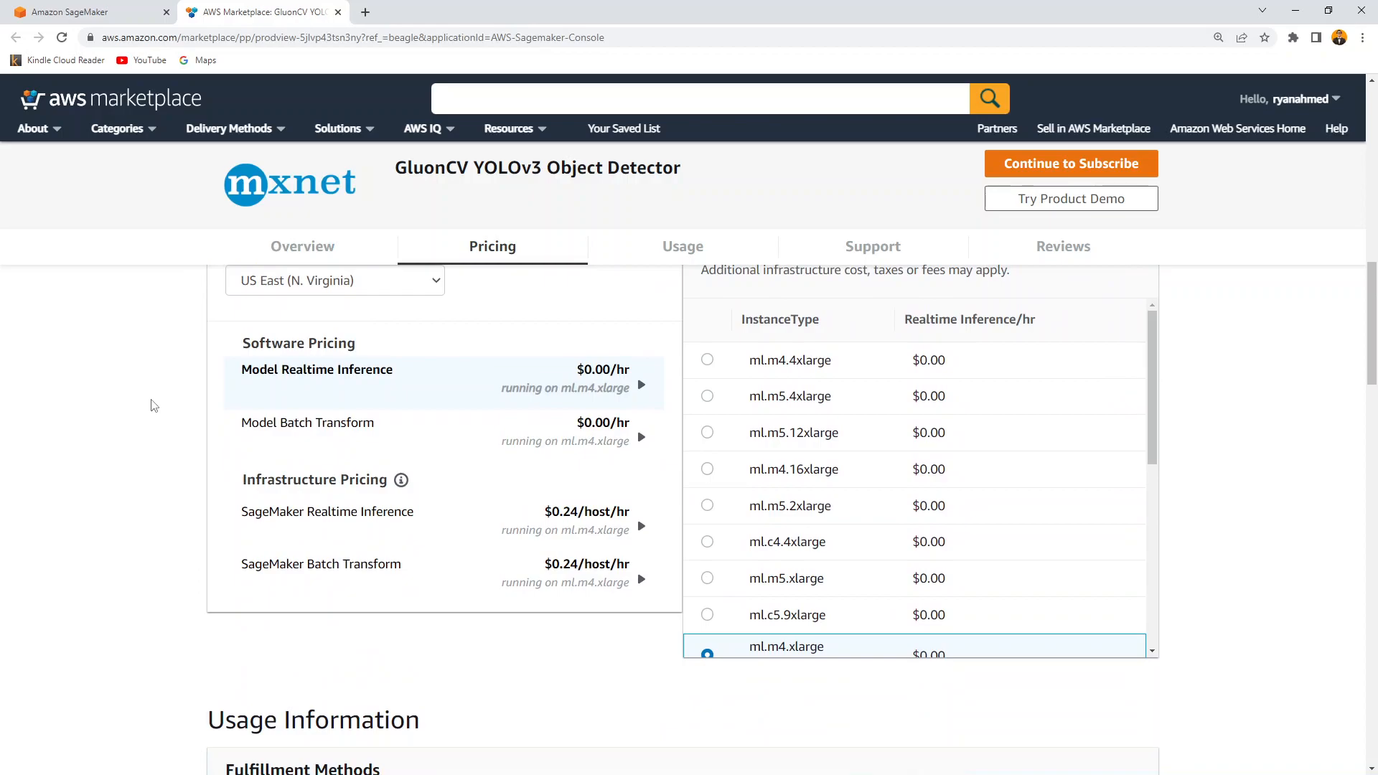
scroll("down", 3)
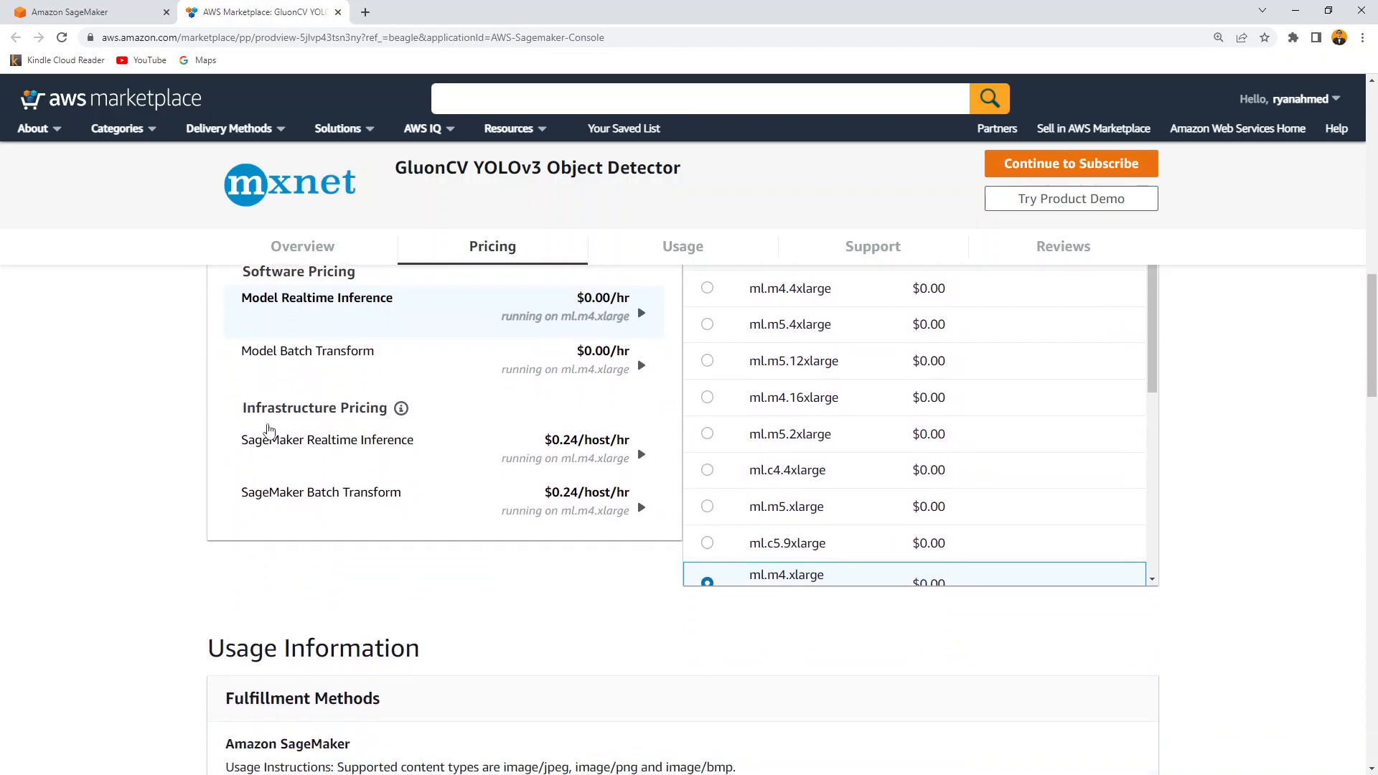
mouse_move(602, 462)
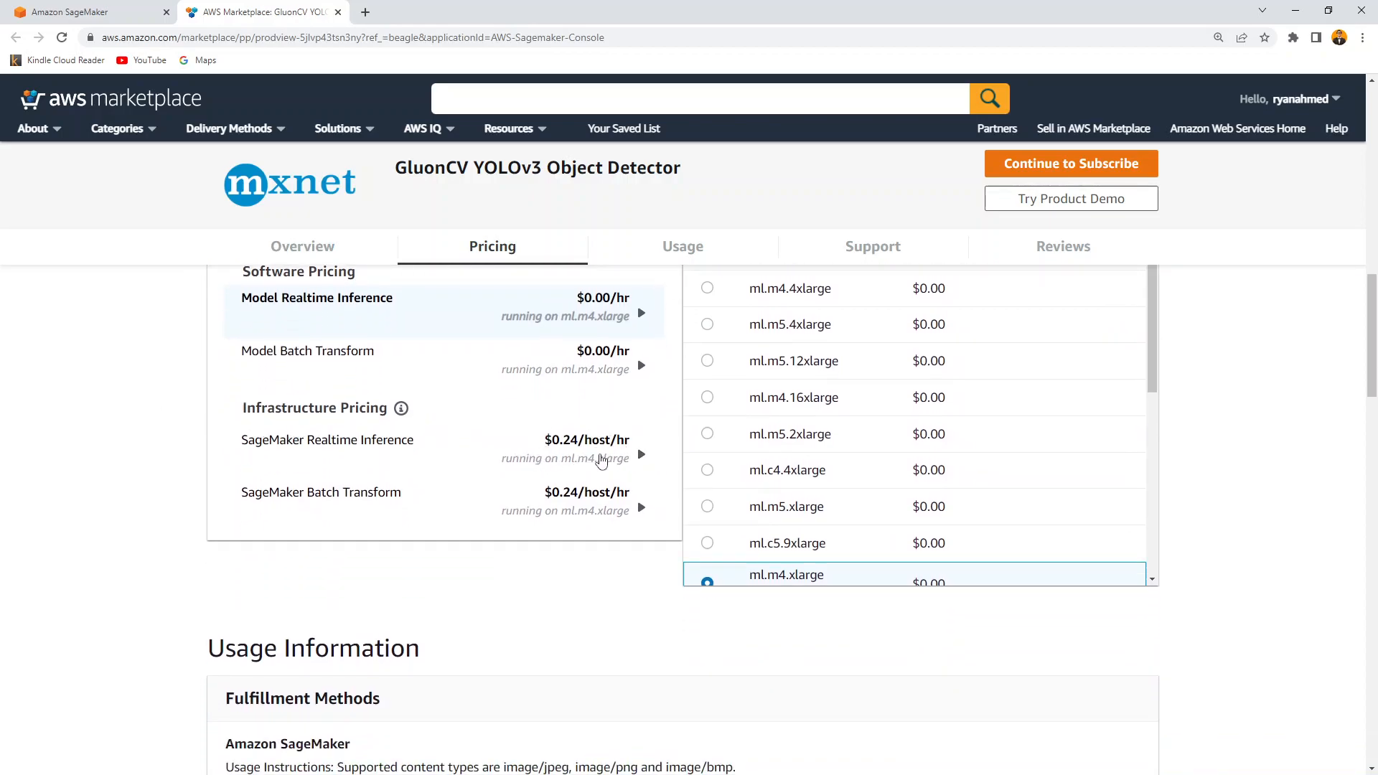
scroll("down", 3)
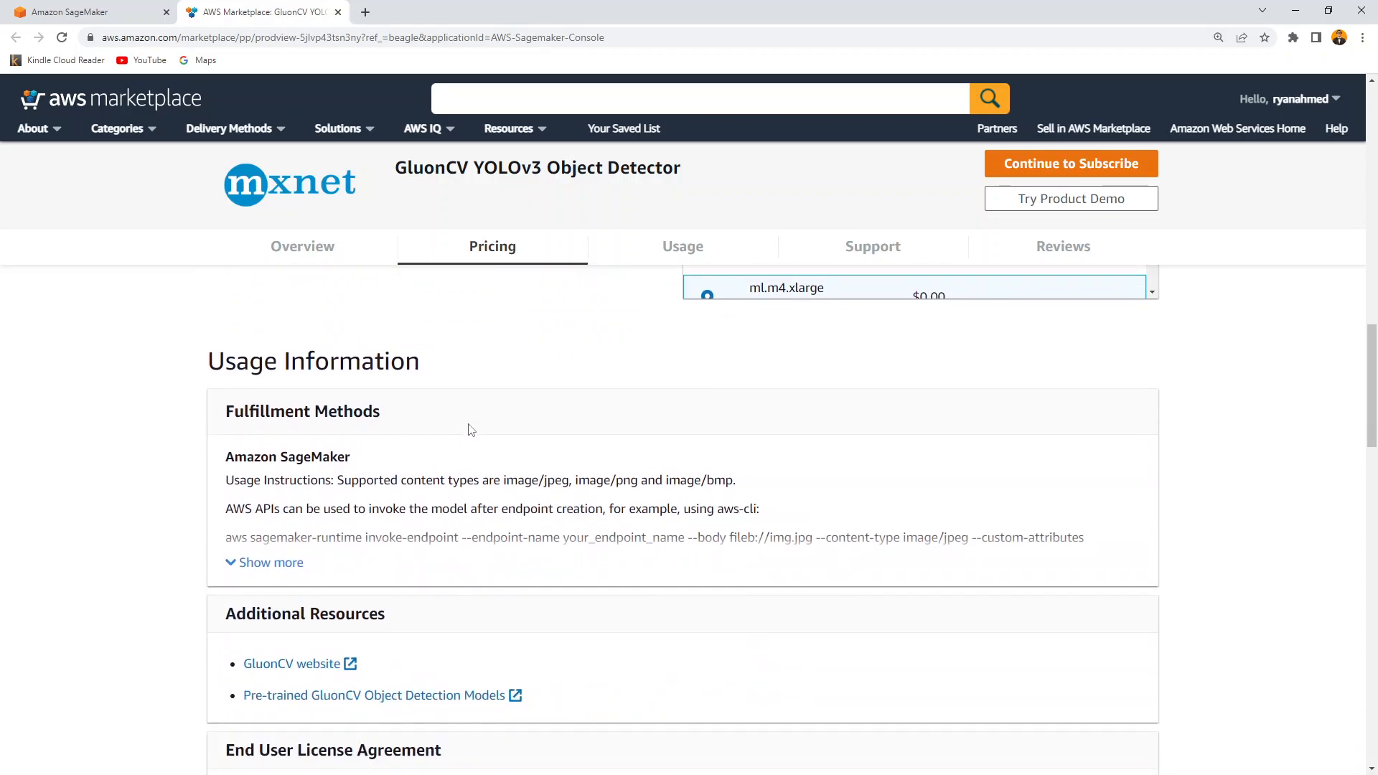
left_click(682, 246)
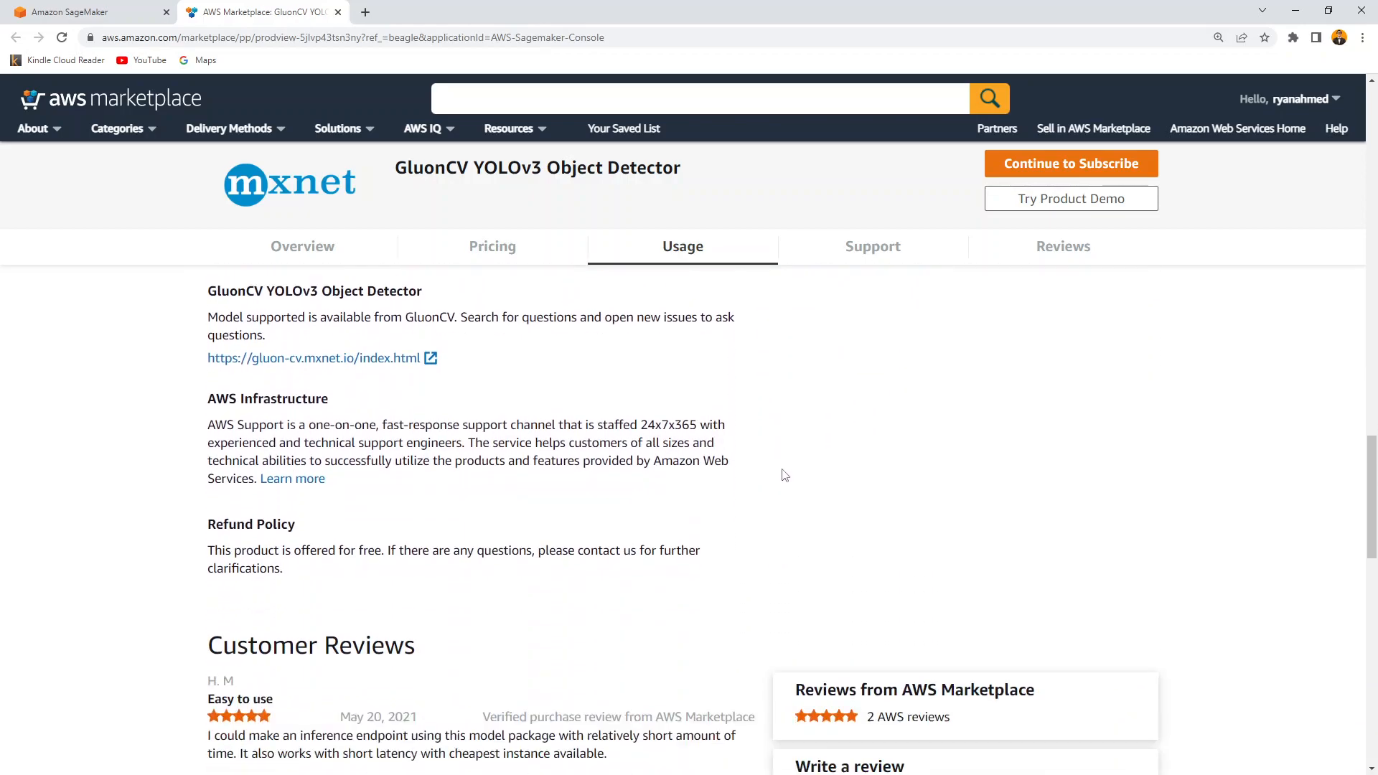
left_click(872, 246)
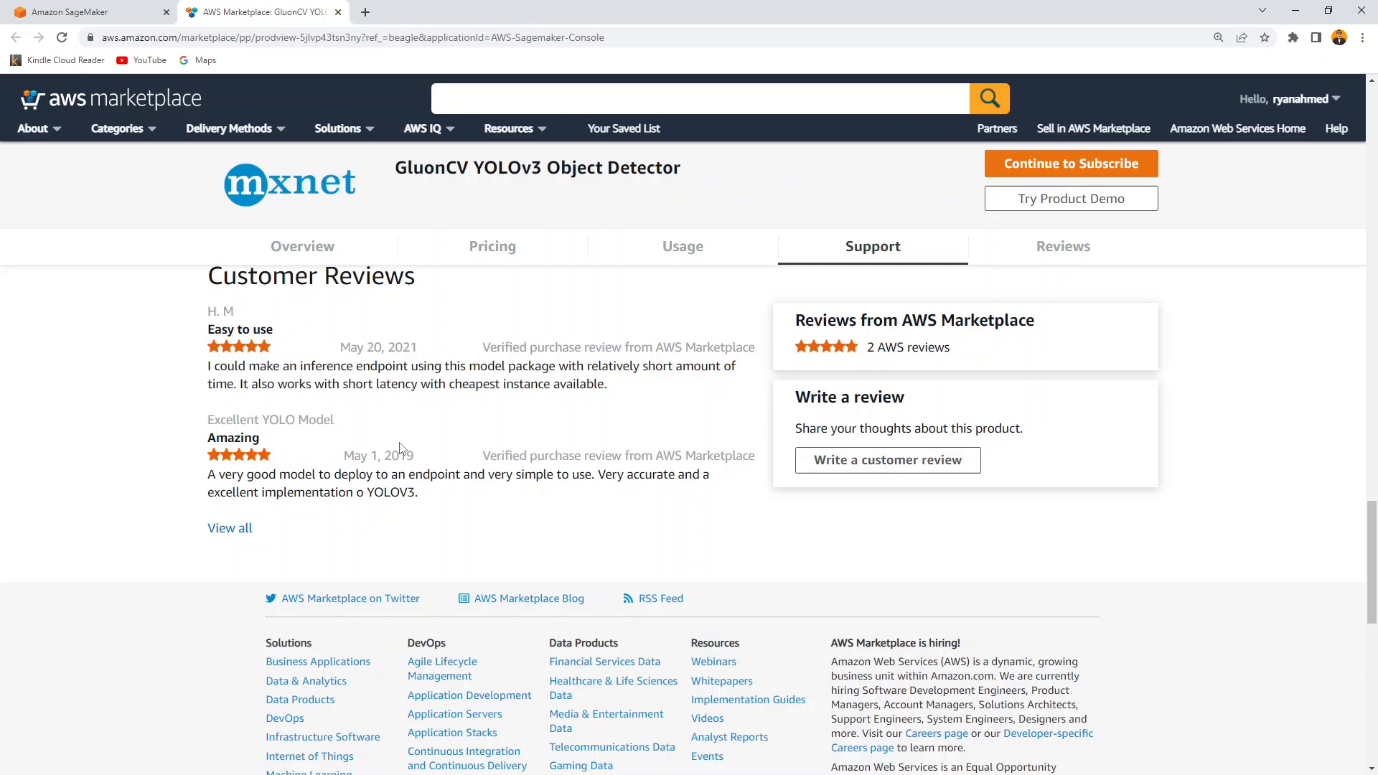
mouse_move(238, 486)
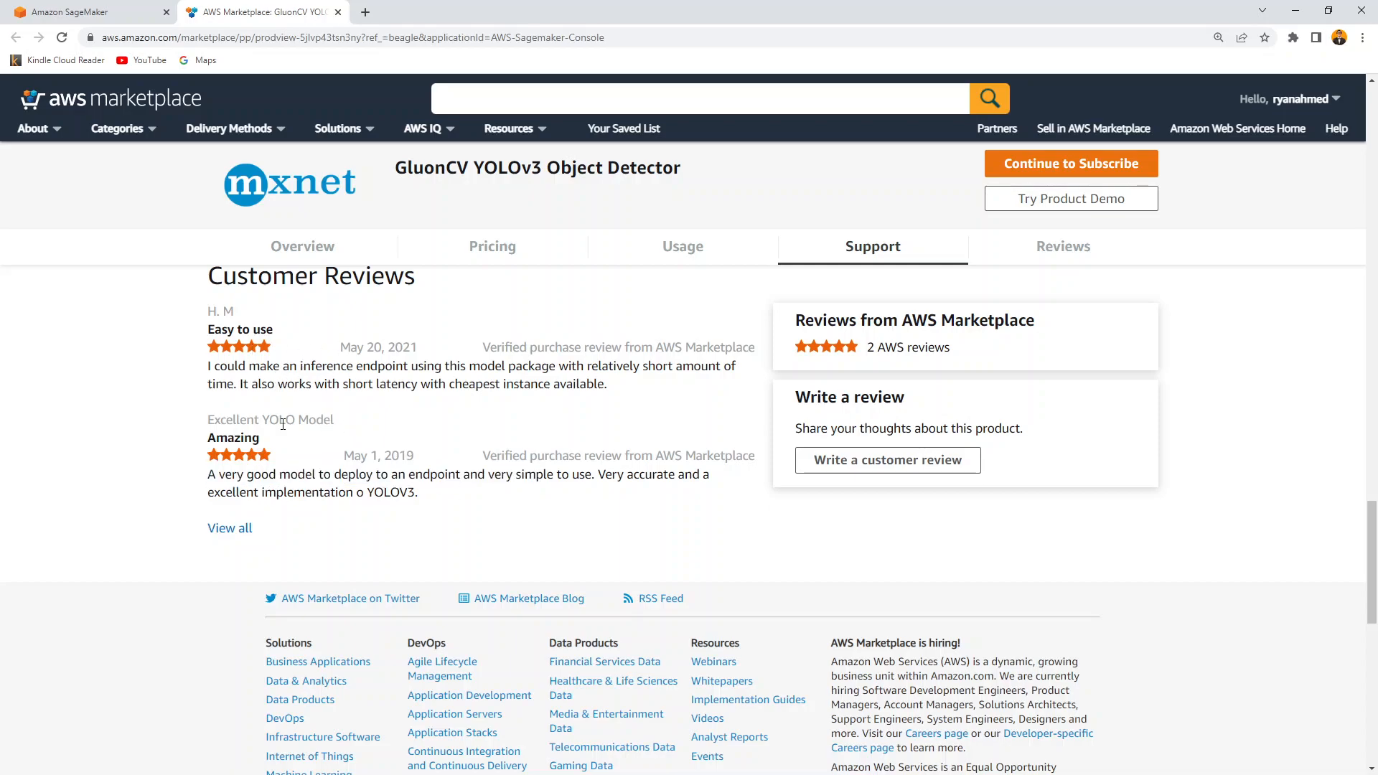
left_click_drag(207, 366, 645, 365)
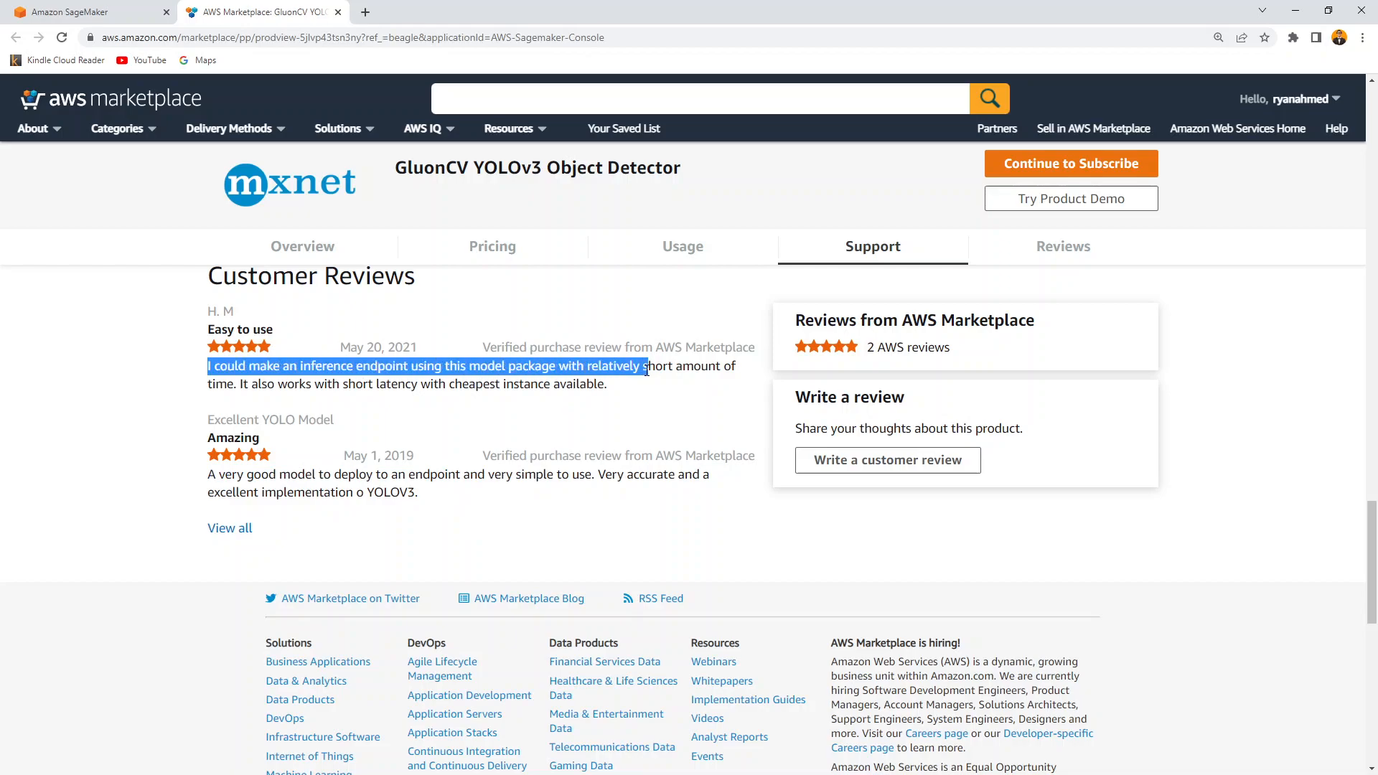
left_click(1062, 246)
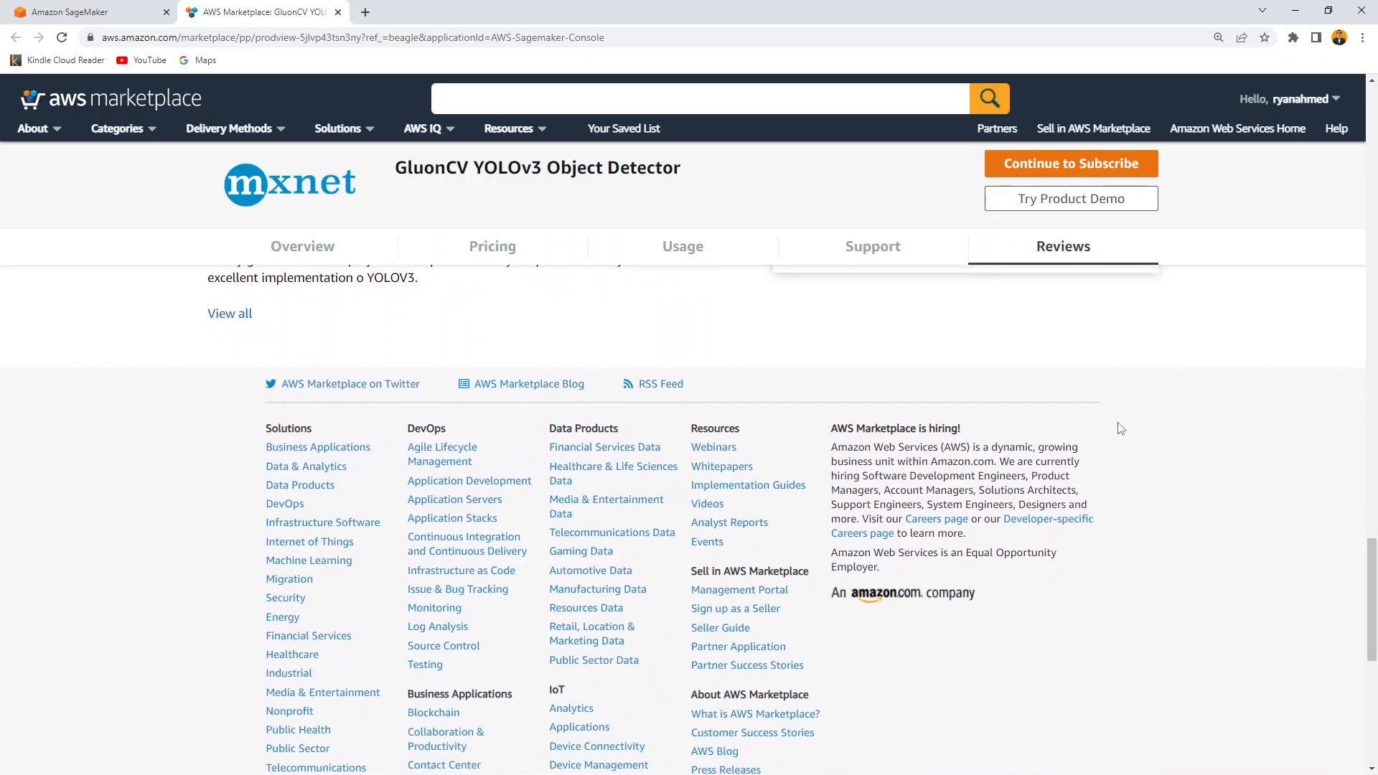
left_click(302, 246)
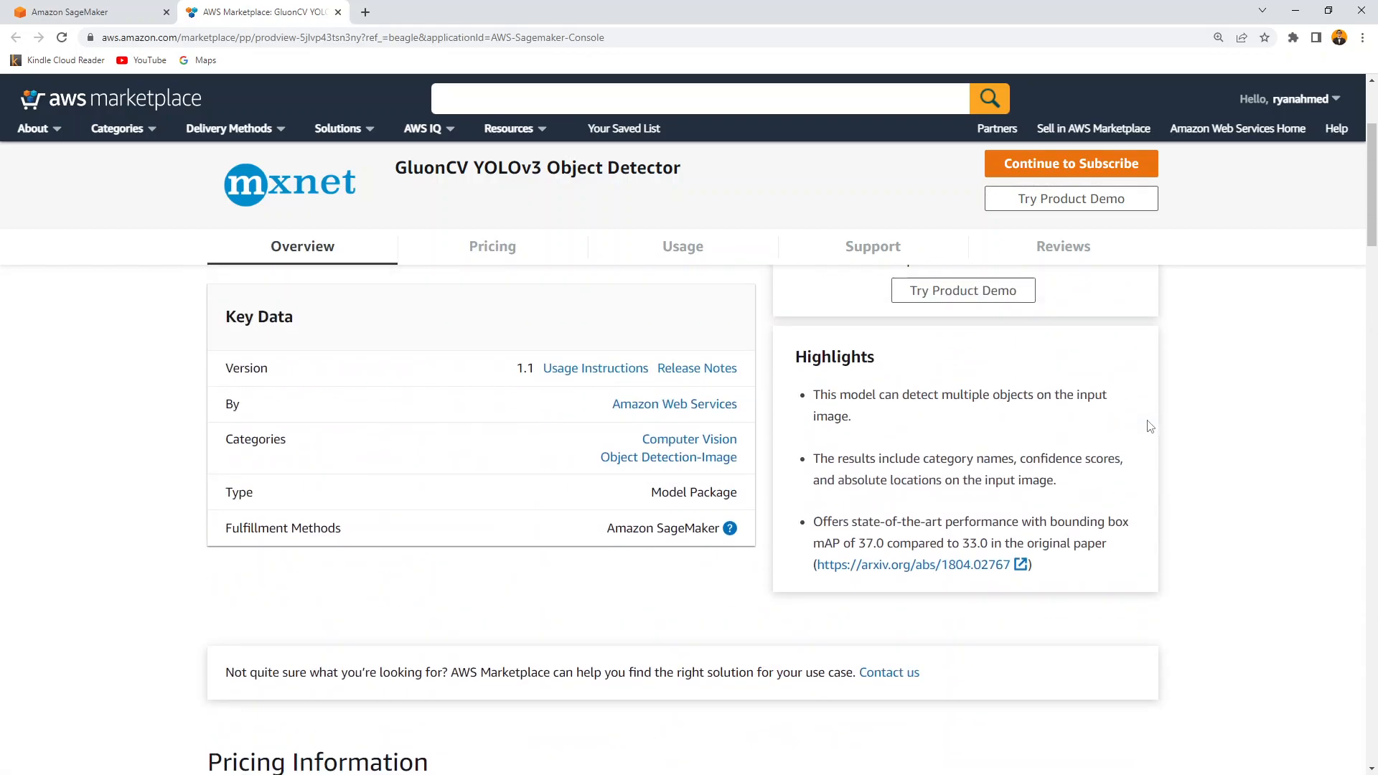
scroll("up", 3)
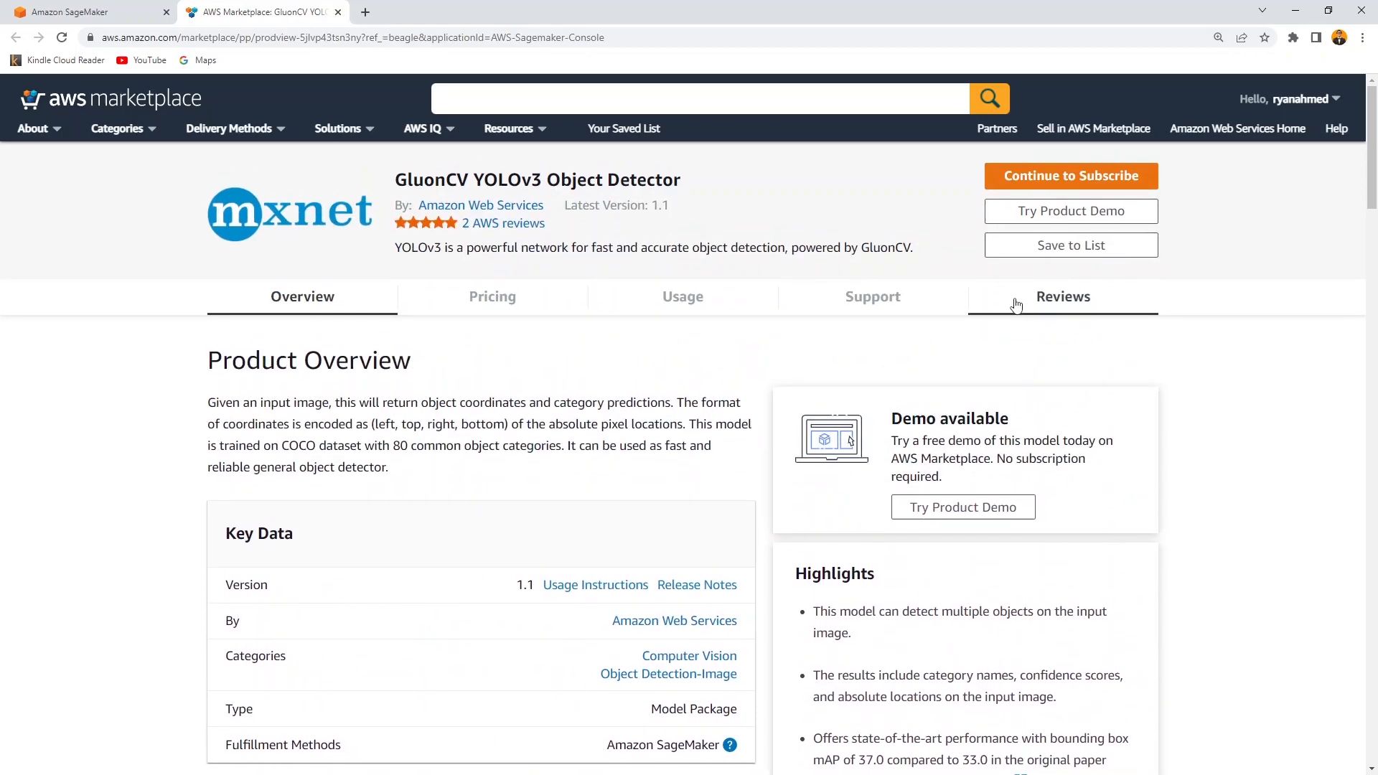
mouse_move(1071, 211)
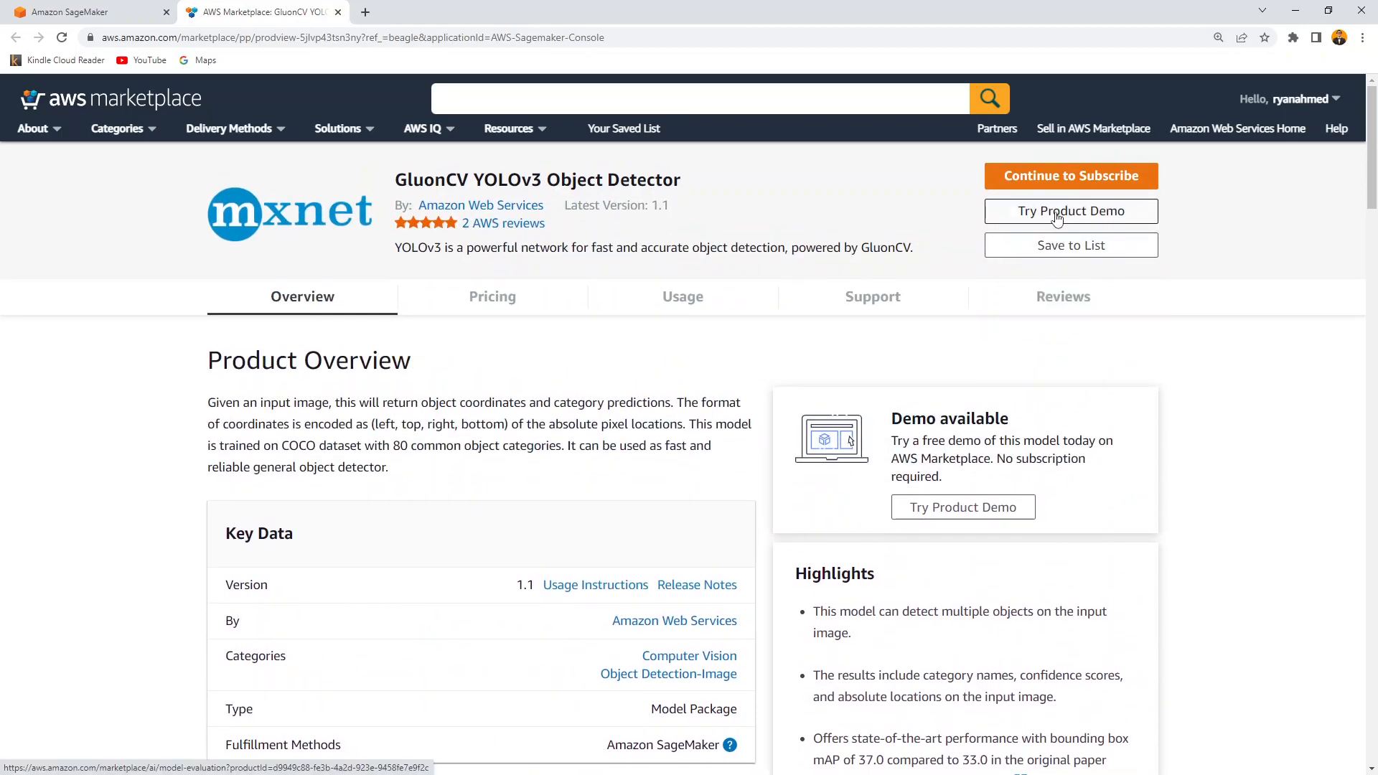
Step: Open Try Product Demo for the GluonCV YOLOv3 Object Detector
left_click(1070, 211)
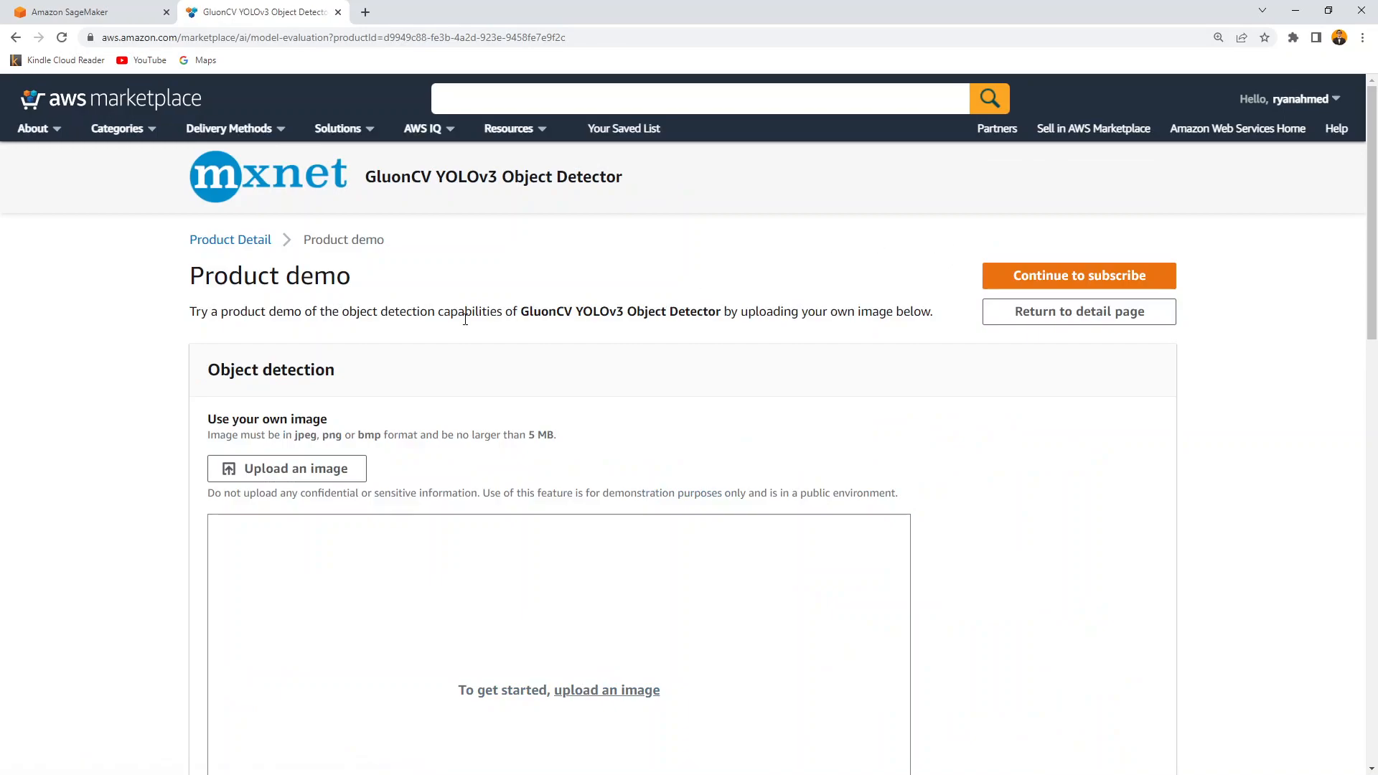
mouse_move(950, 246)
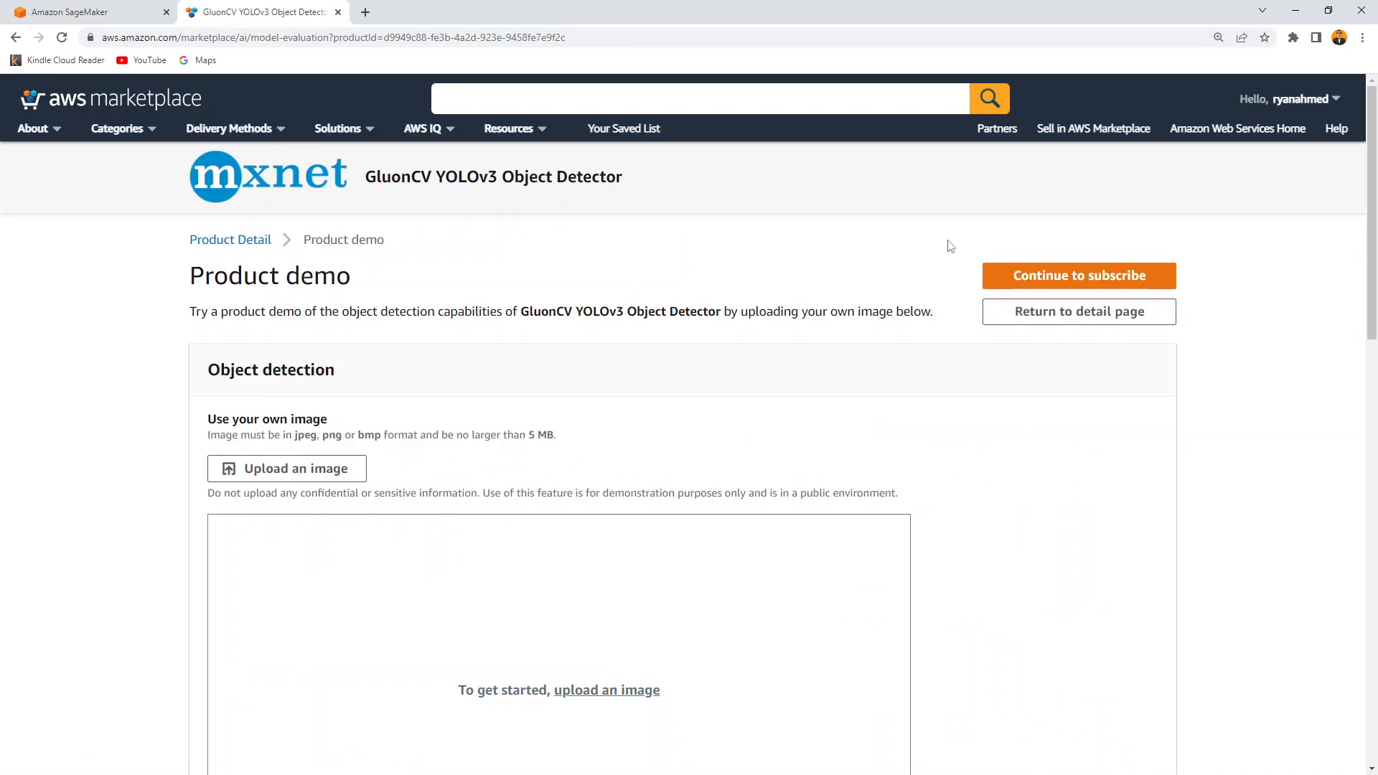
mouse_move(928, 474)
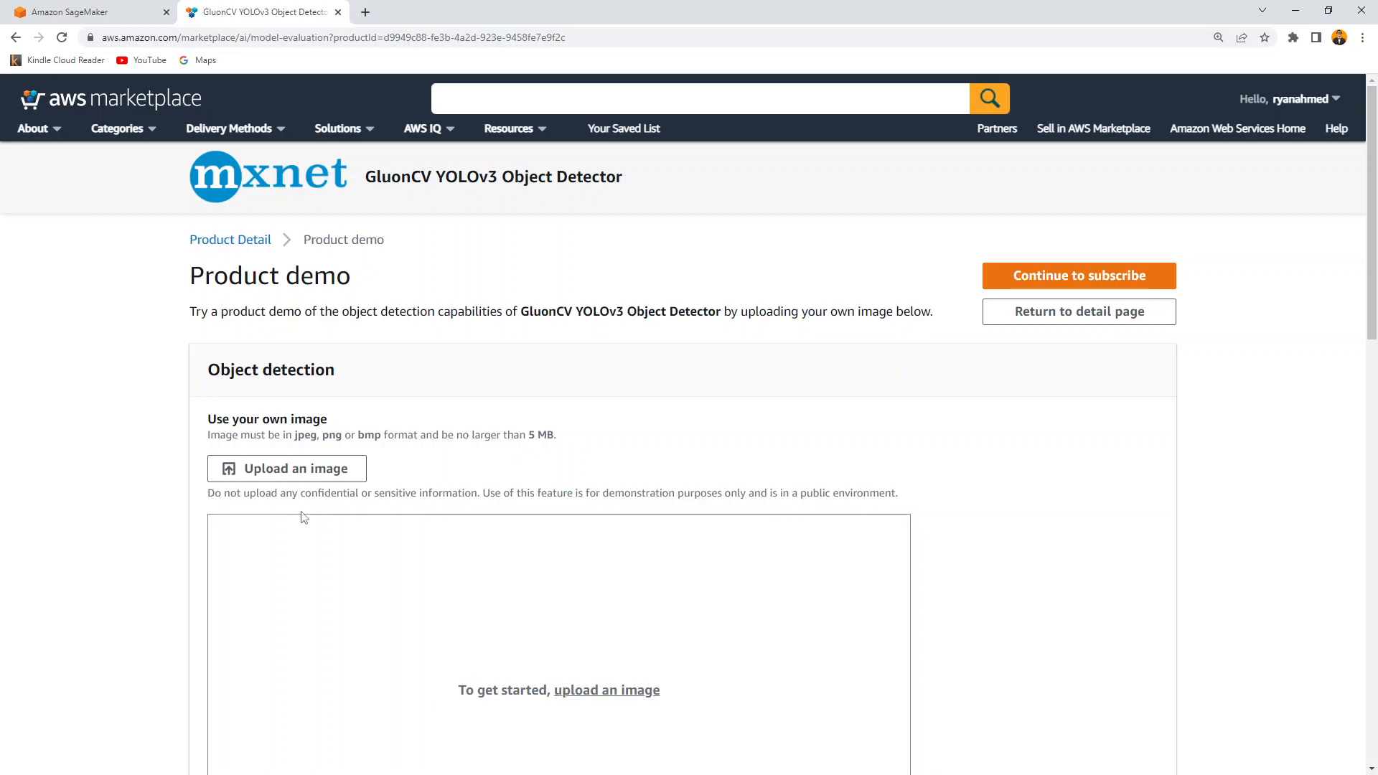
mouse_move(360, 447)
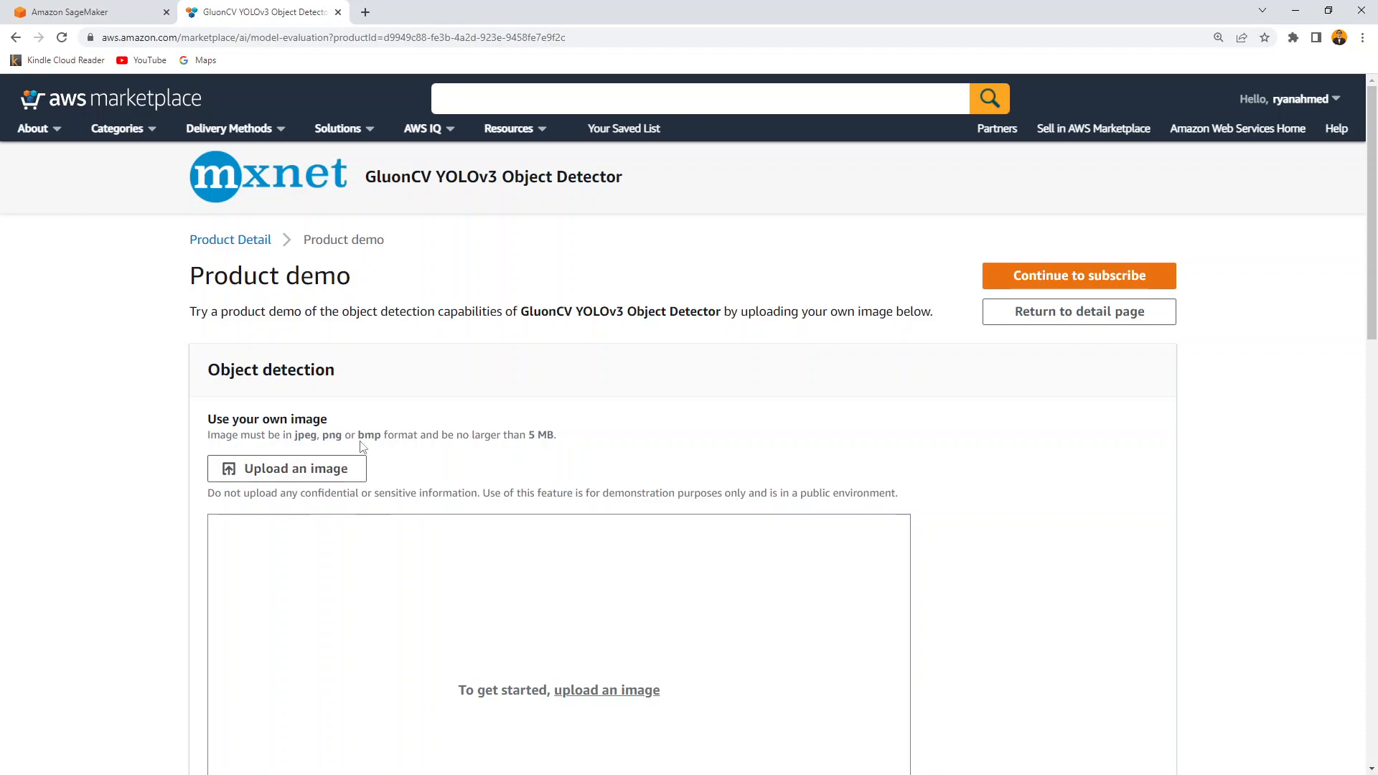
mouse_move(389, 415)
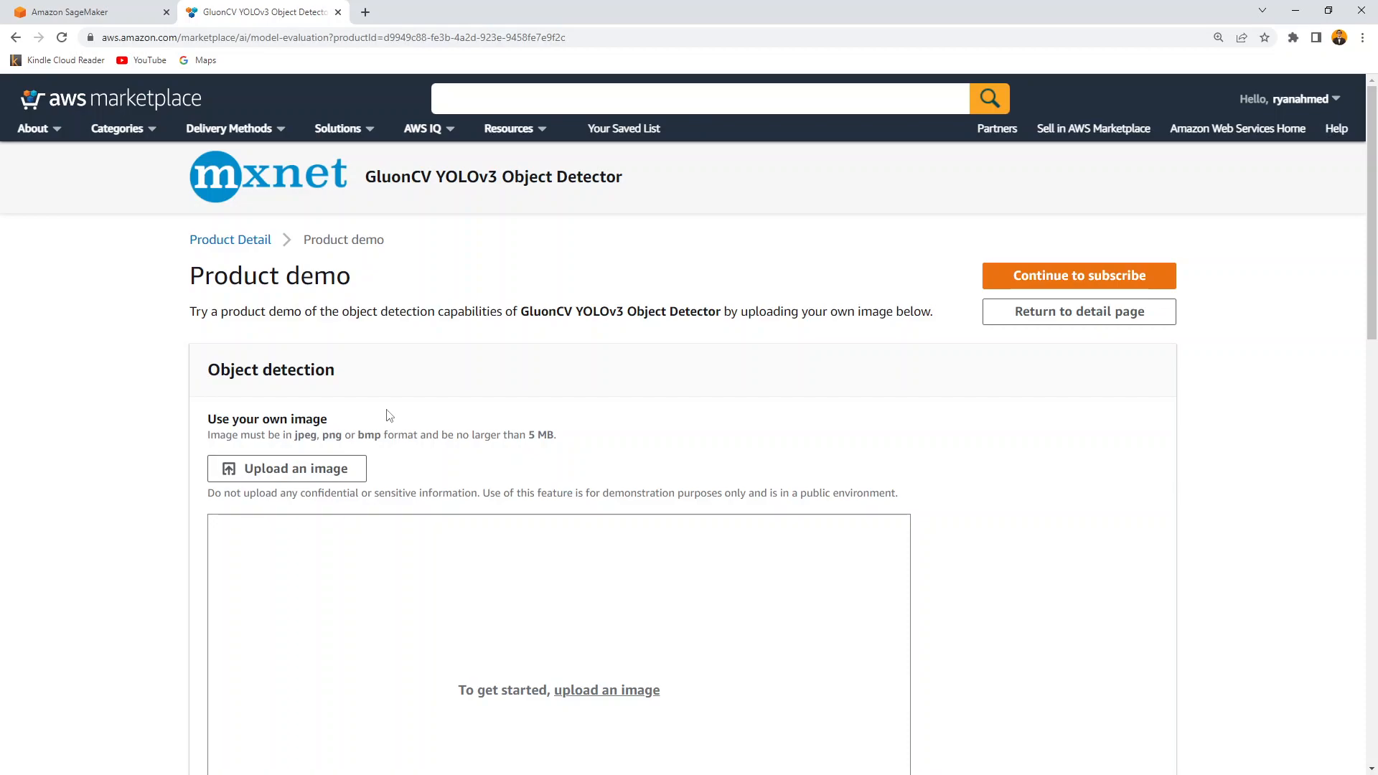
mouse_move(337, 409)
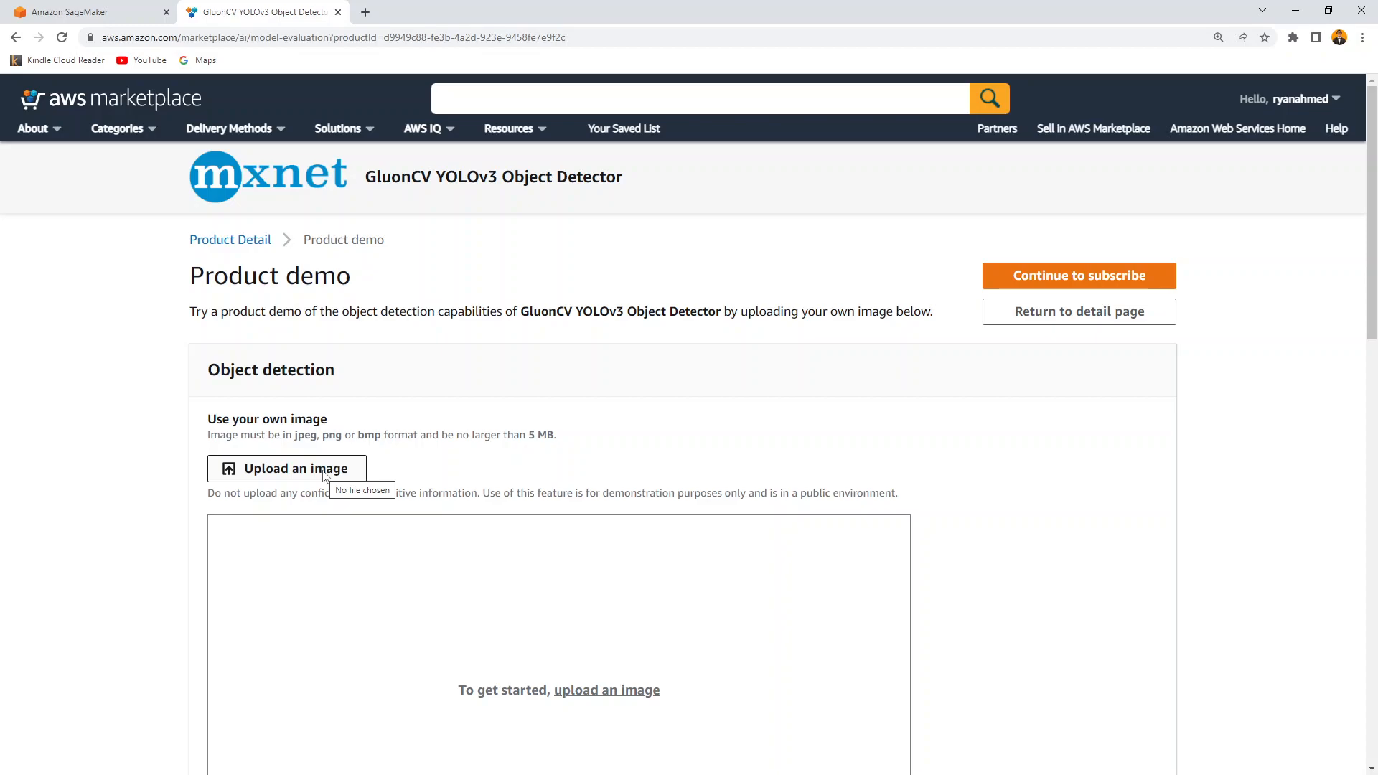
Step: Upload the kitchen image from the Day 3 folder to the detection demo
left_click(286, 468)
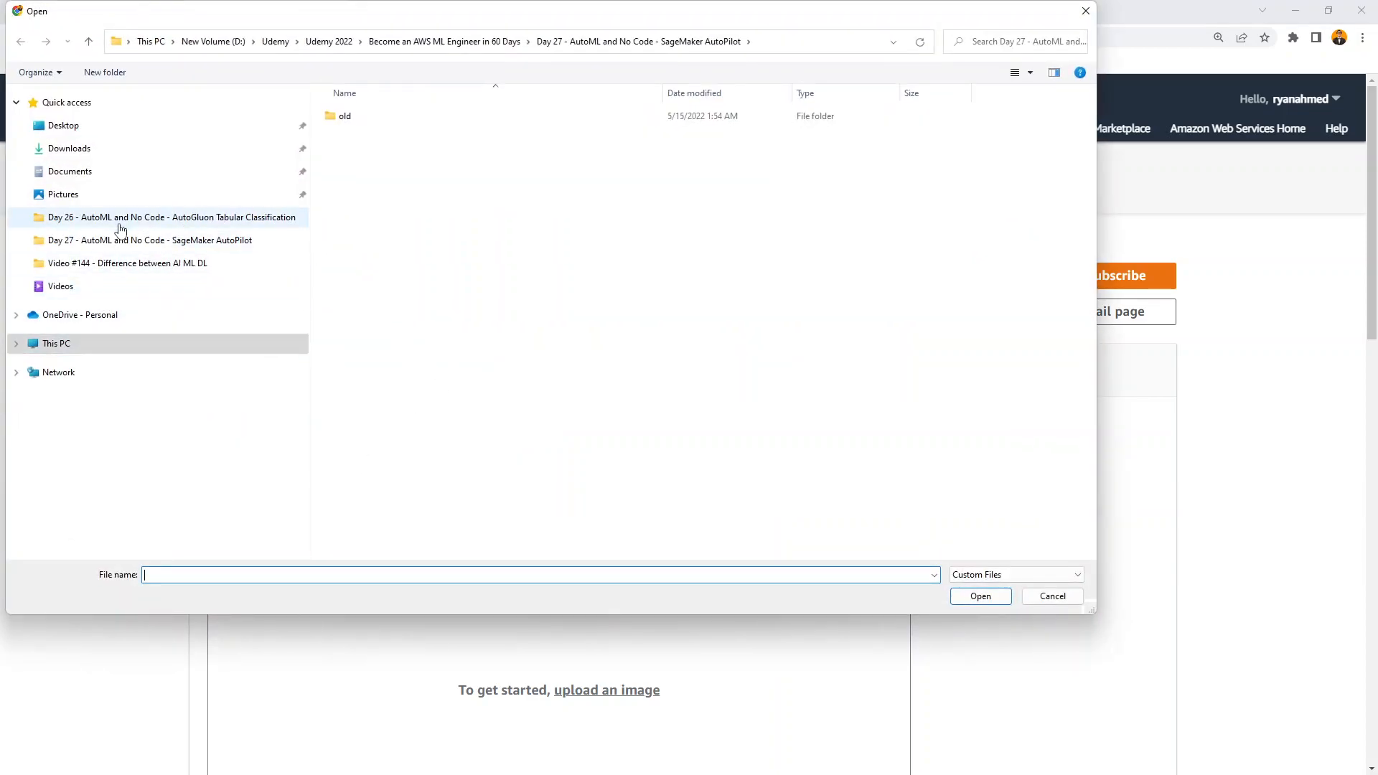
left_click(443, 41)
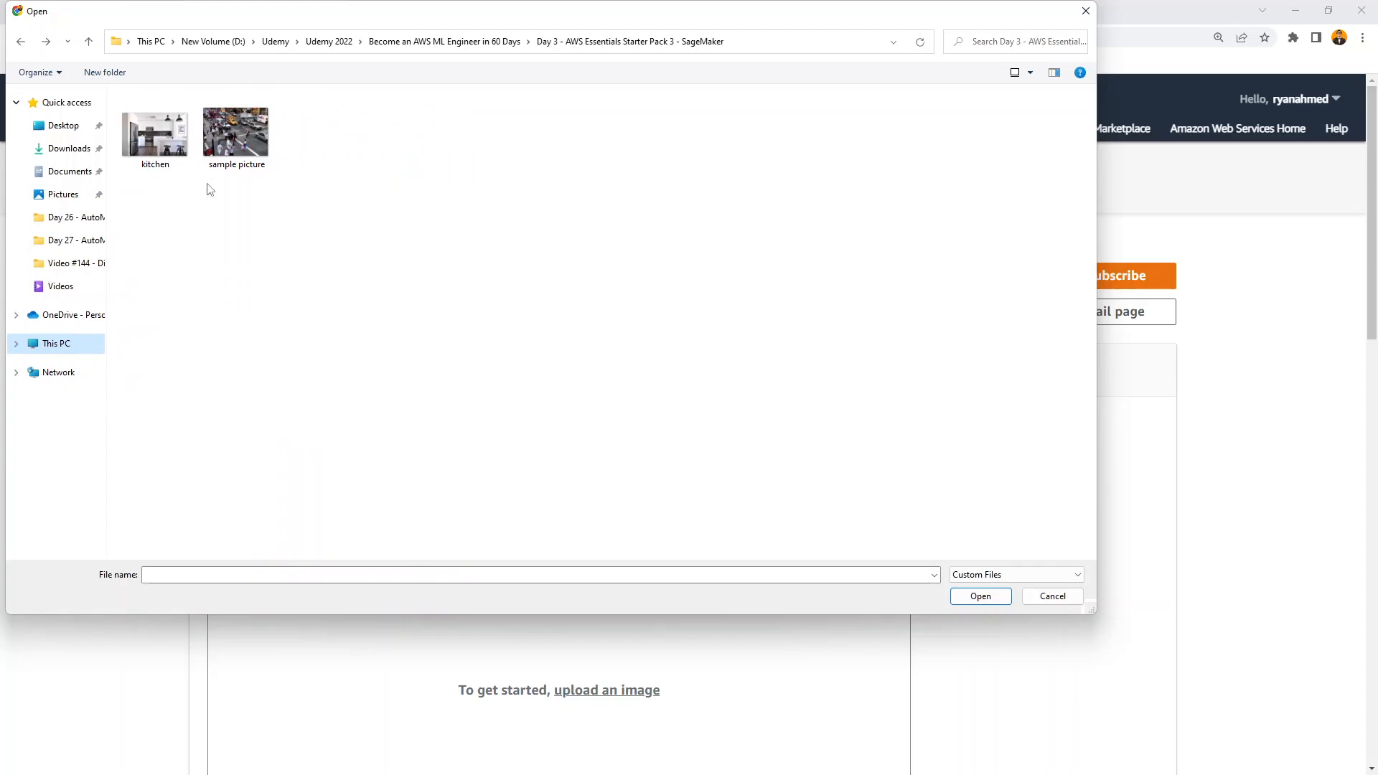
left_click(155, 132)
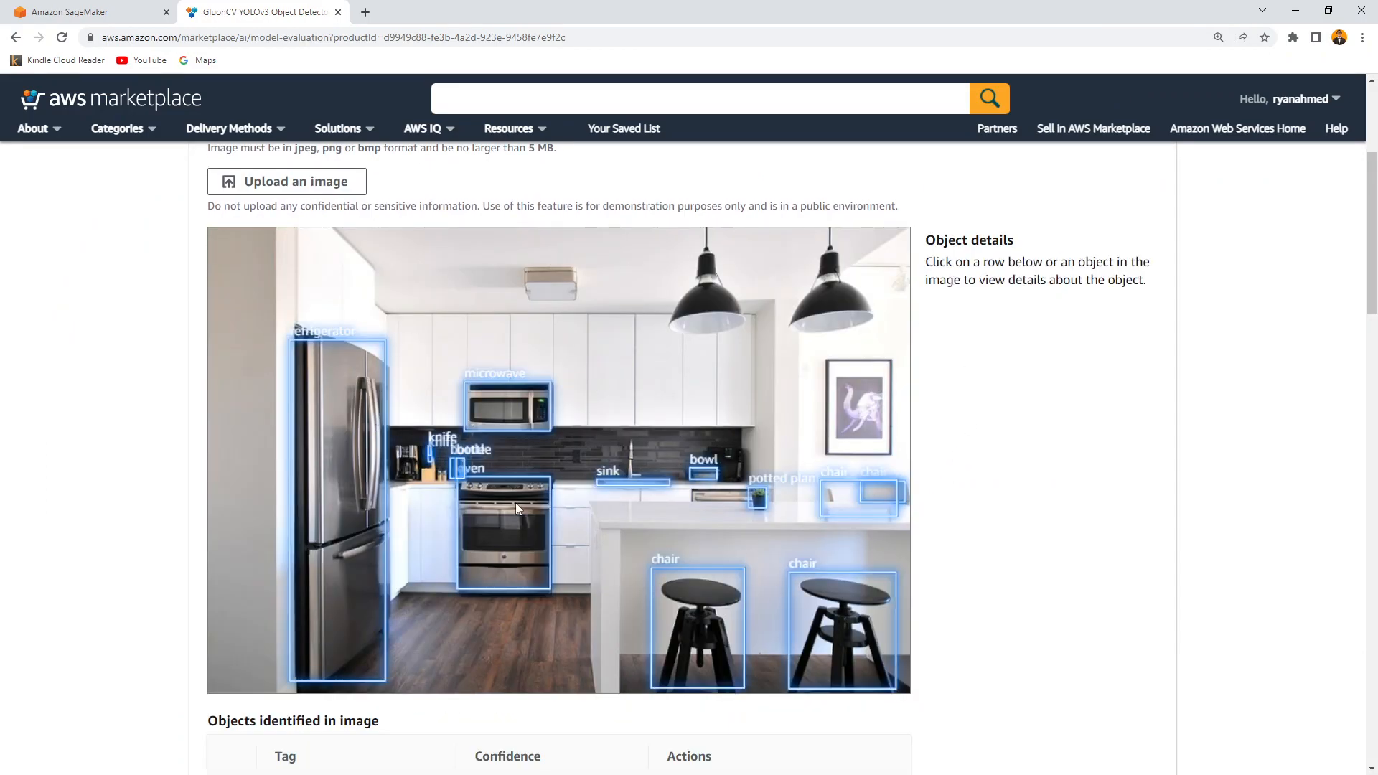
mouse_move(683, 439)
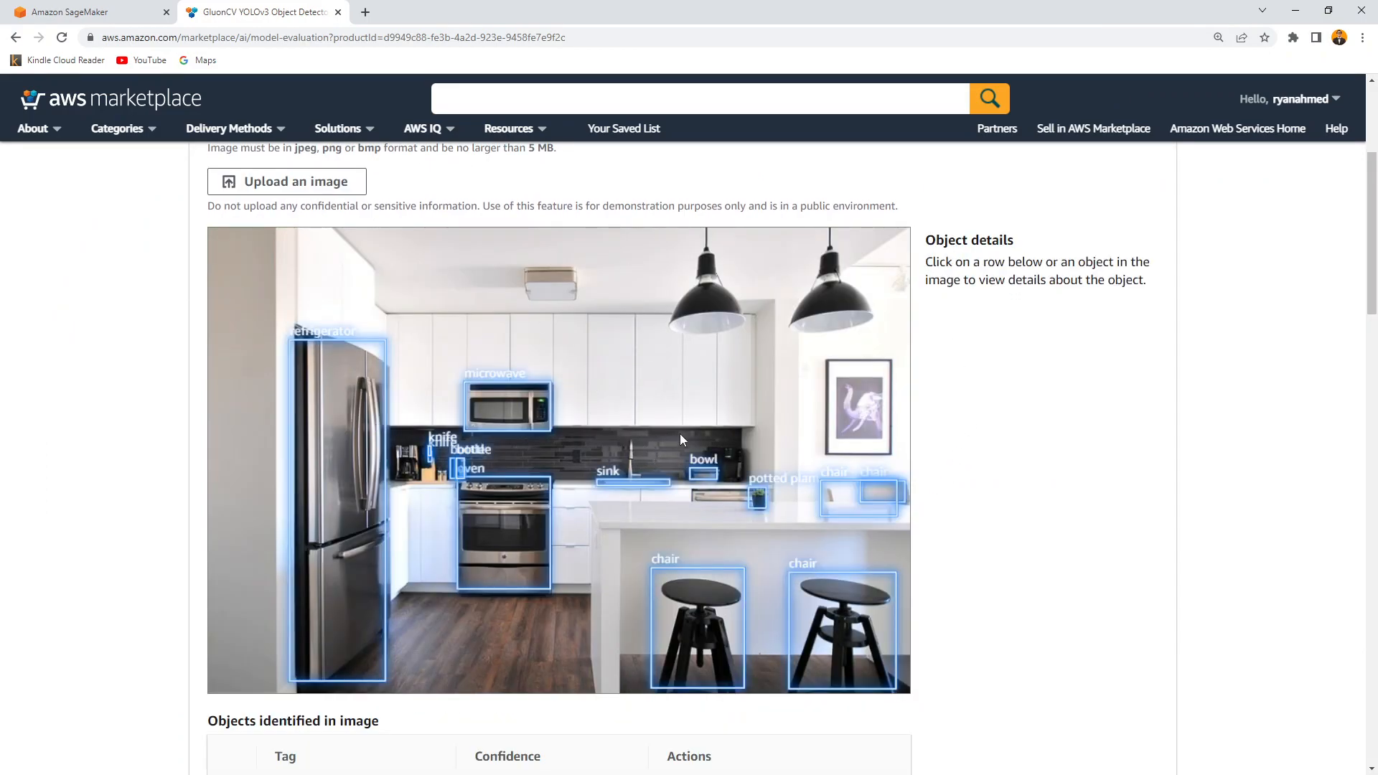
mouse_move(848, 290)
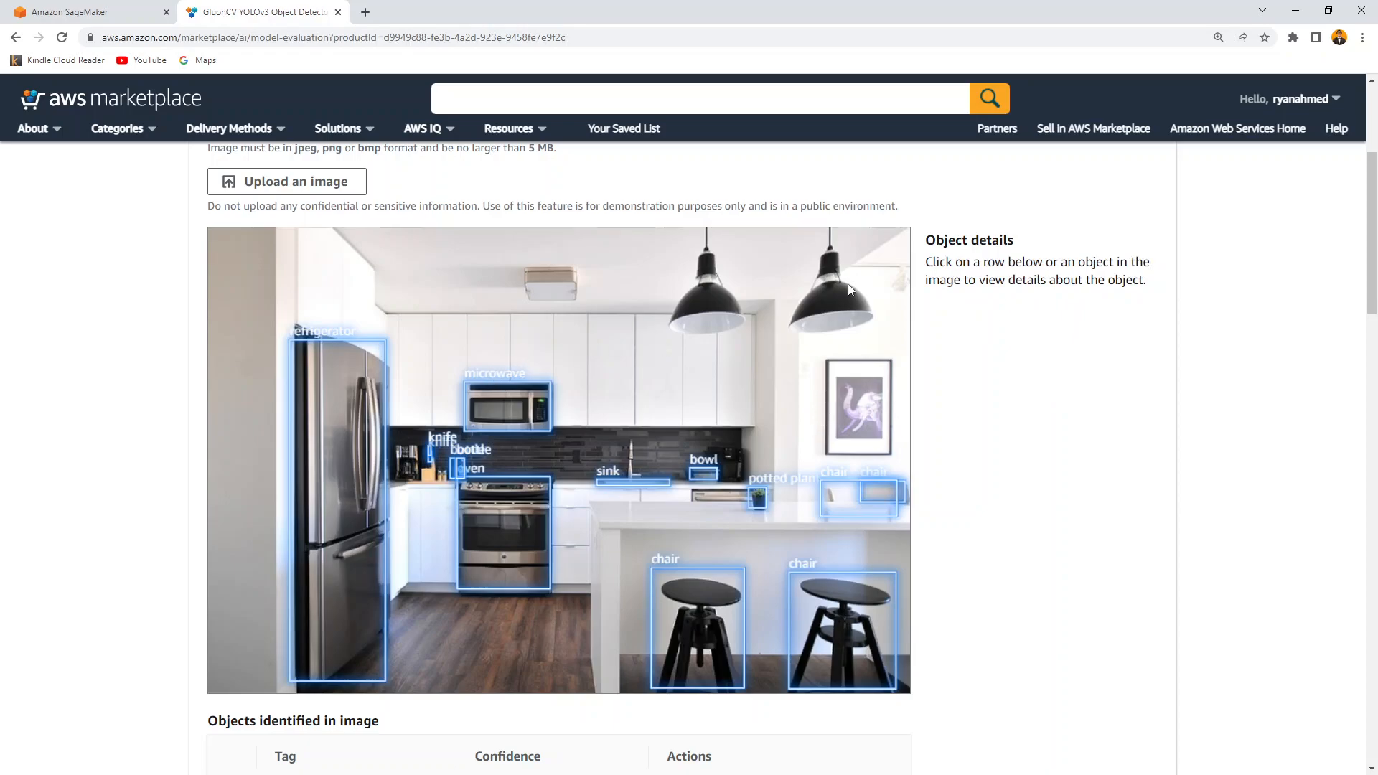
mouse_move(725, 324)
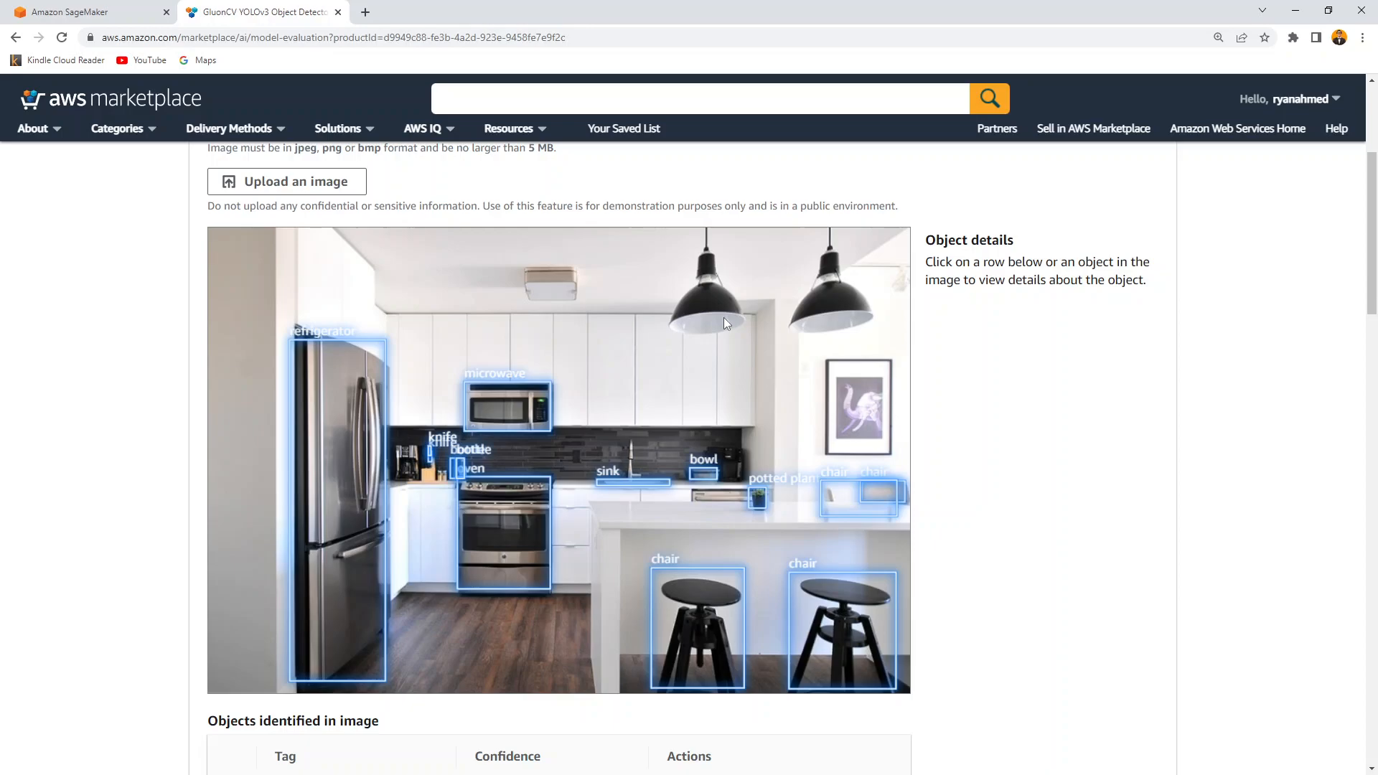
Step: Show the detected microwave's details, labeled at 98.20% confidence
left_click(506, 404)
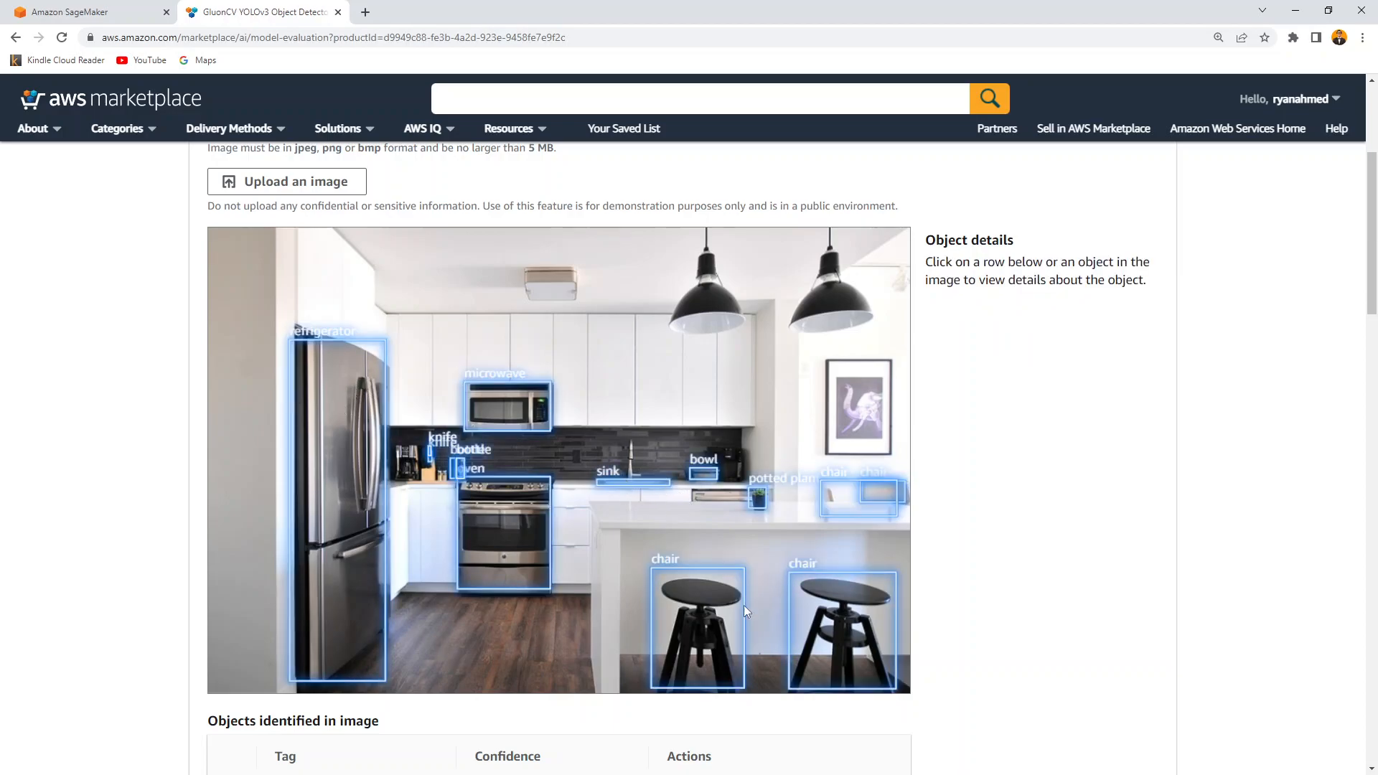
mouse_move(850, 506)
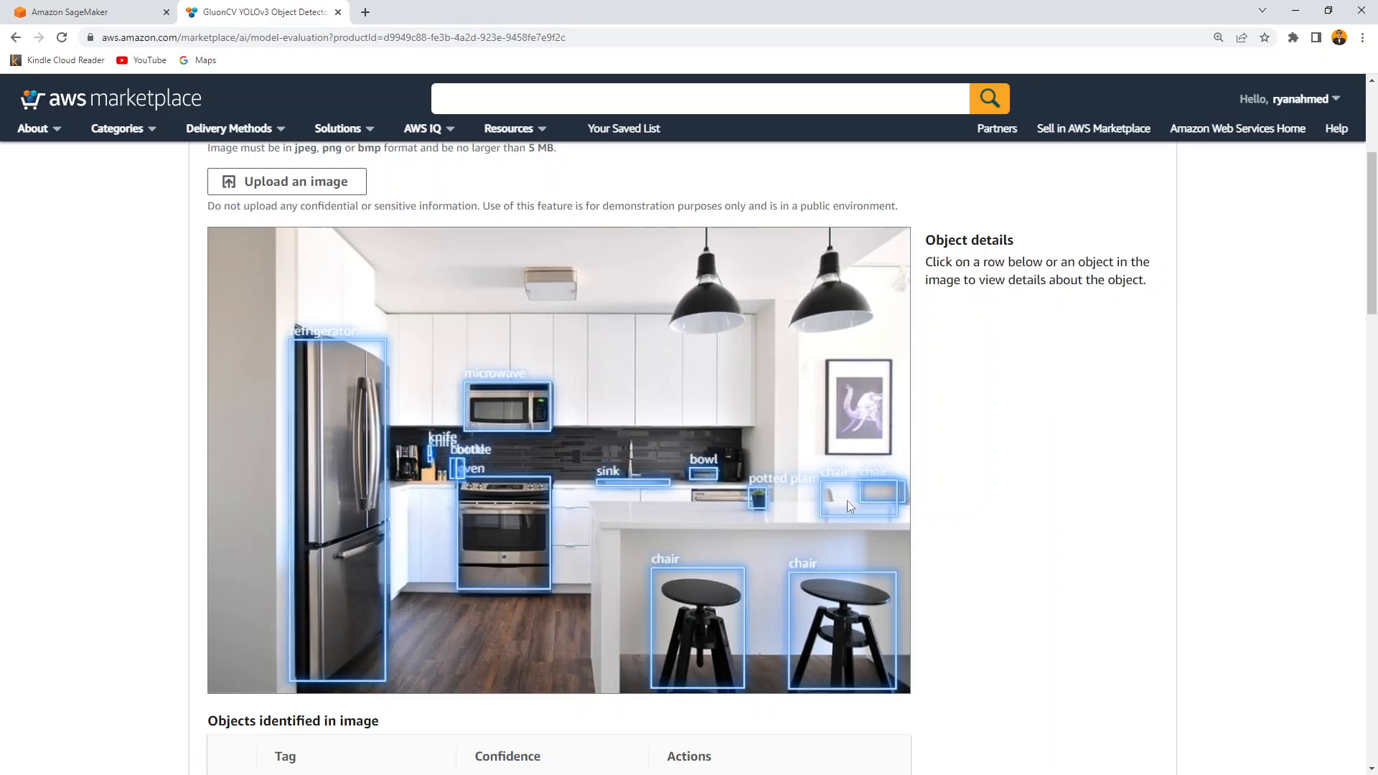
left_click(505, 404)
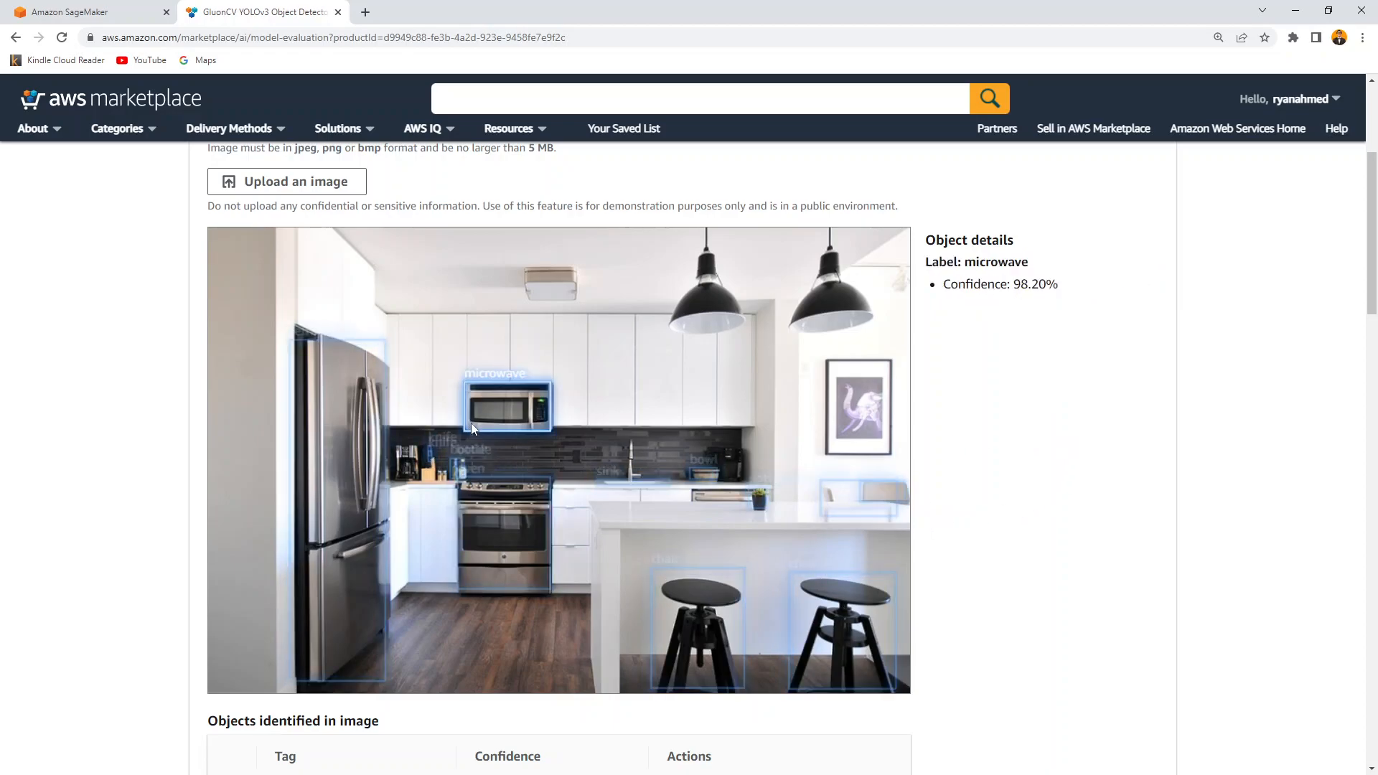
mouse_move(488, 411)
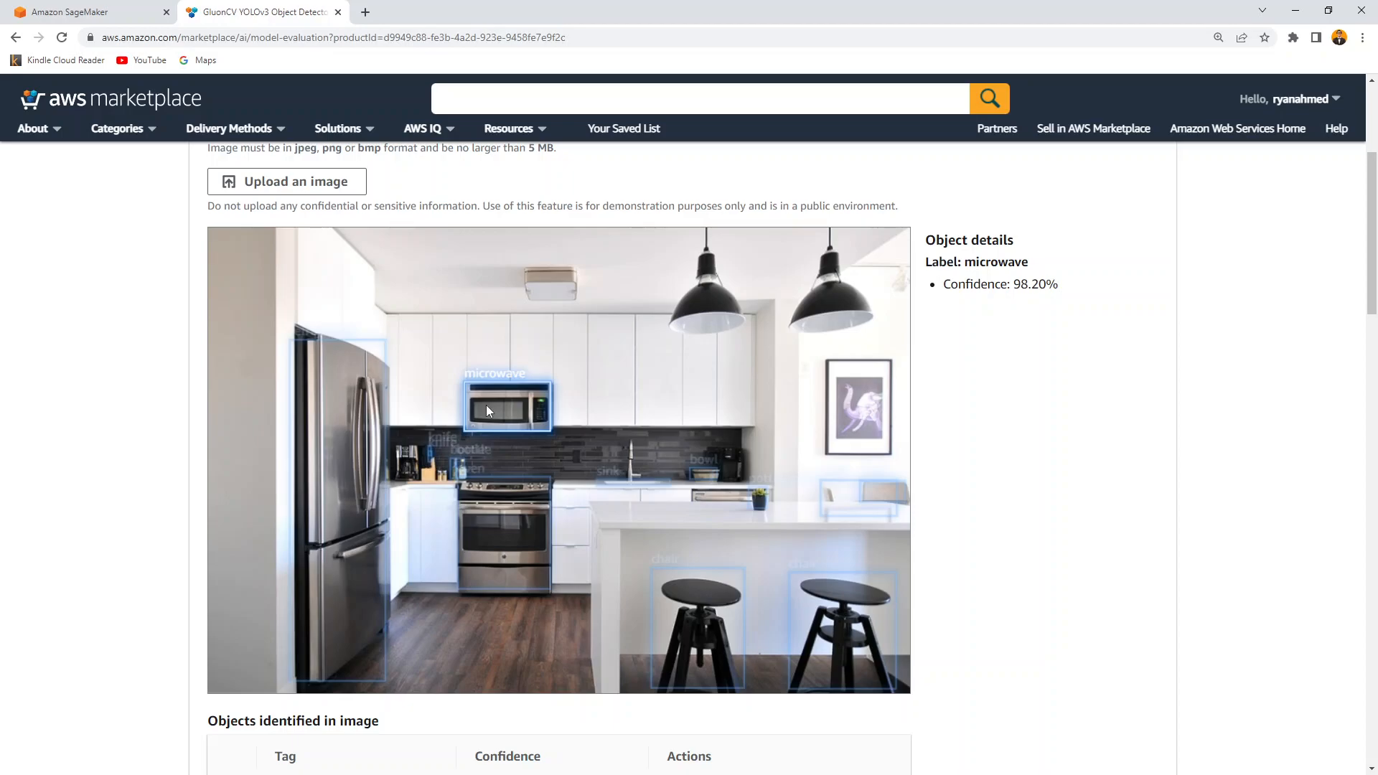
mouse_move(508, 413)
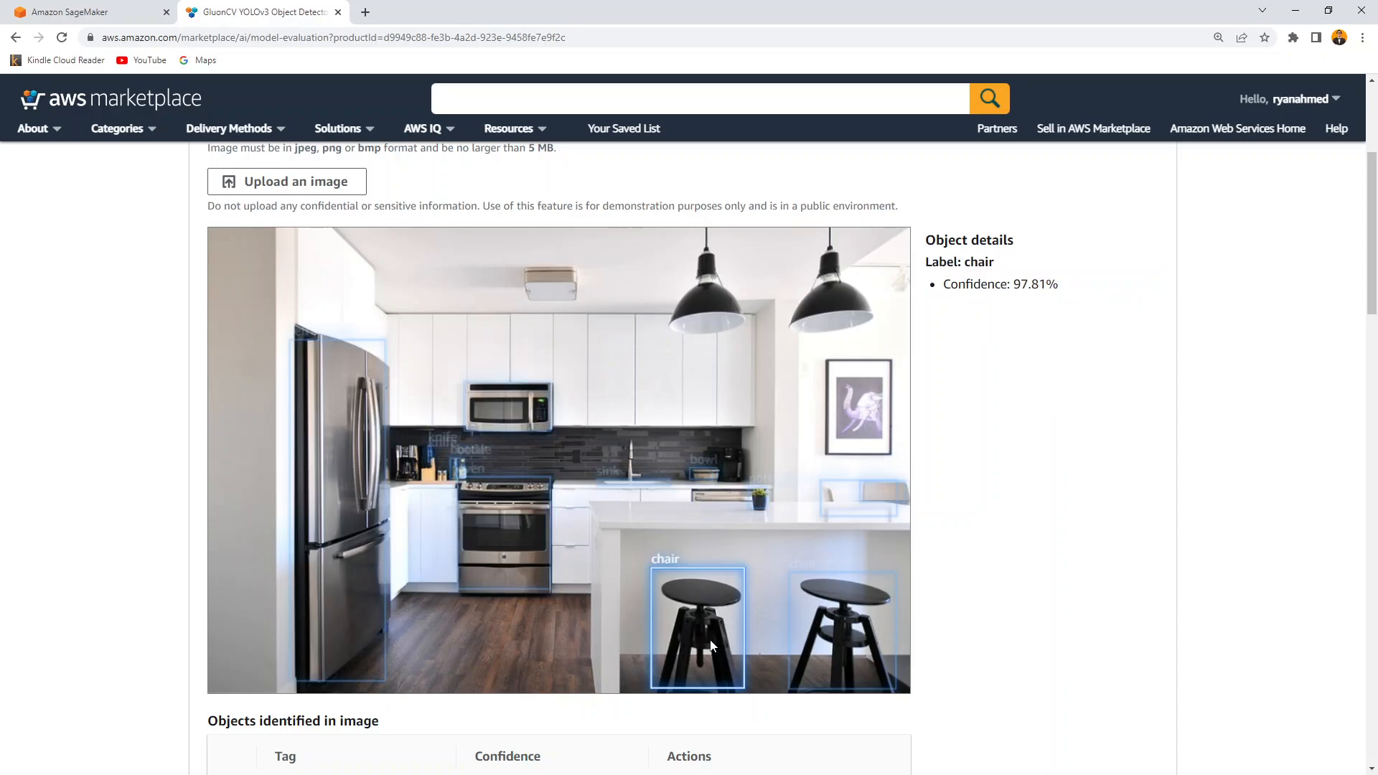
mouse_move(710, 646)
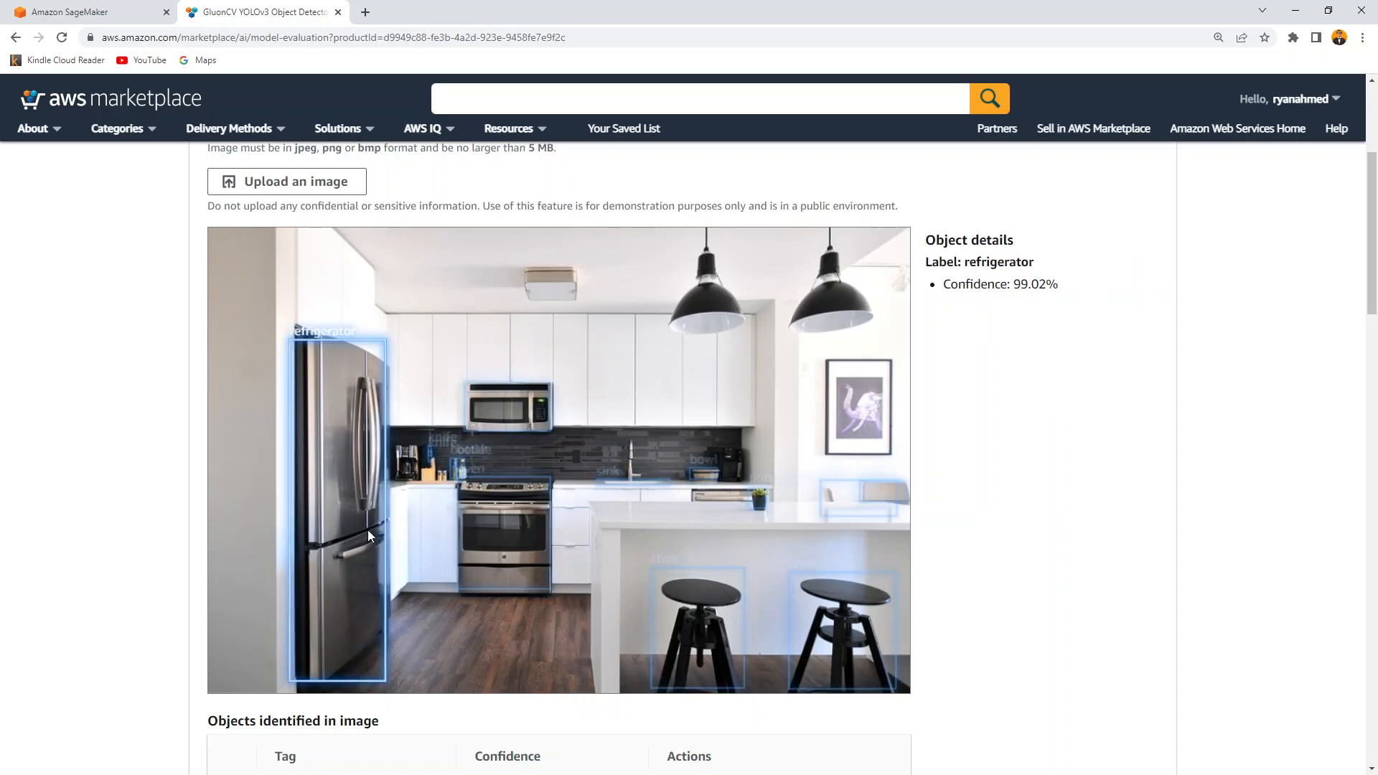
mouse_move(357, 523)
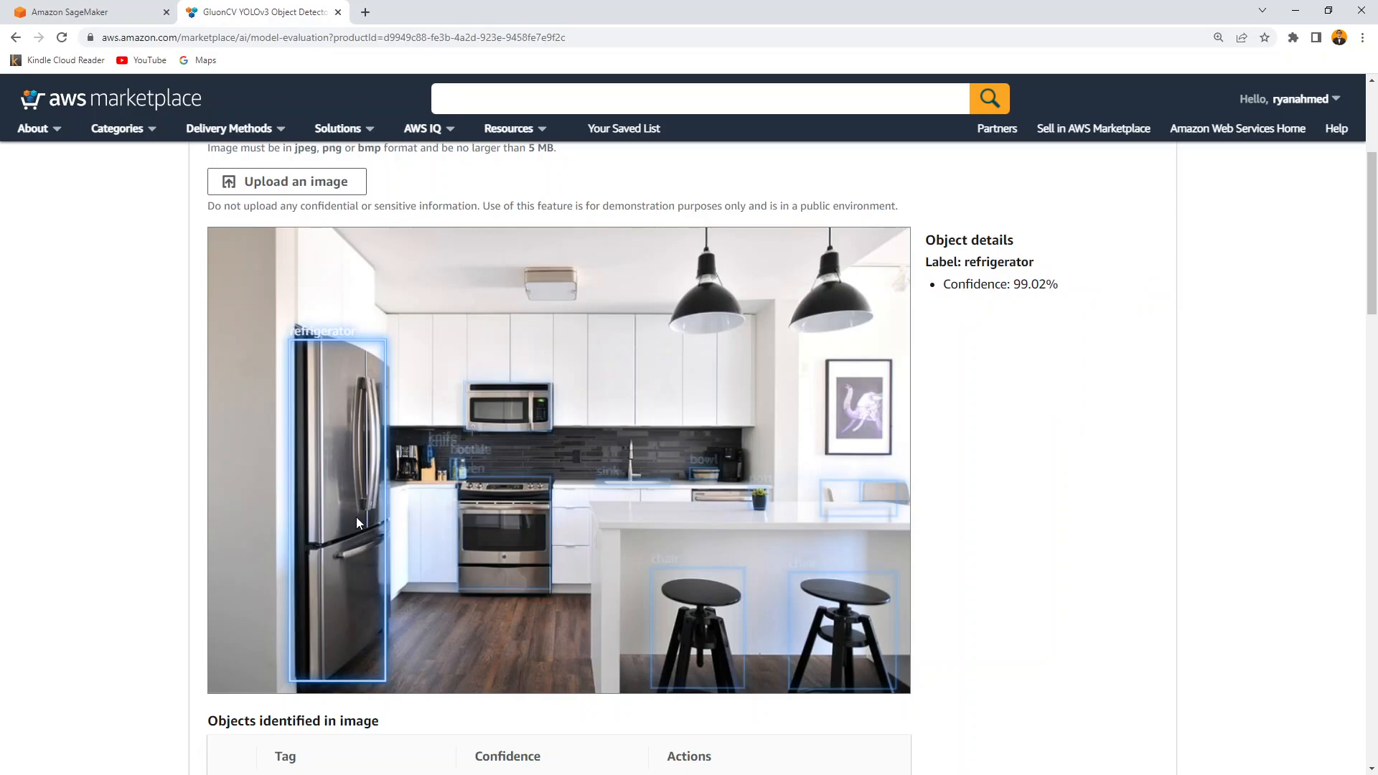
scroll("down", 3)
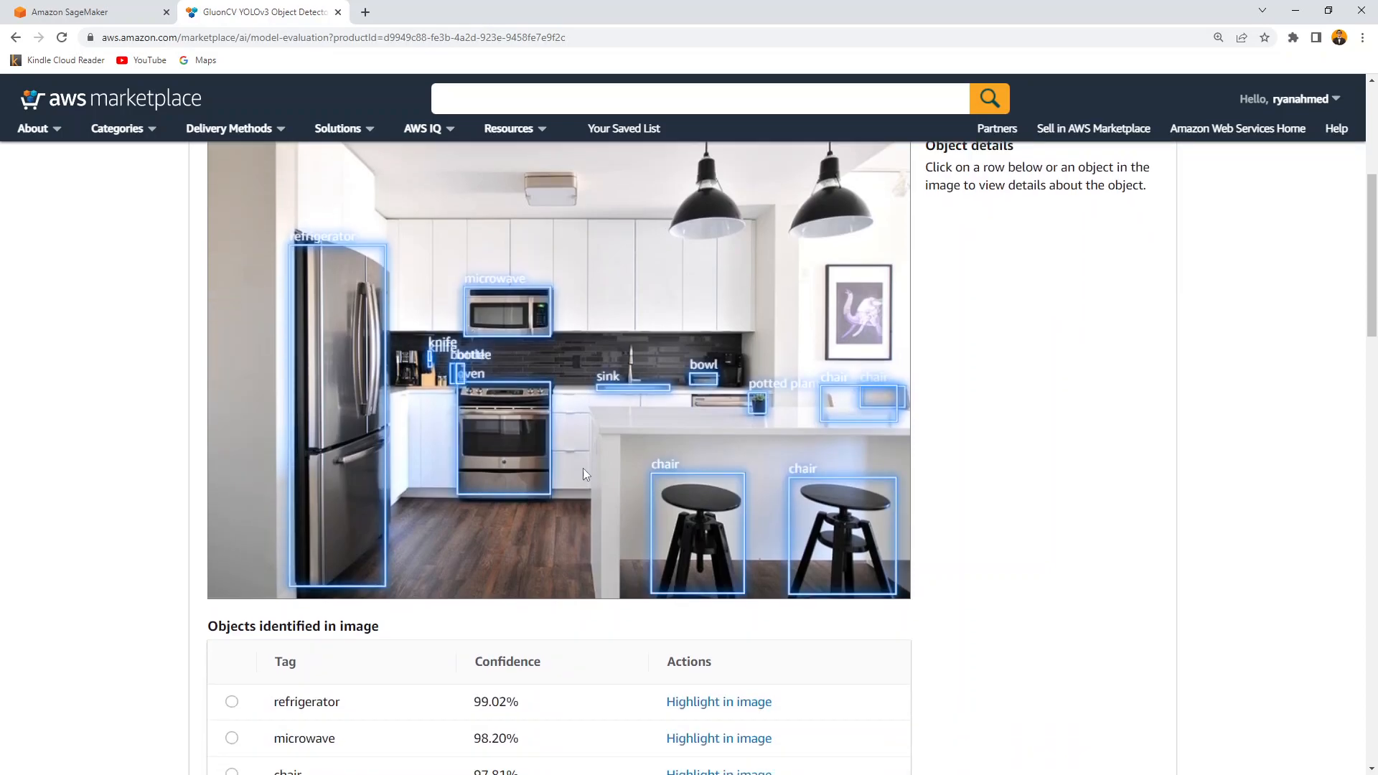
scroll("down", 3)
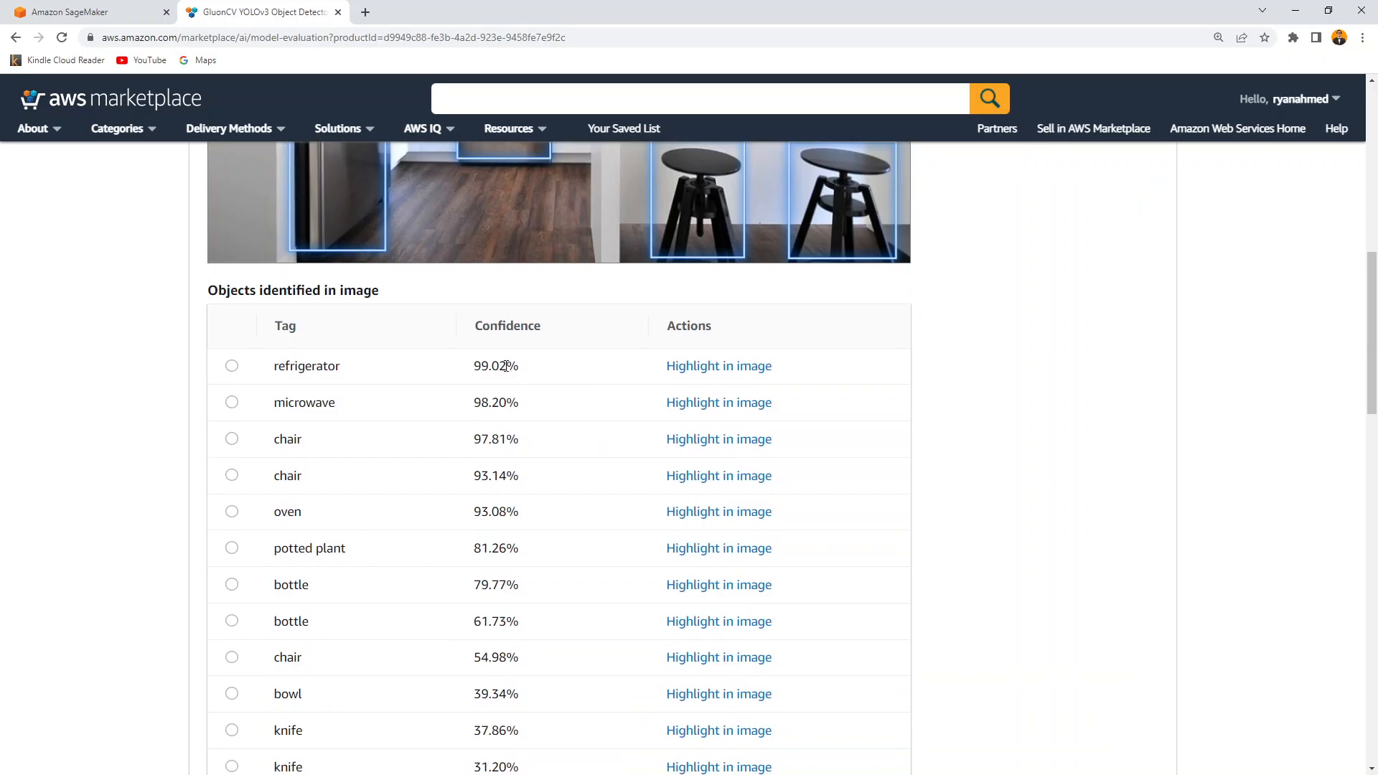
mouse_move(365, 373)
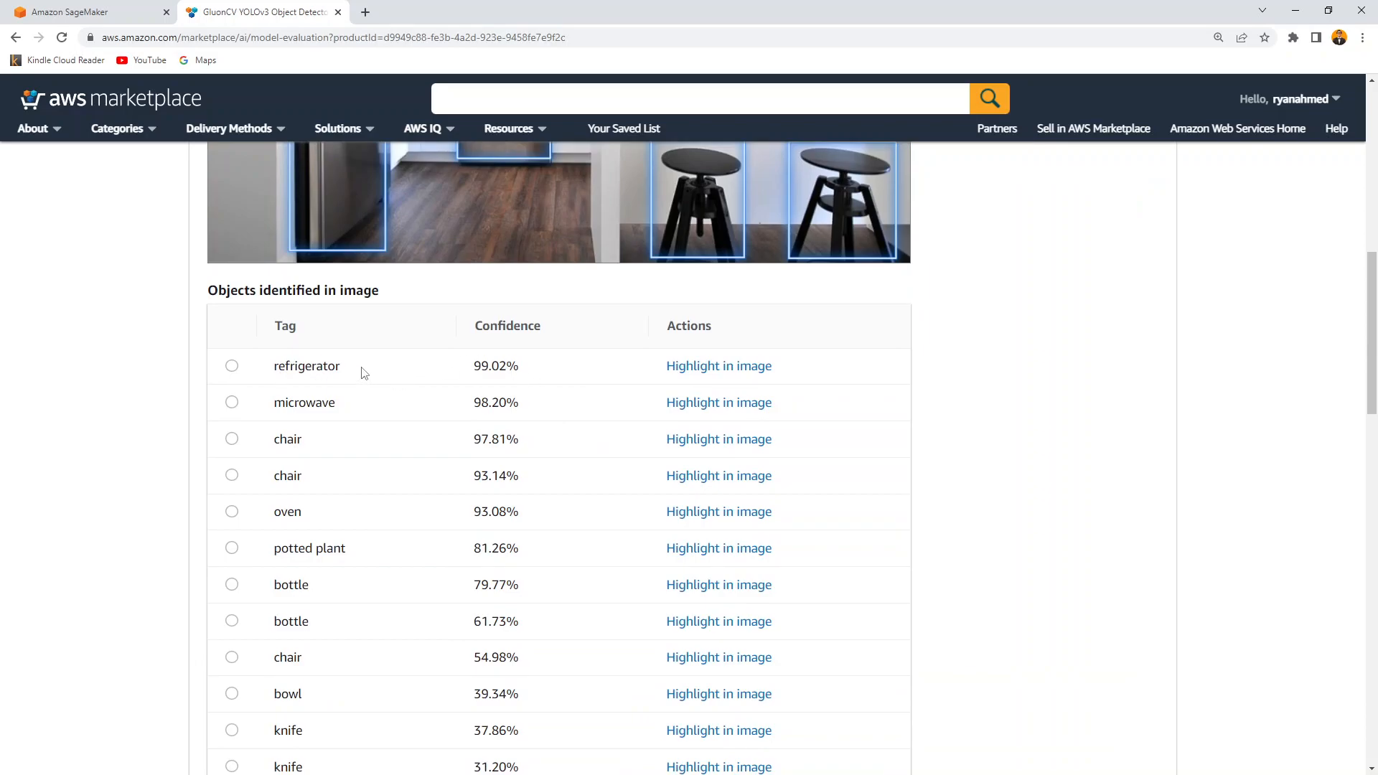
scroll("down", 3)
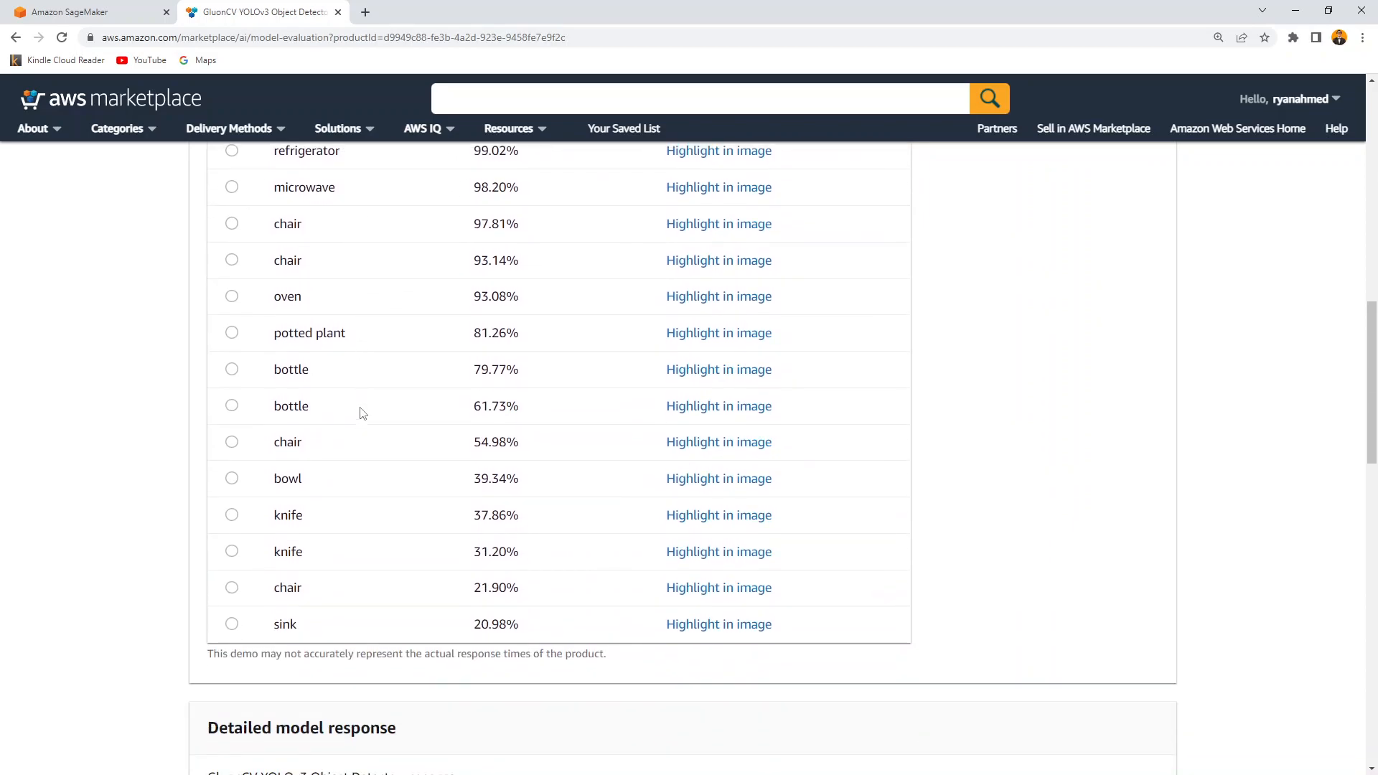
left_click(232, 551)
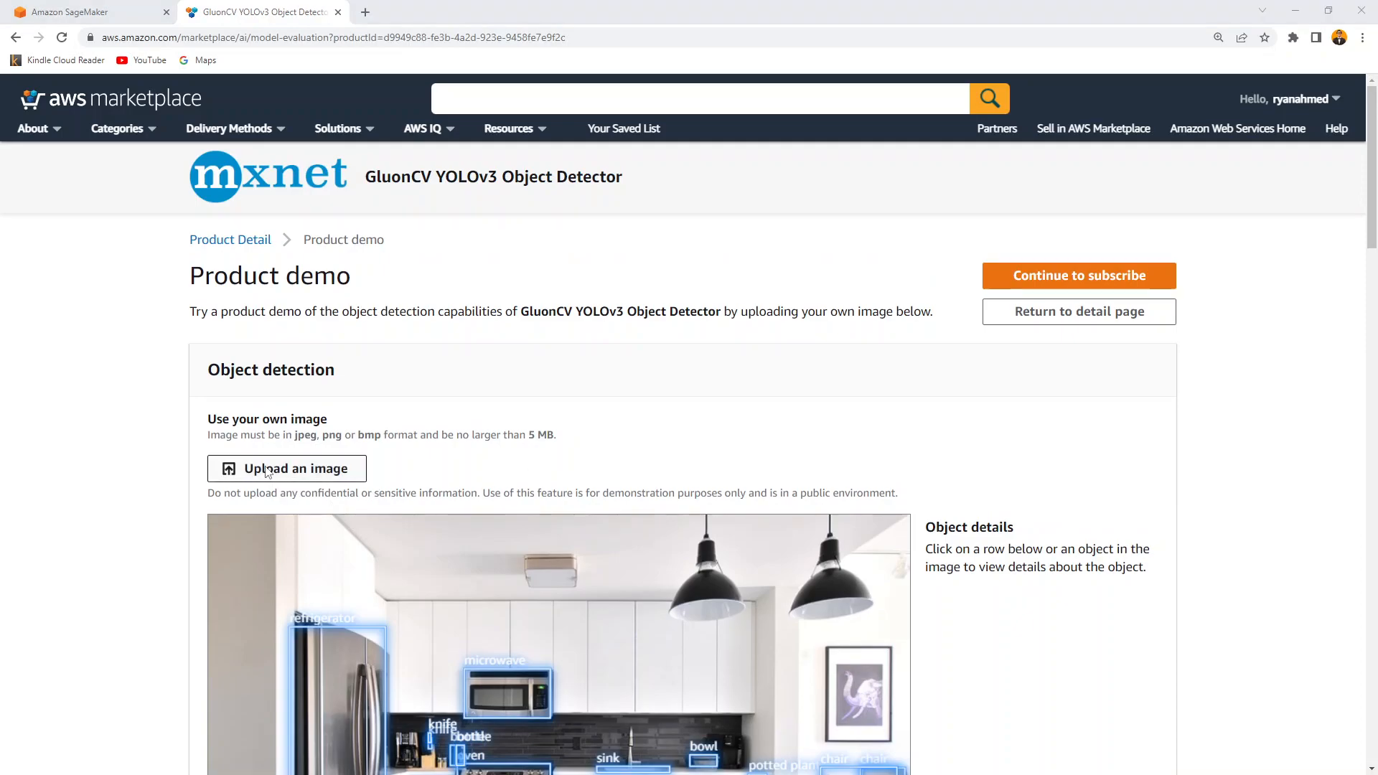
Step: Upload the street photo and view a detected person and the 96.62% bus
left_click(228, 128)
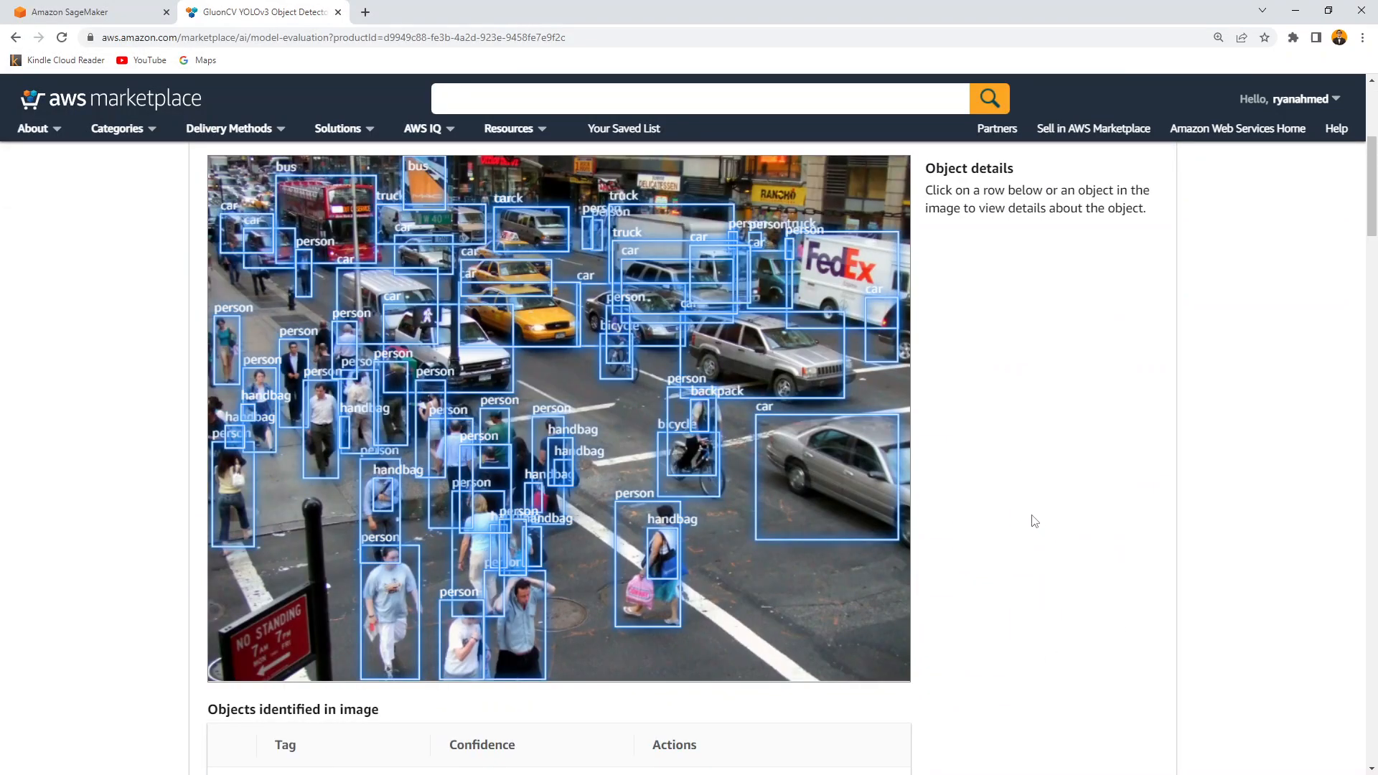
left_click(826, 474)
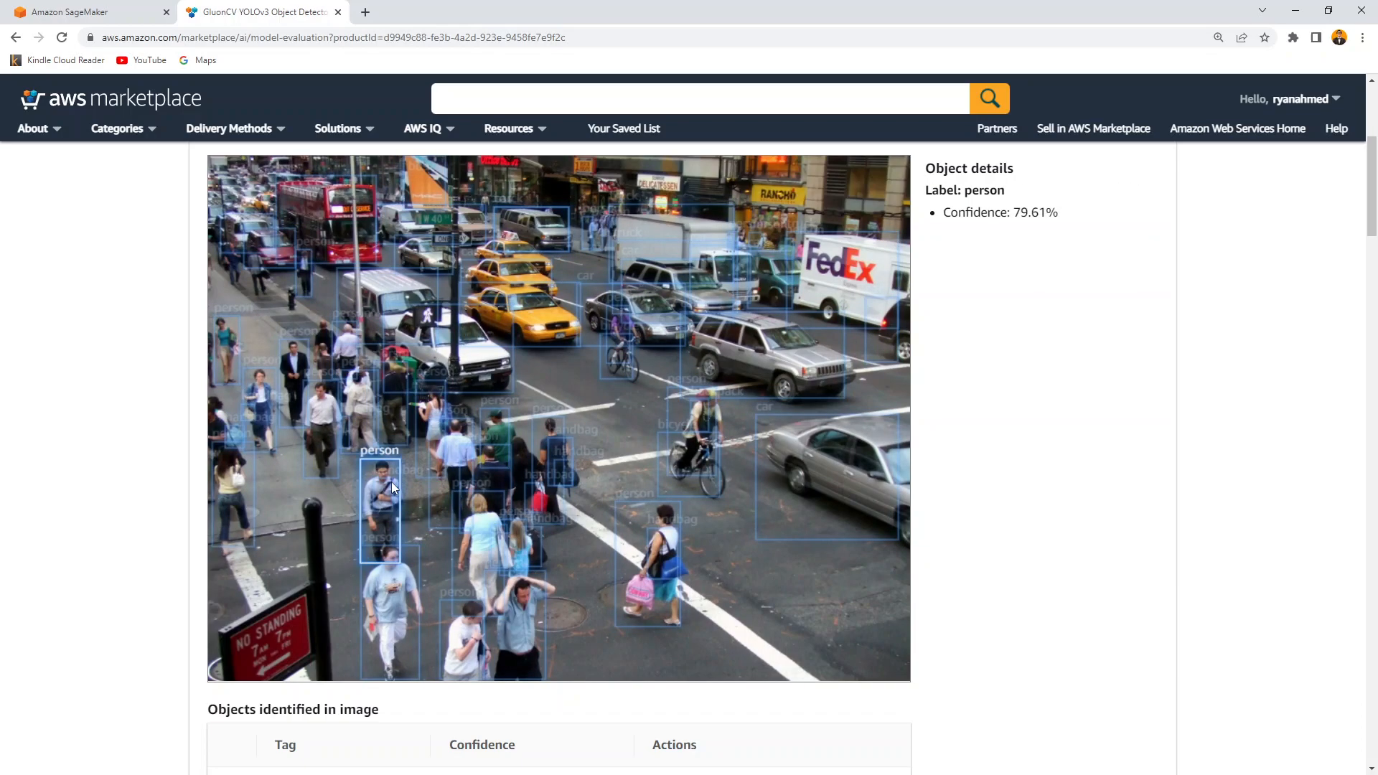
mouse_move(392, 477)
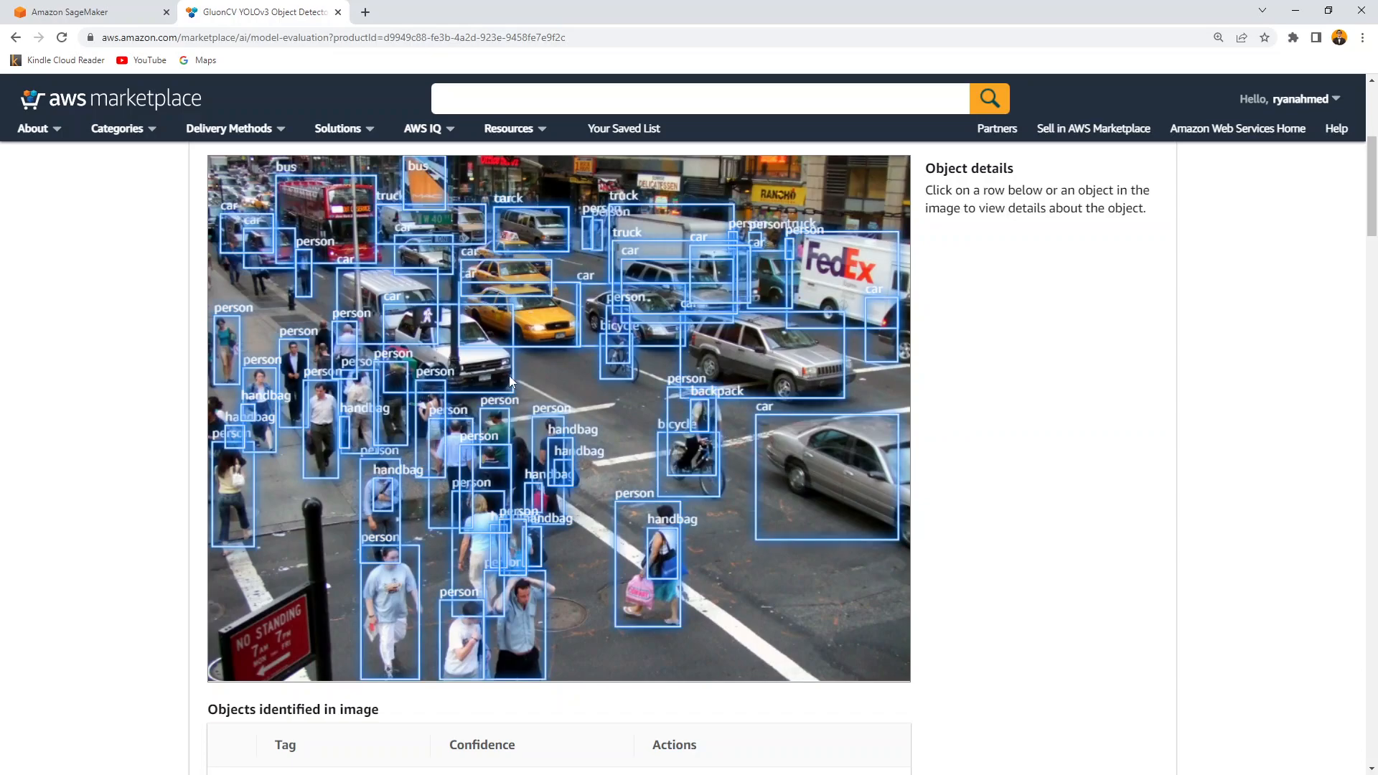
left_click(618, 356)
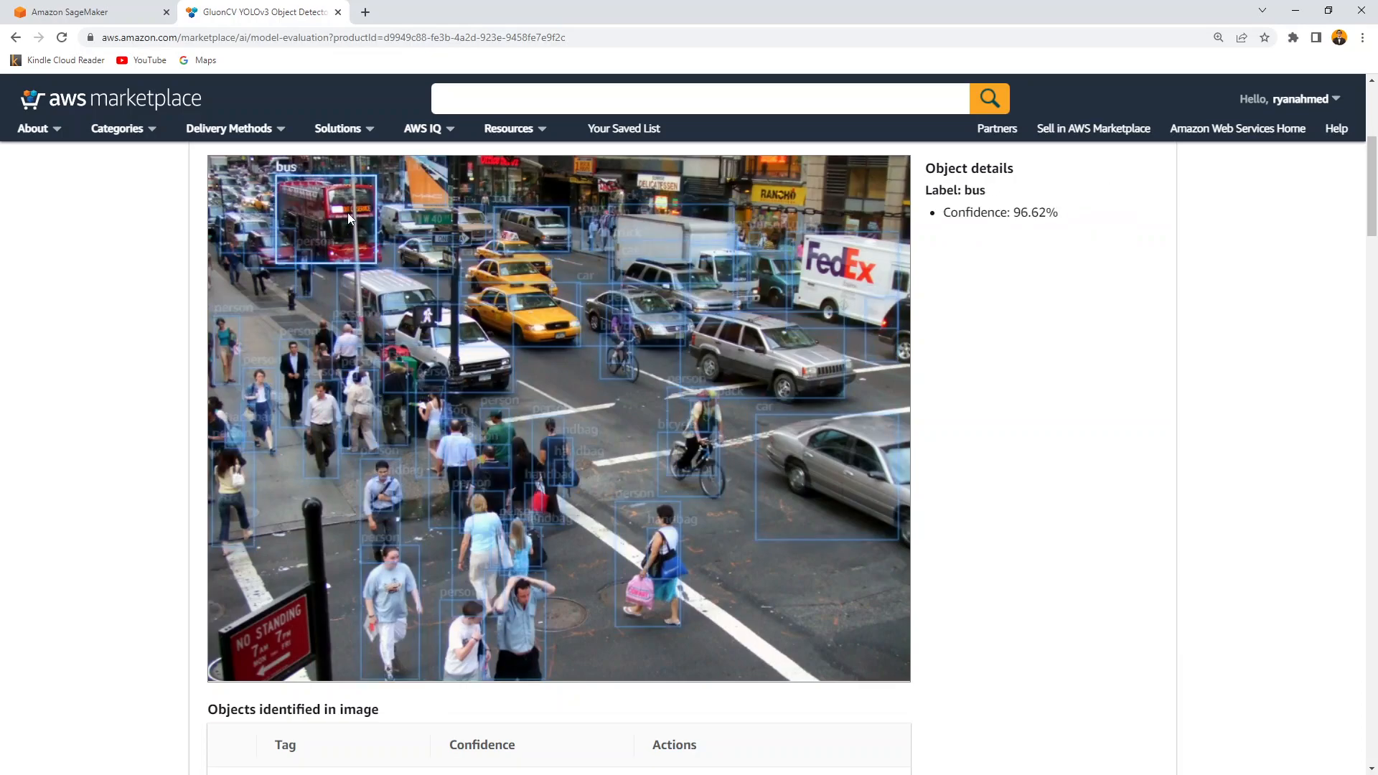
Step: Scroll the Objects identified table and select a detected person in the street photo
scroll("down", 3)
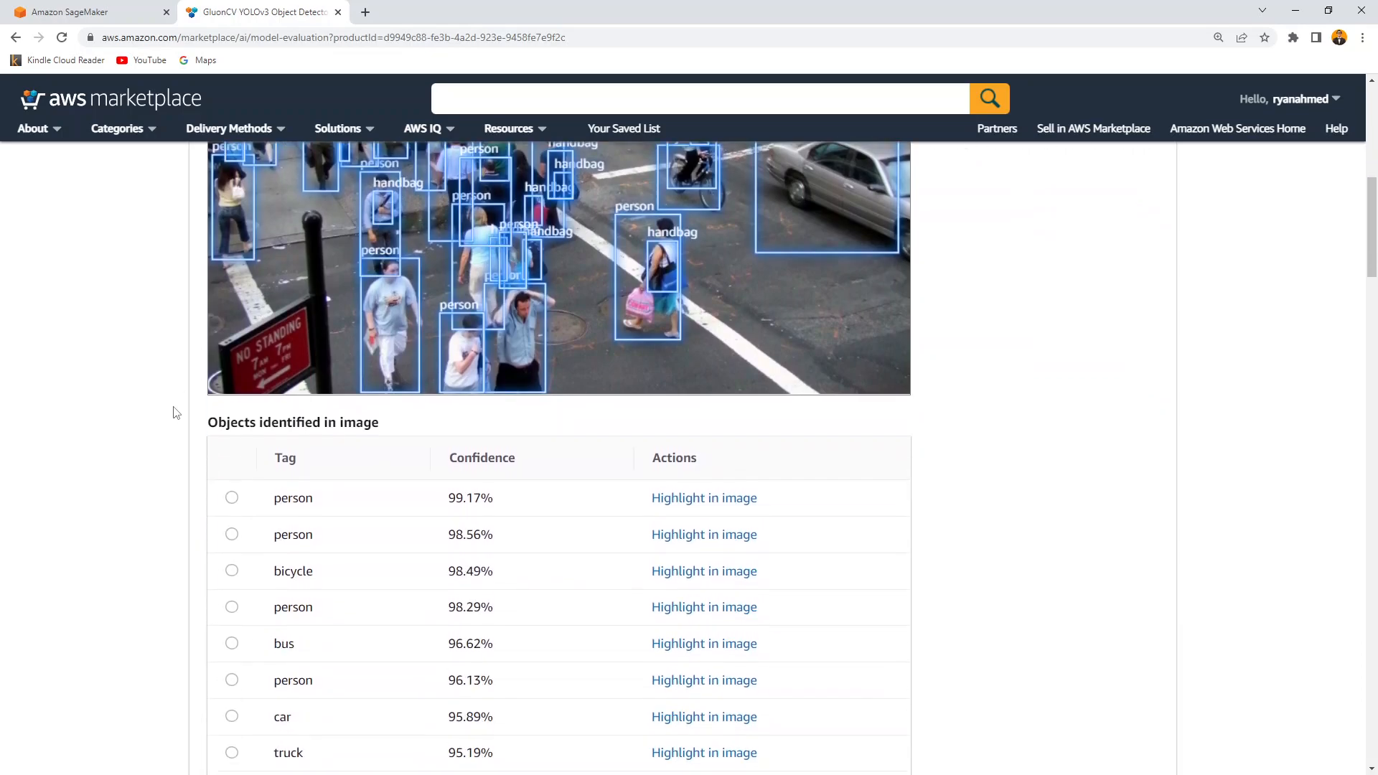
scroll("down", 3)
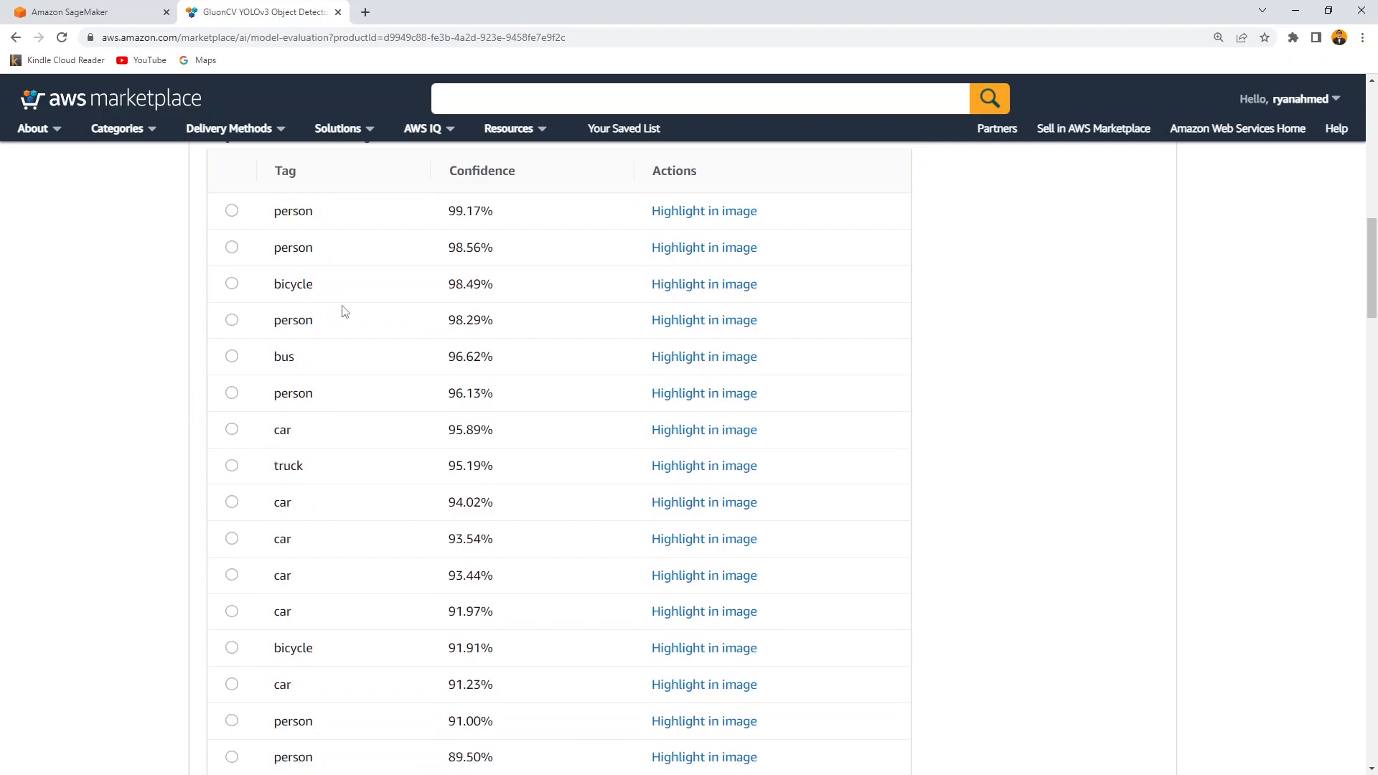
scroll("down", 3)
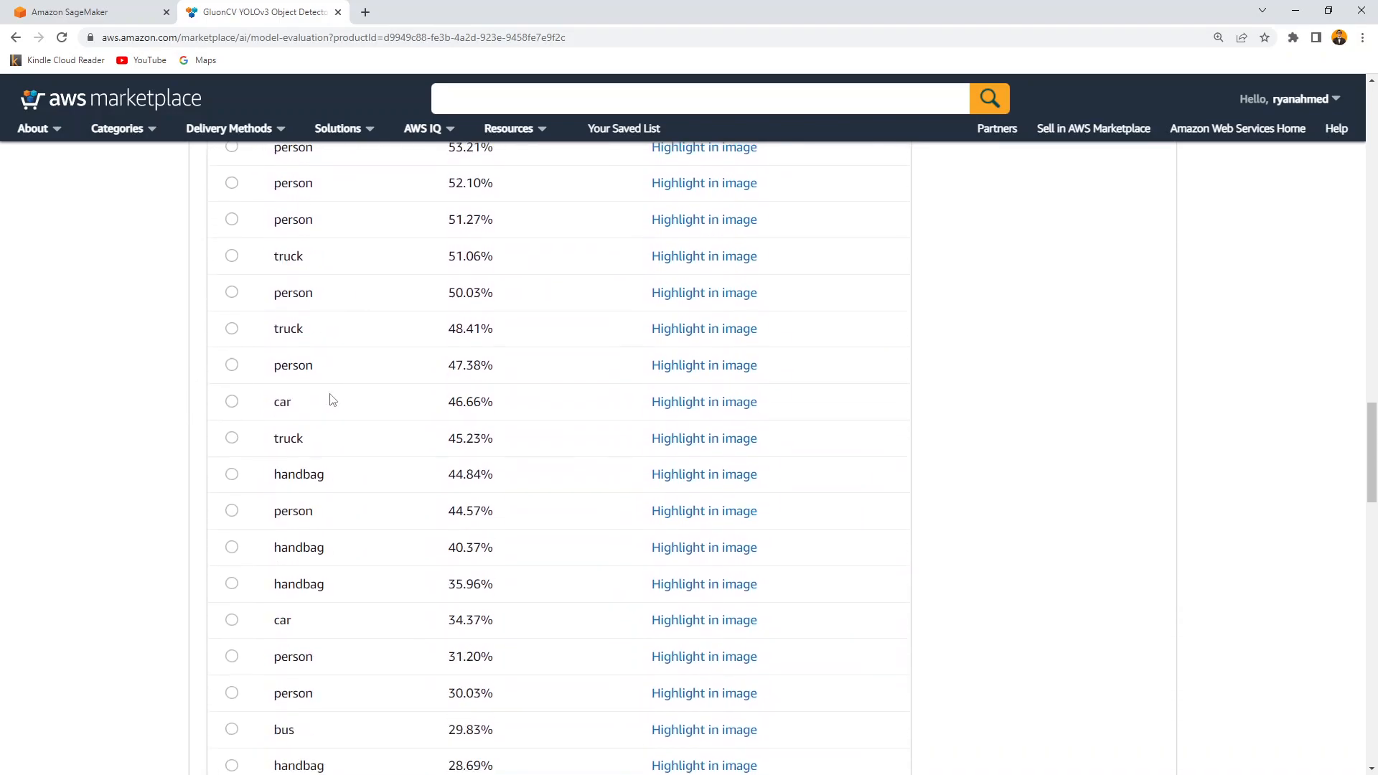
scroll("down", 3)
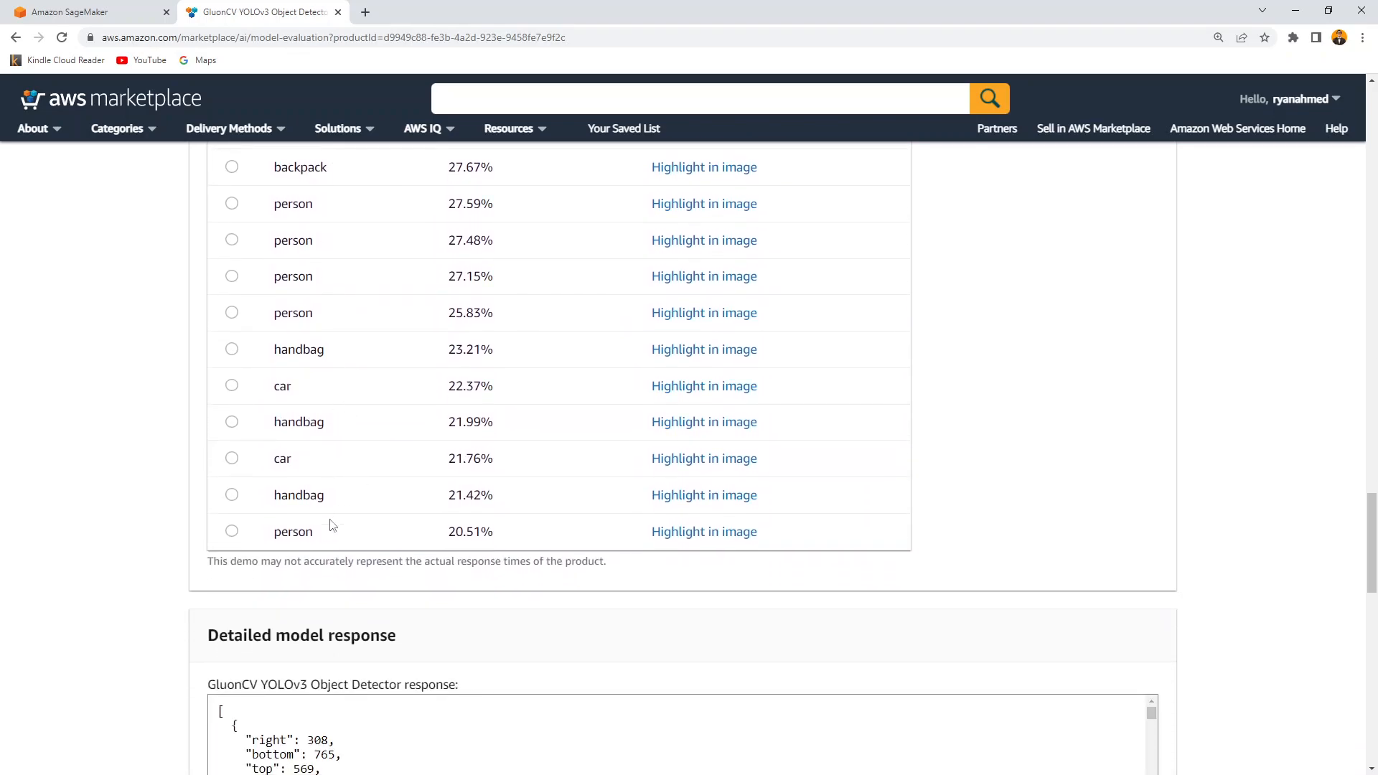
mouse_move(164, 505)
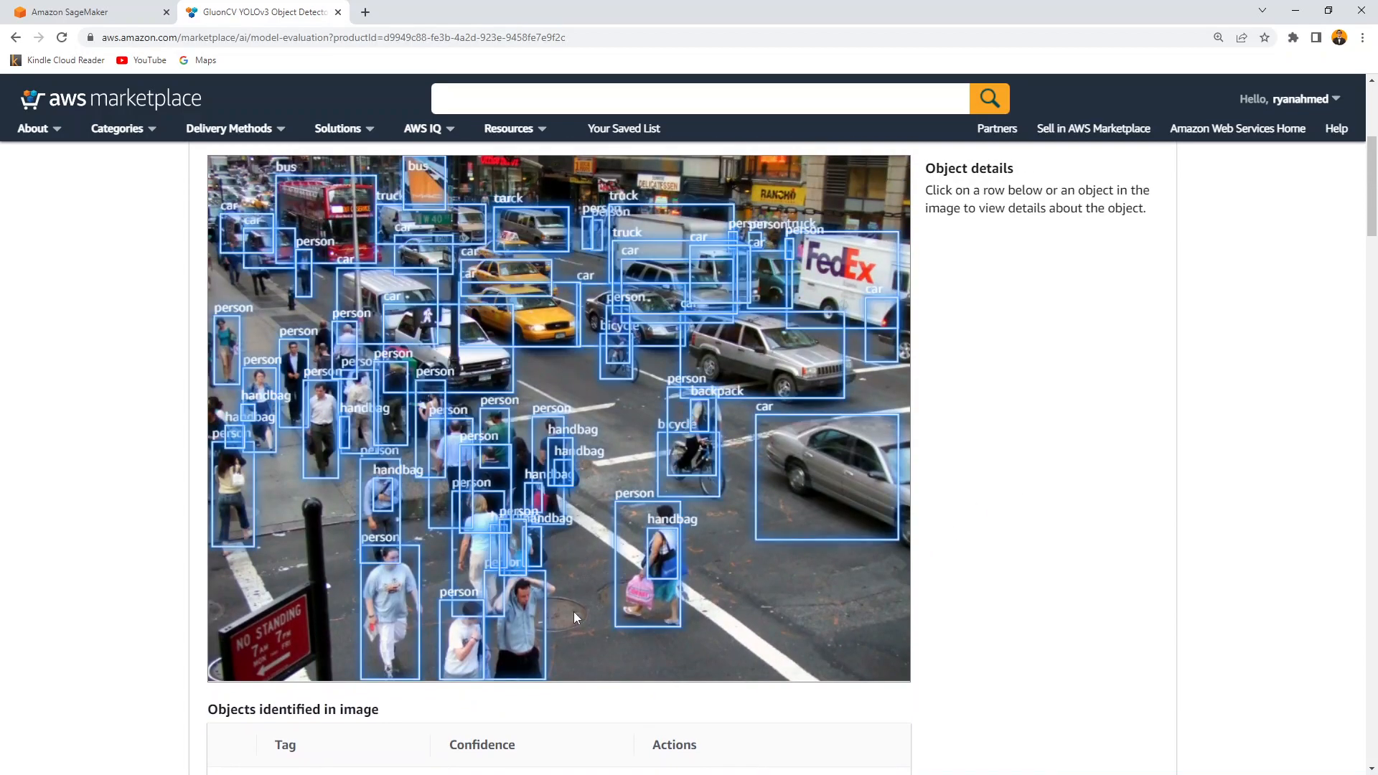
left_click(689, 413)
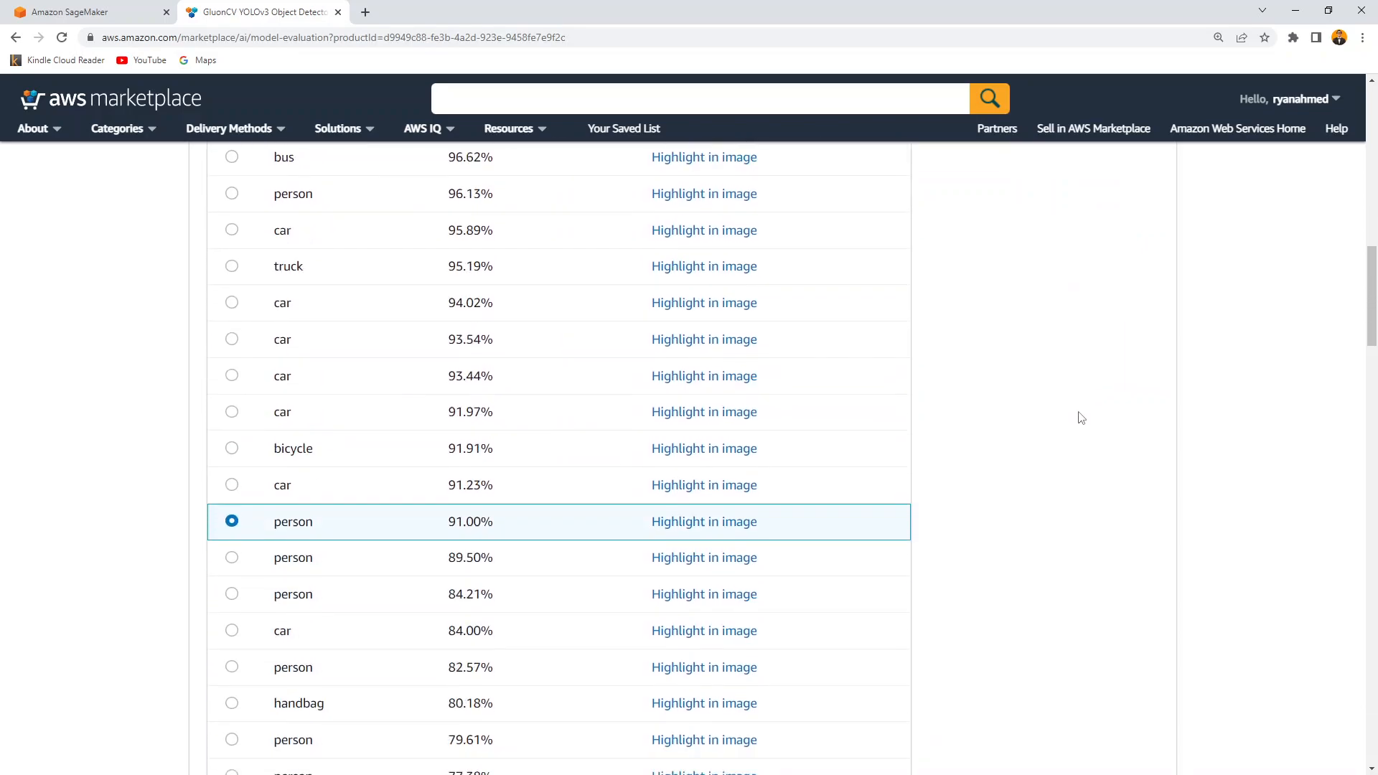
Step: Highlight the 21.42% confidence handbag in the street image
scroll("down", 3)
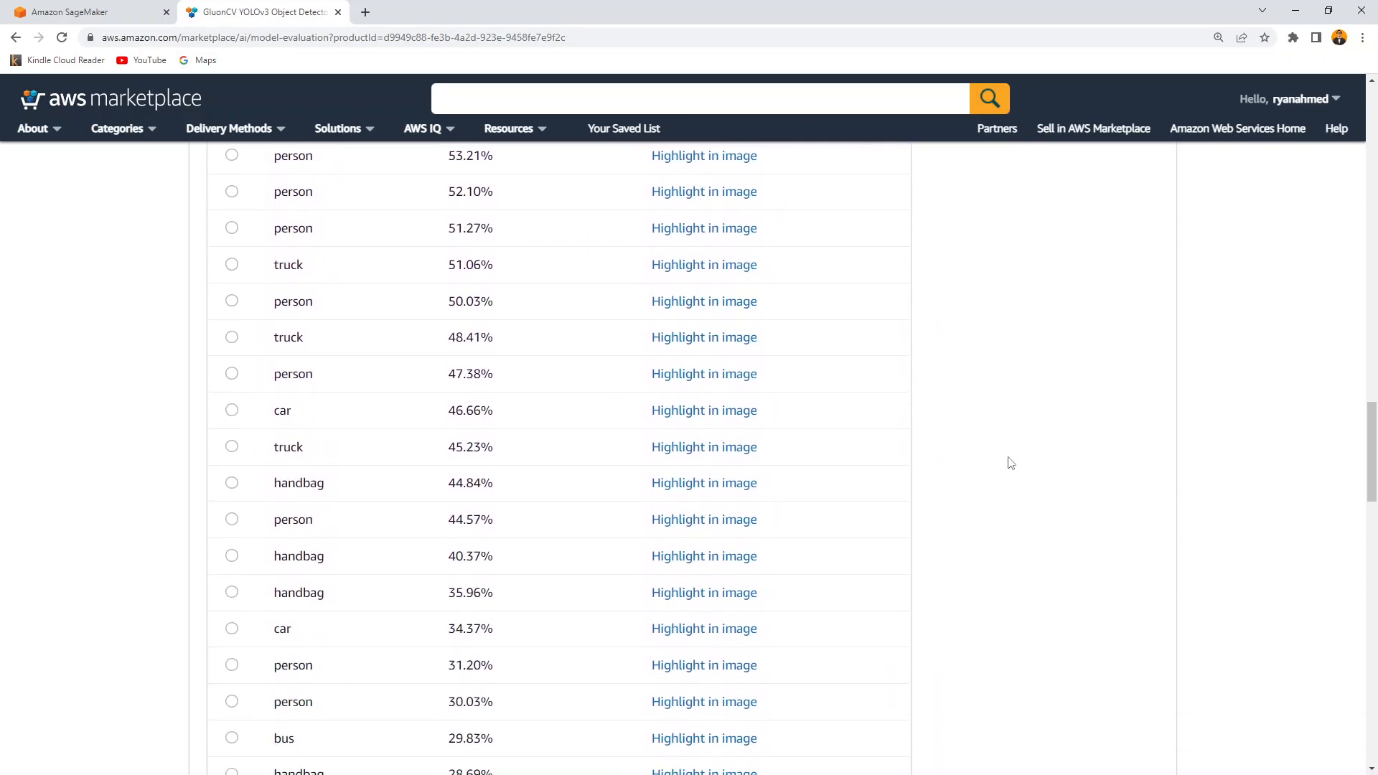
left_click(231, 494)
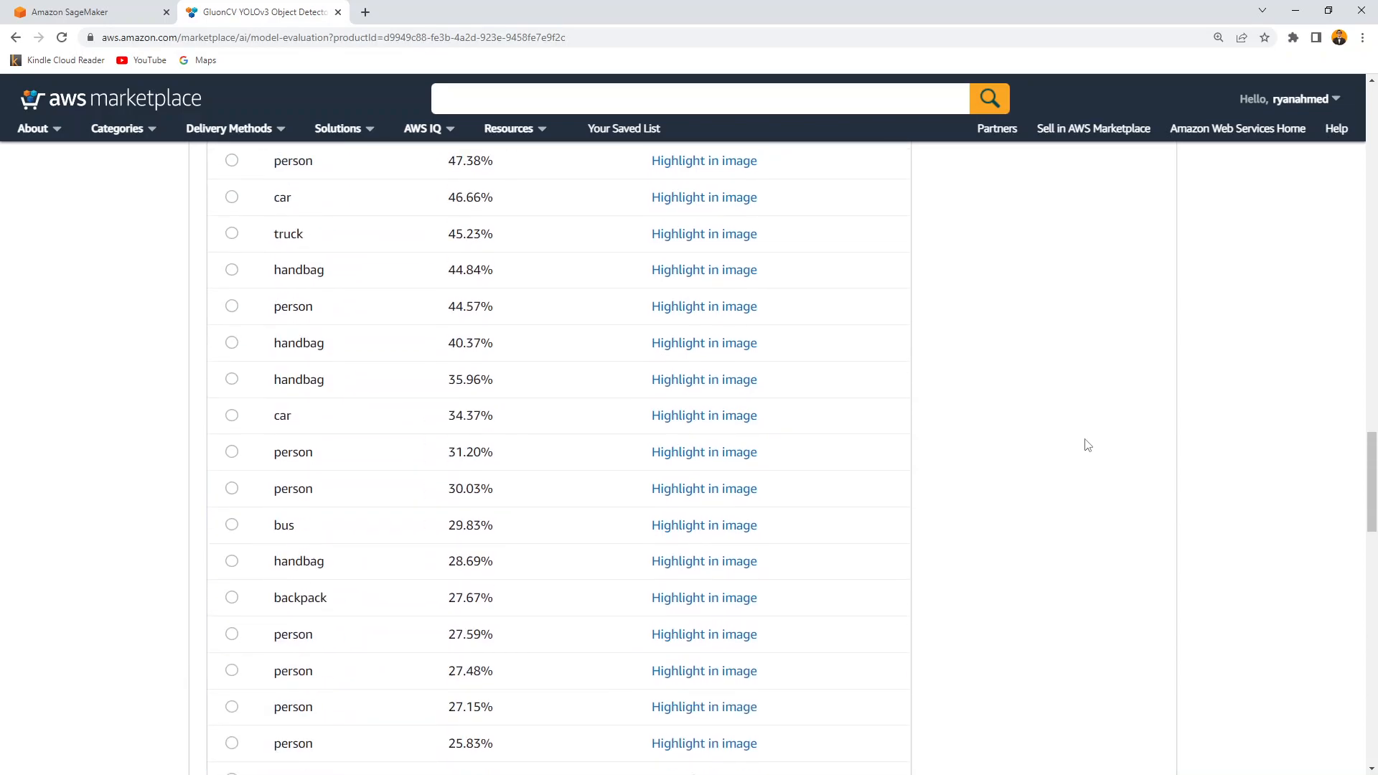
scroll("down", 3)
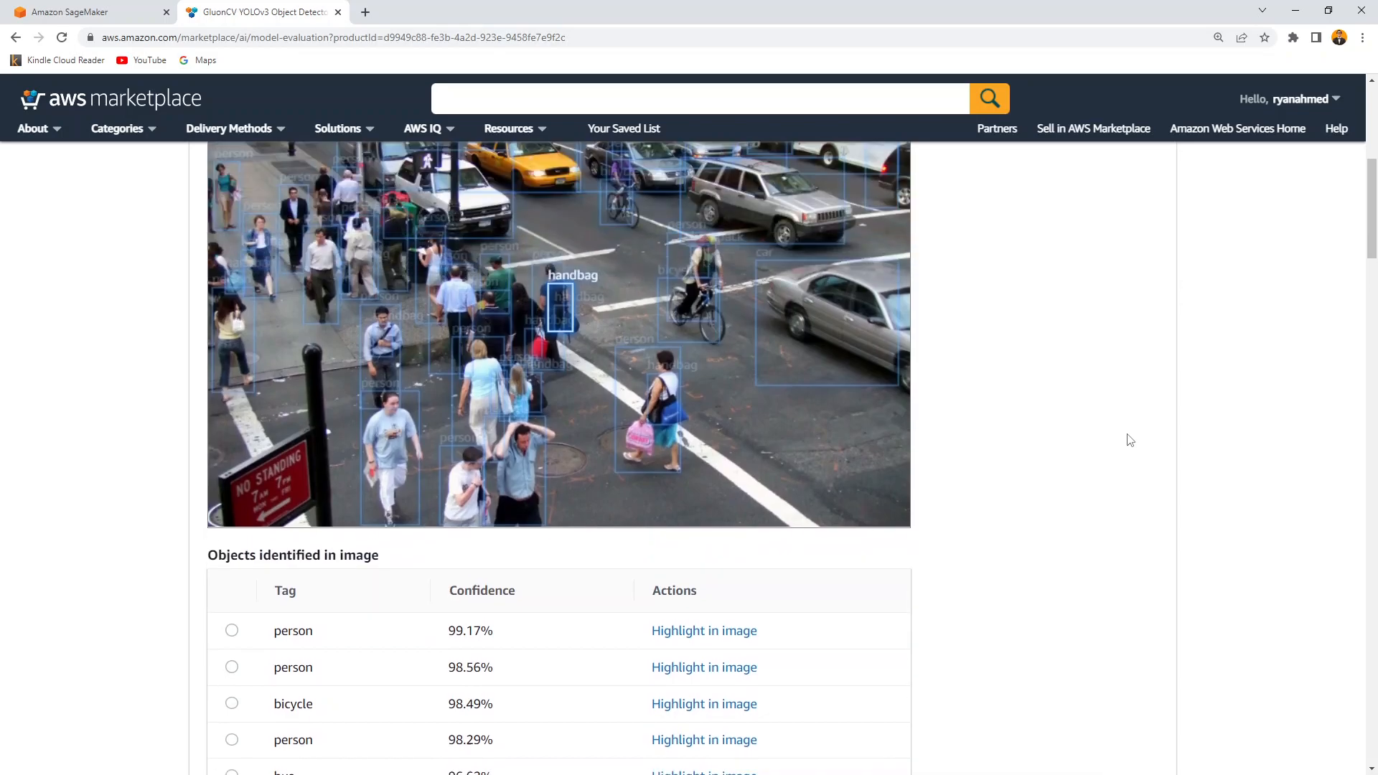
scroll("down", 3)
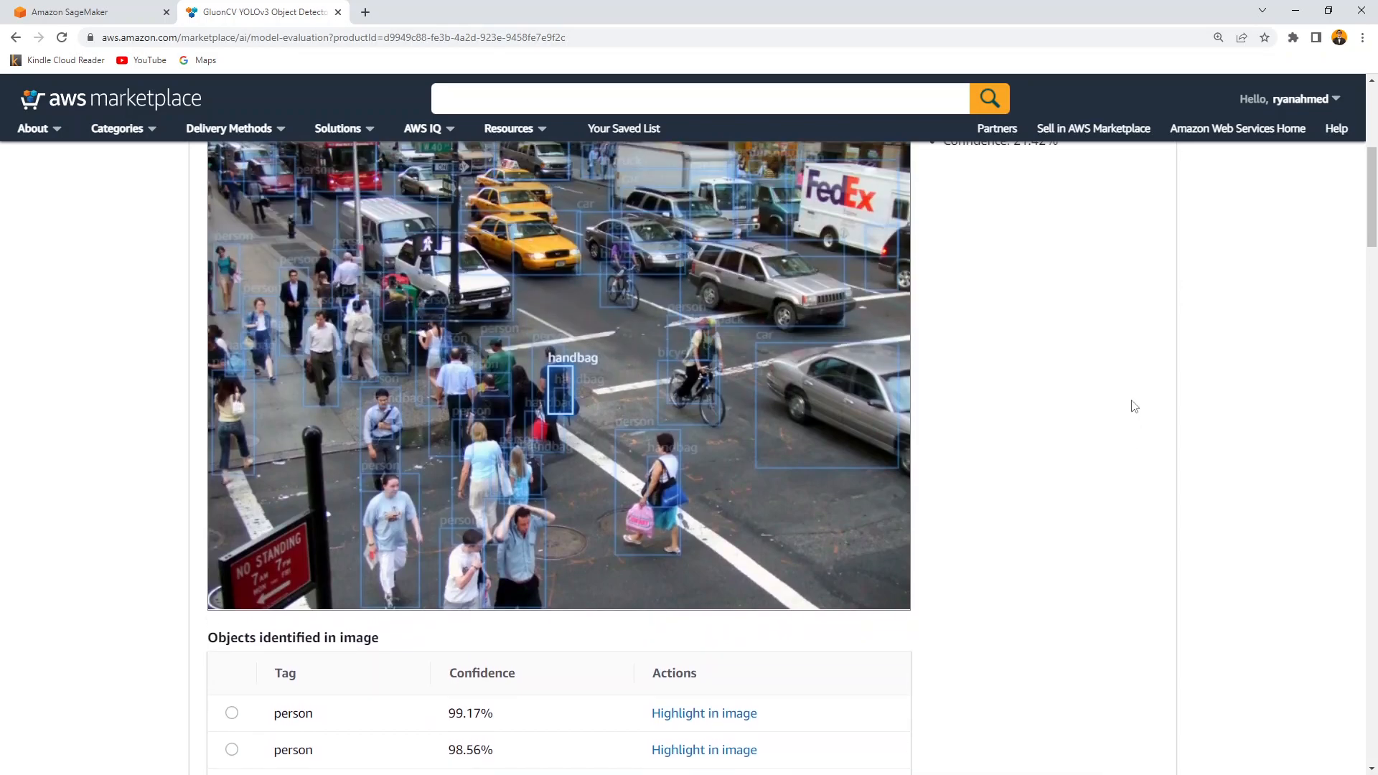
mouse_move(1100, 419)
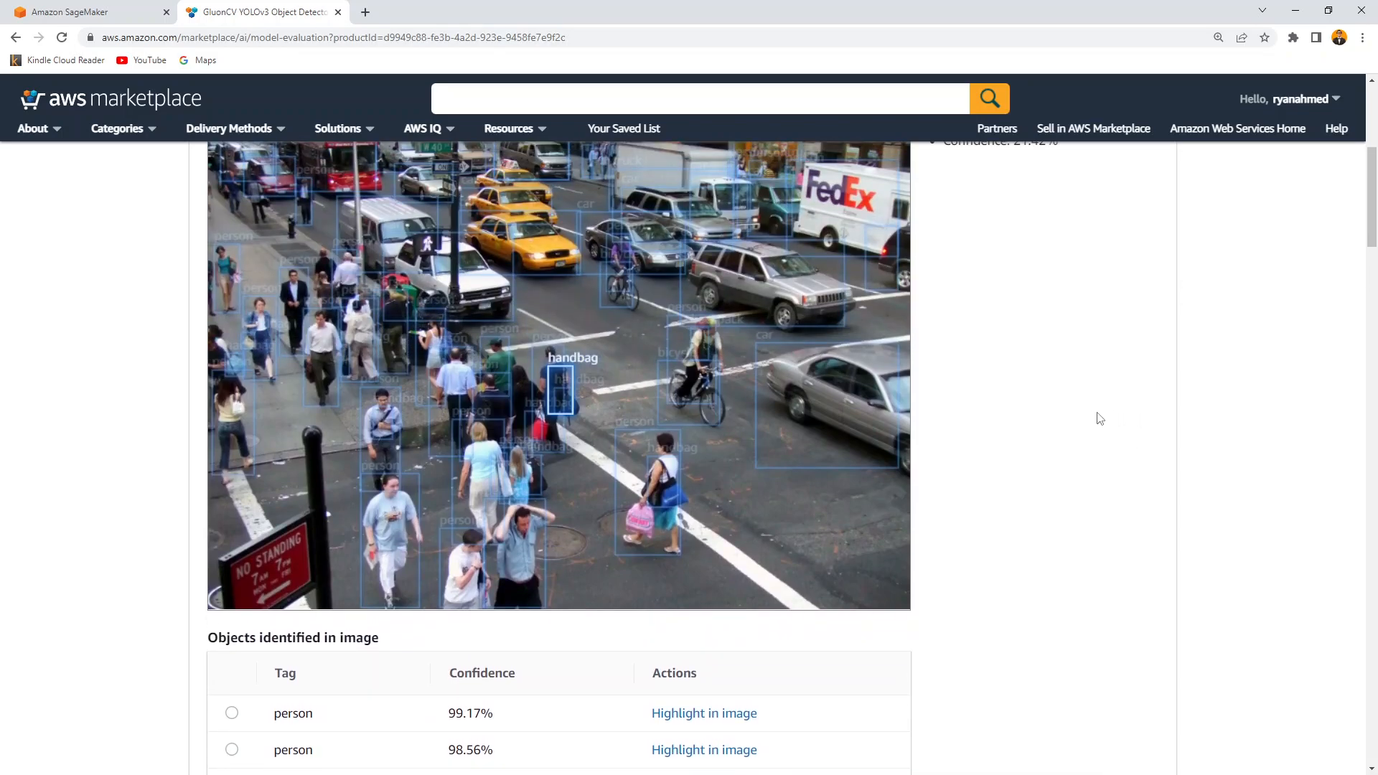